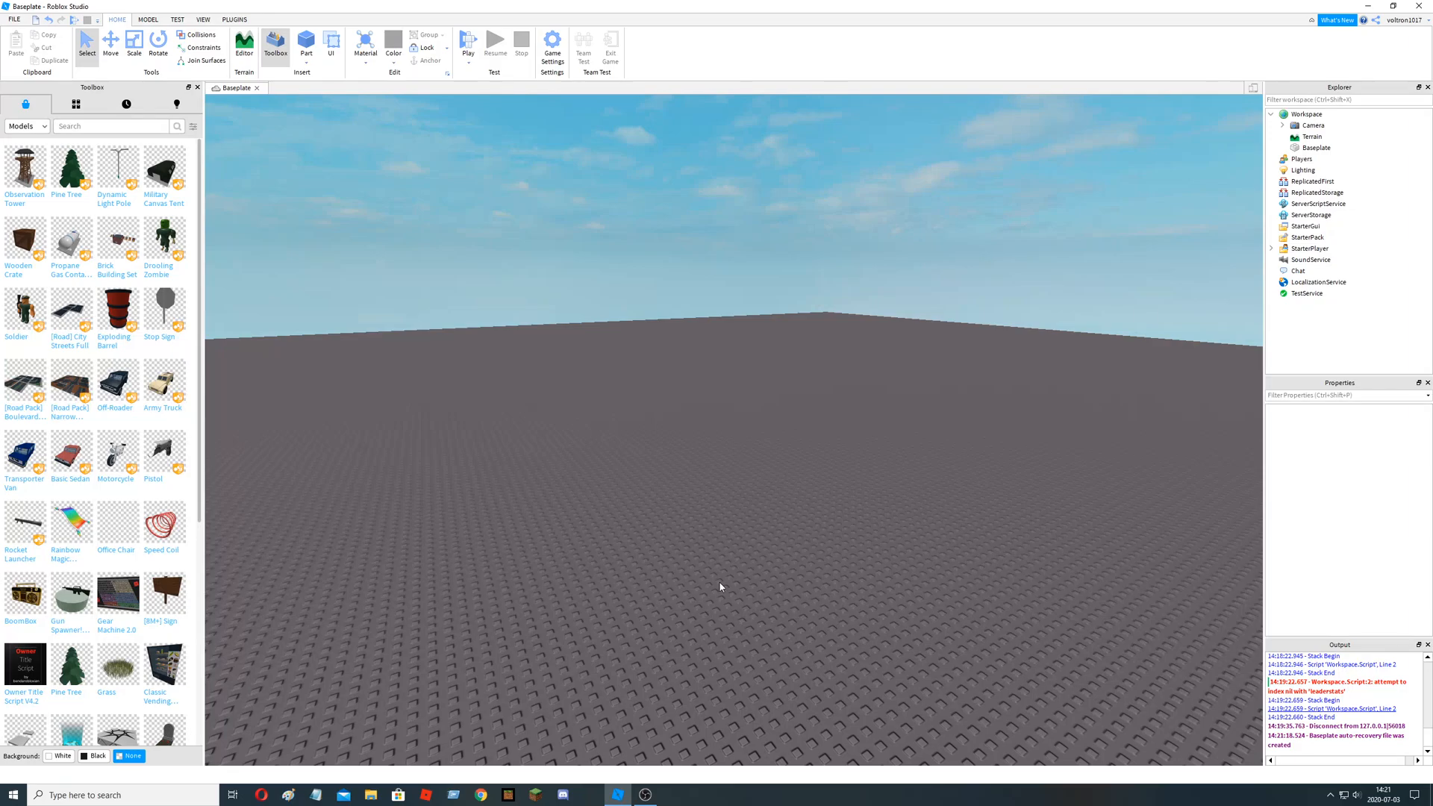
mouse_move(719, 576)
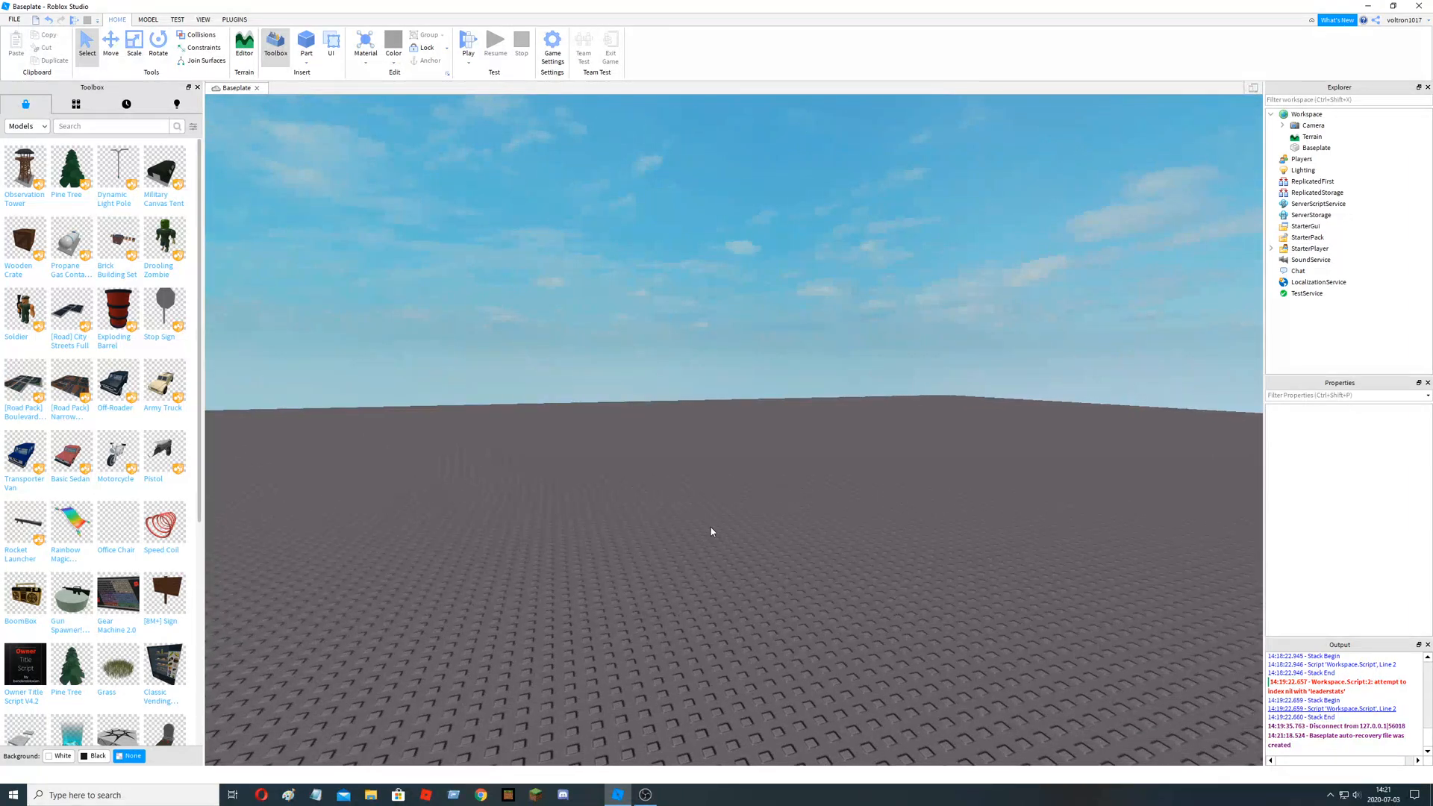
- Insert a new Script into ServerScriptService via the Explorer + list
click(1310, 203)
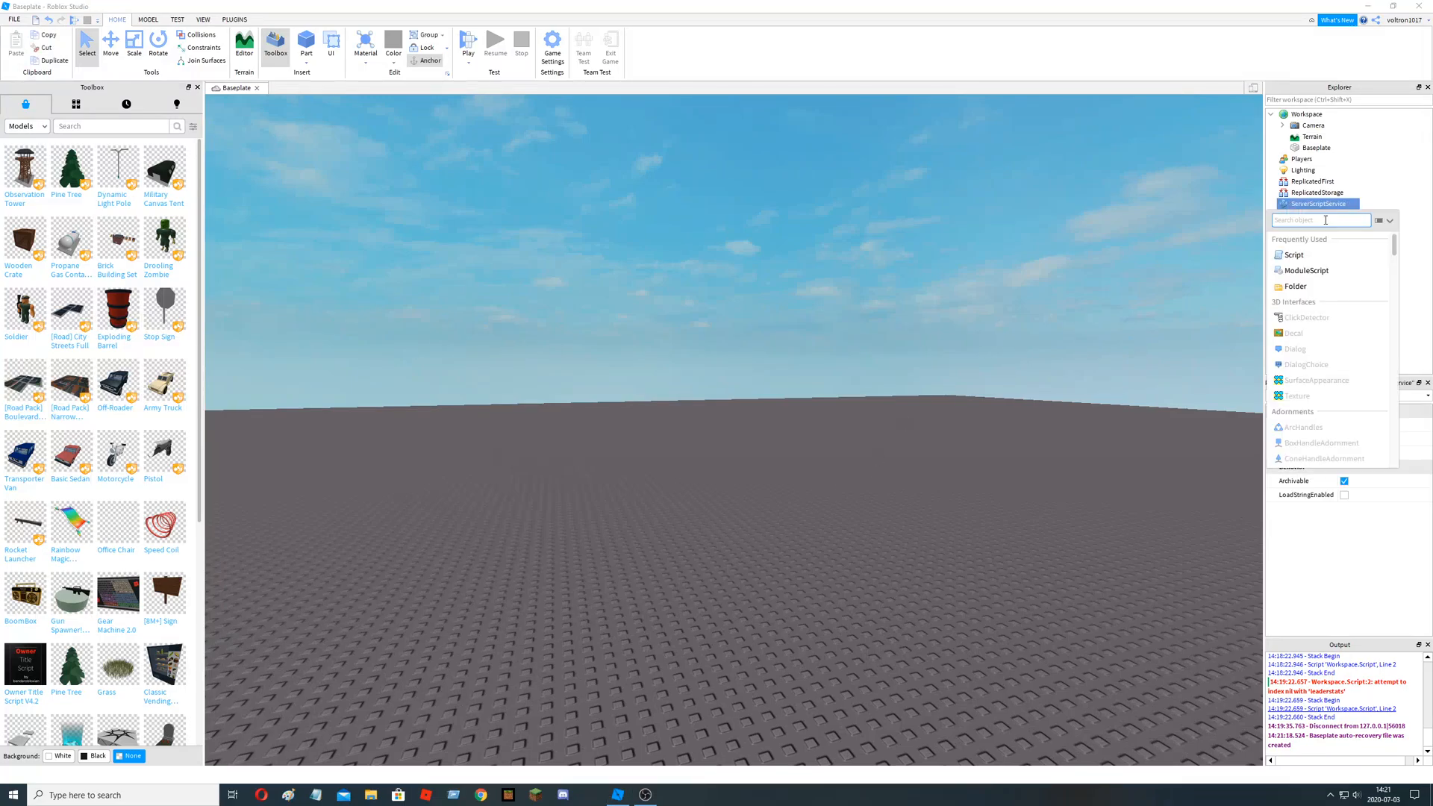
click(1294, 254)
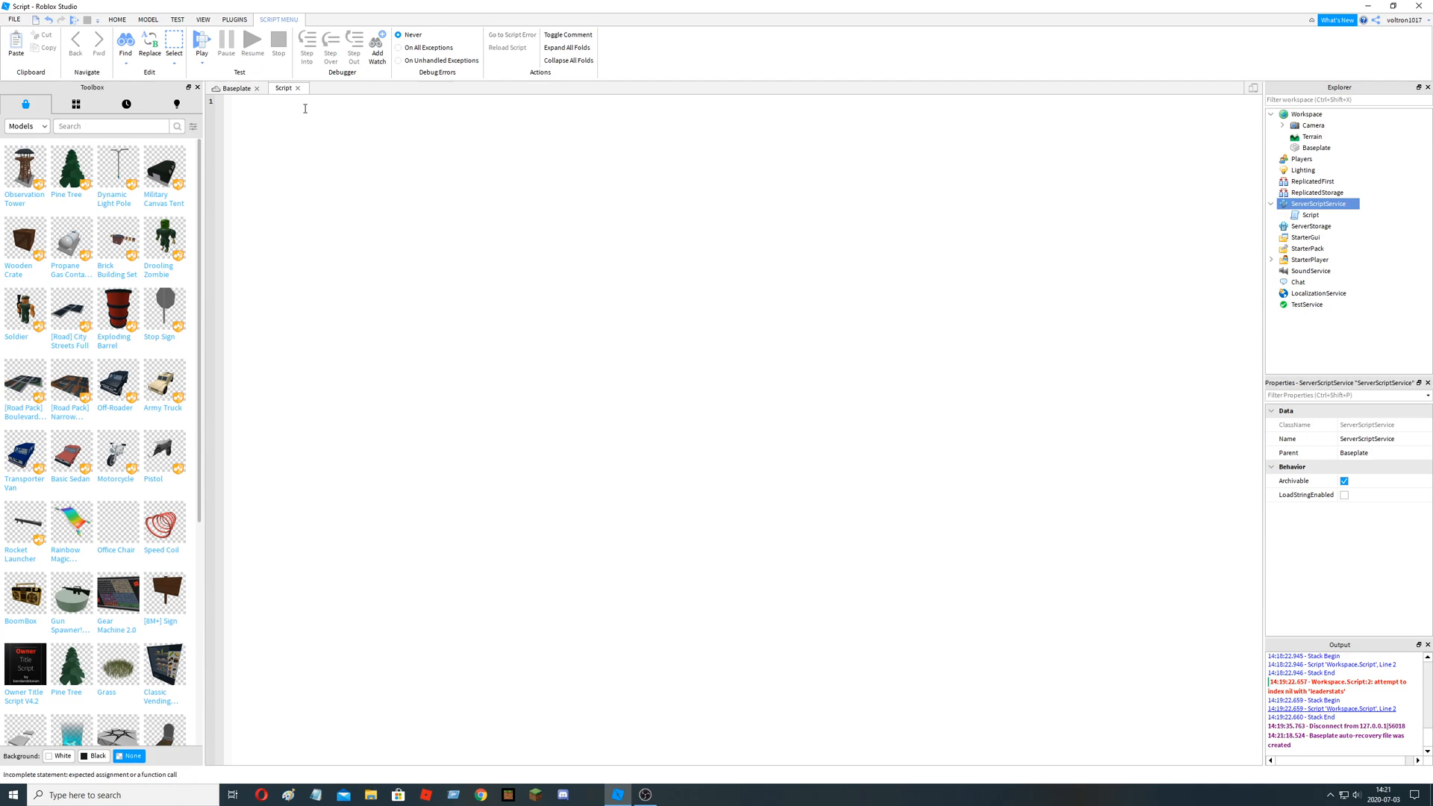
- Write local leaderstats = Instance.new("Folder") as the first line
text(lo)
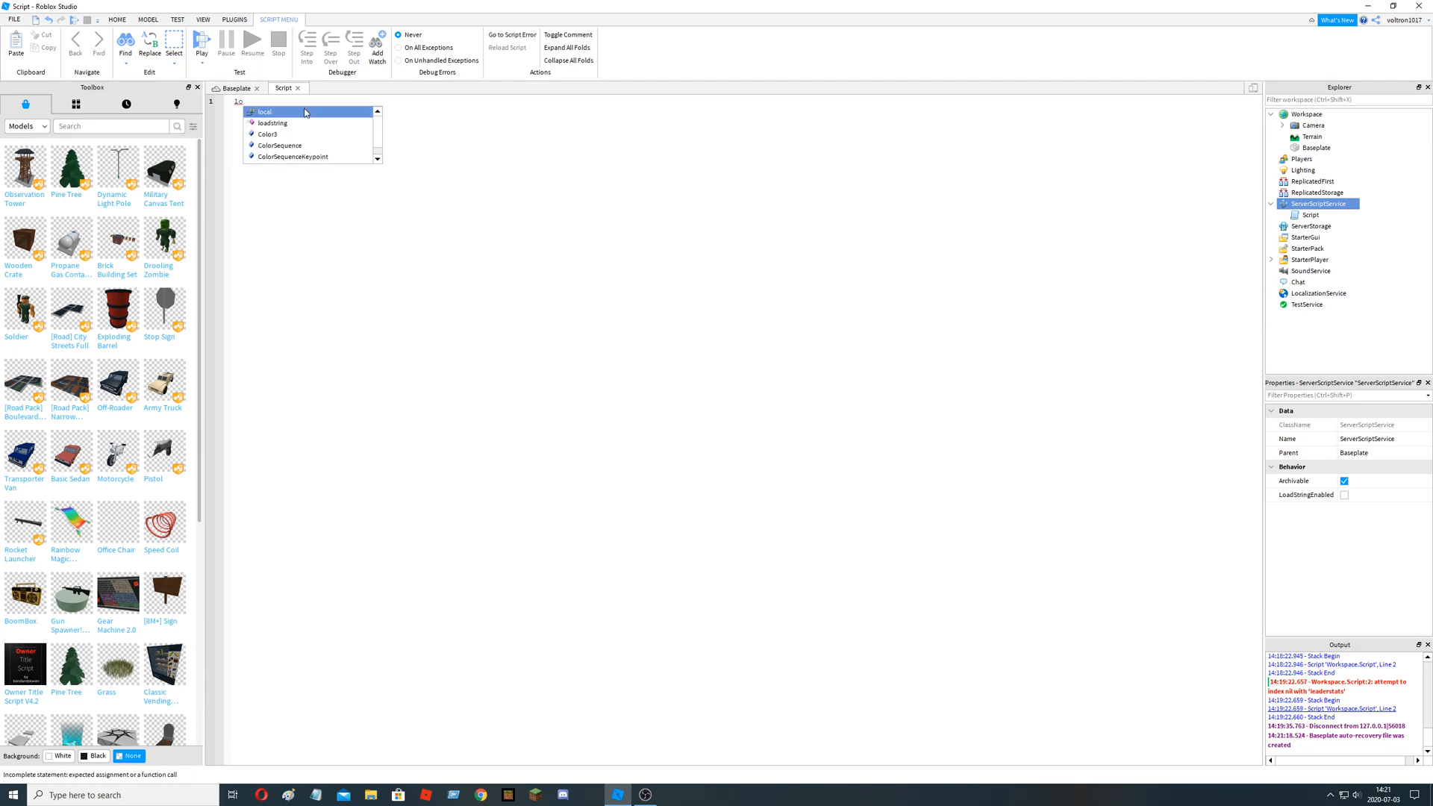
text(leade)
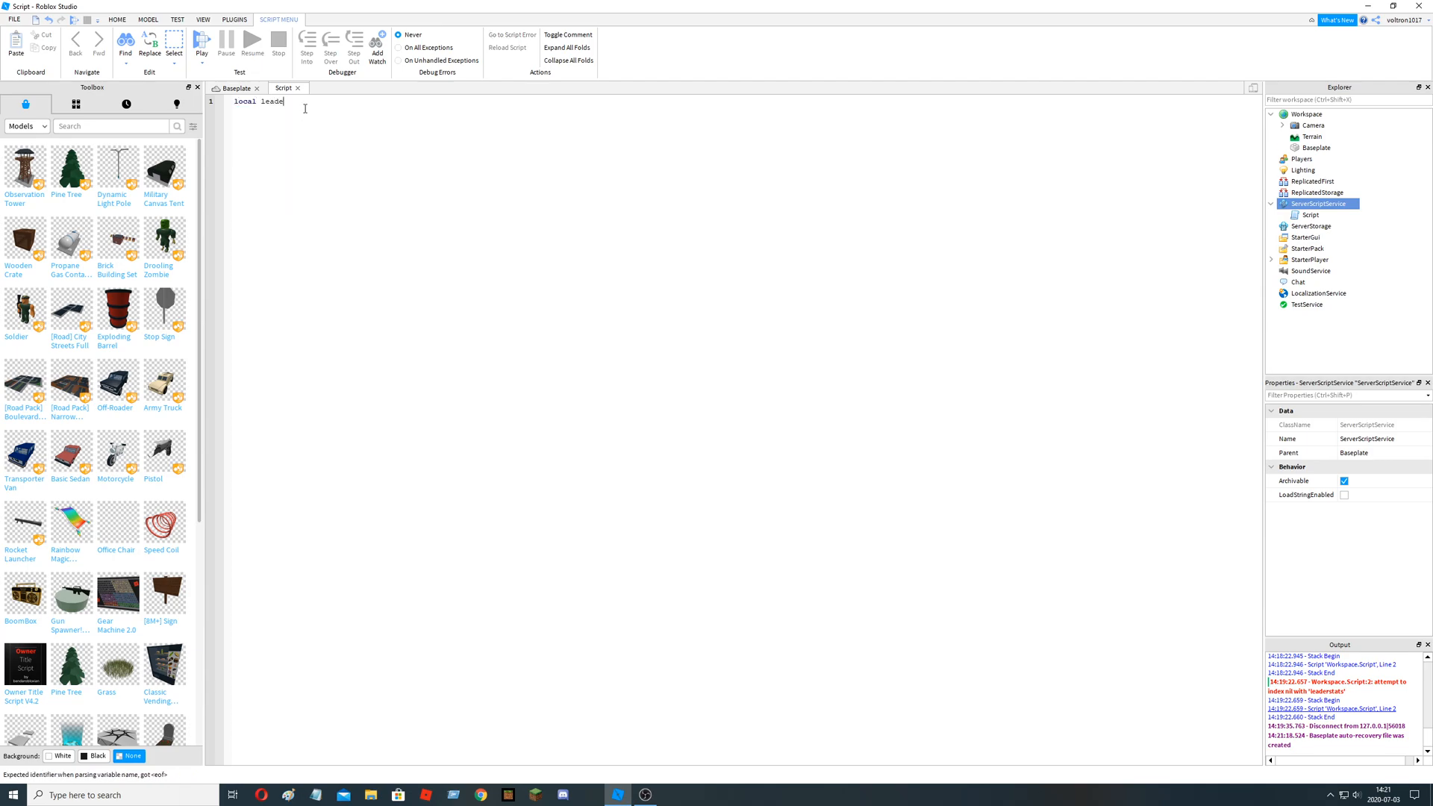
text(rstats = in)
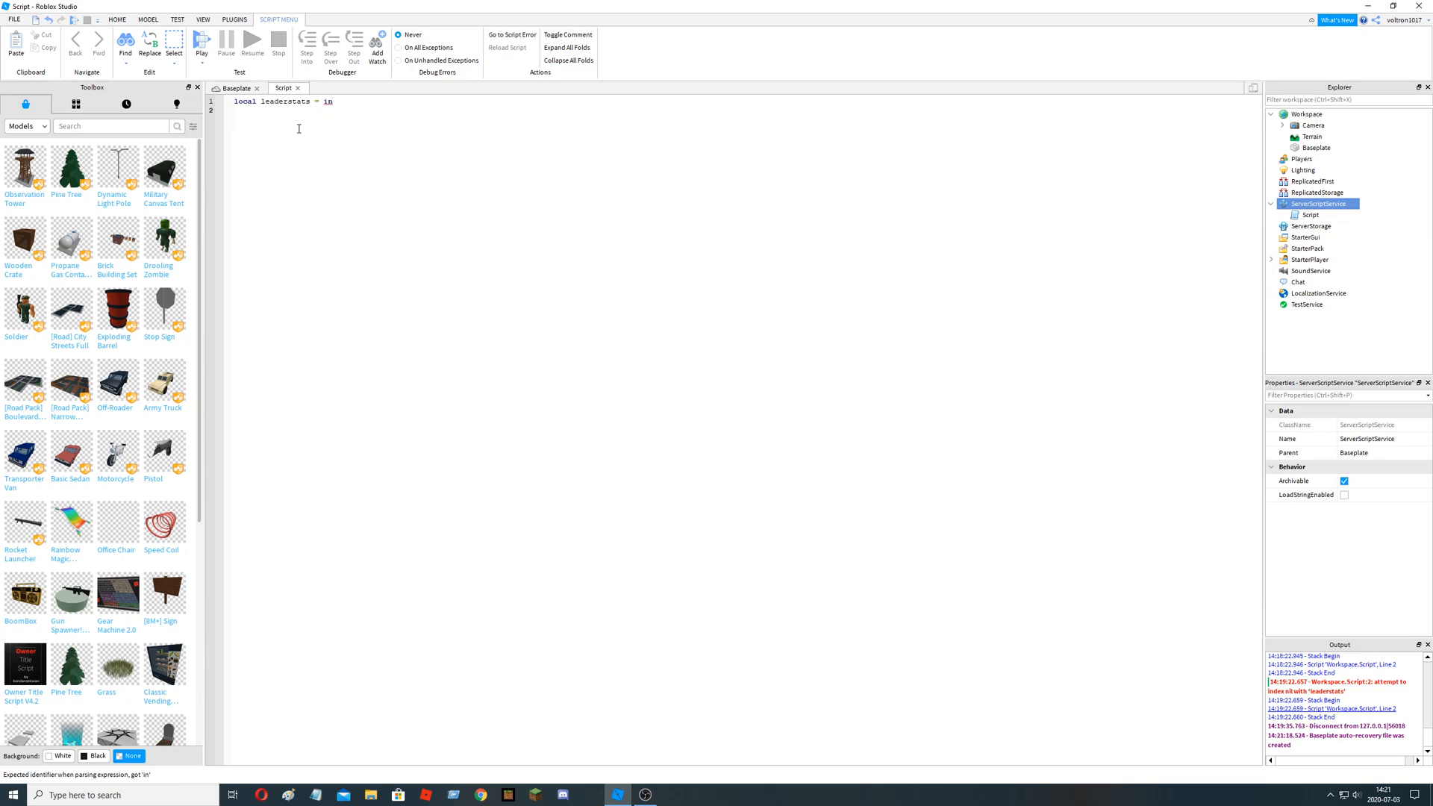
text(I)
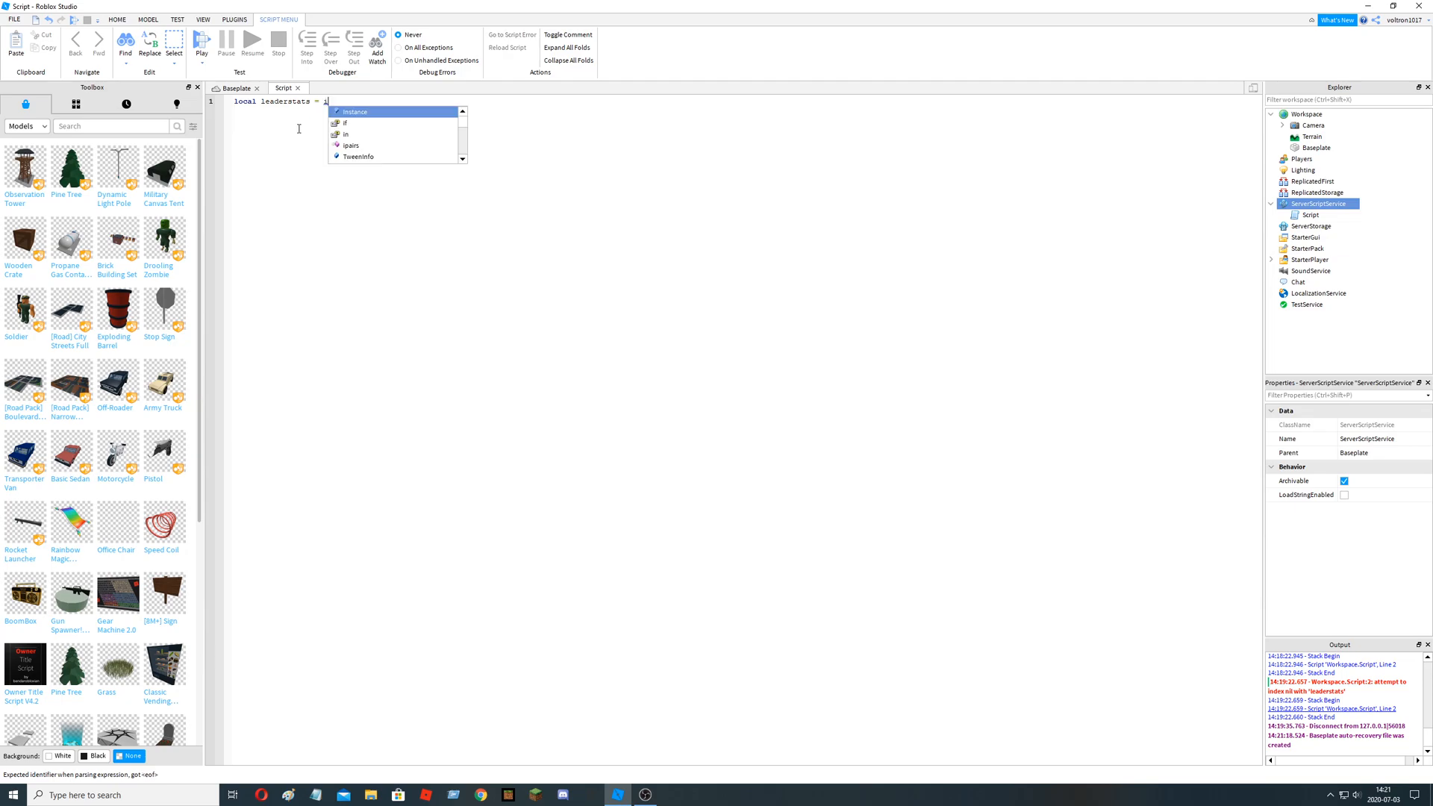
text(Instance.new("Folder)
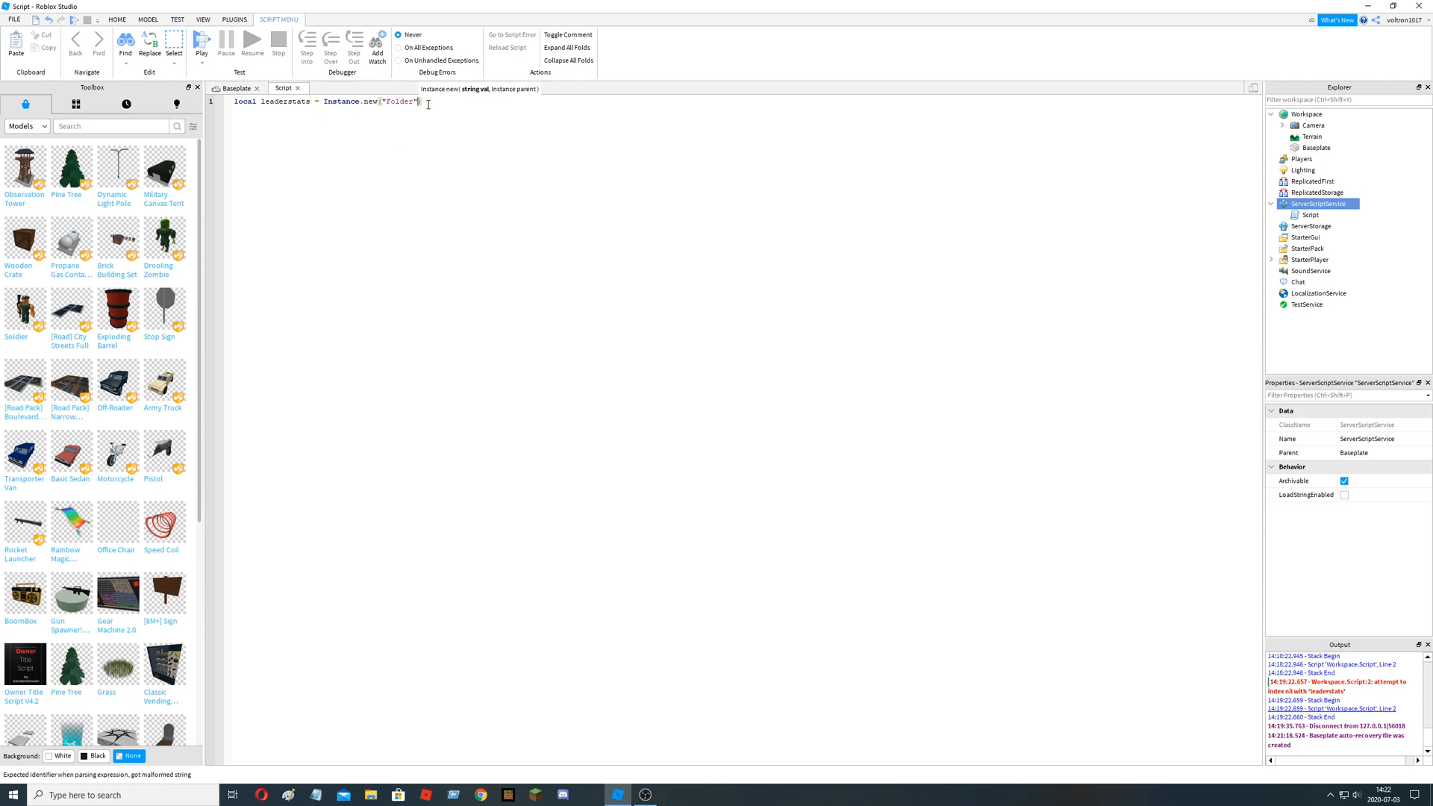
- Add leaderstats.Name = "leaderstats" on the next line
text(leaderstats.)
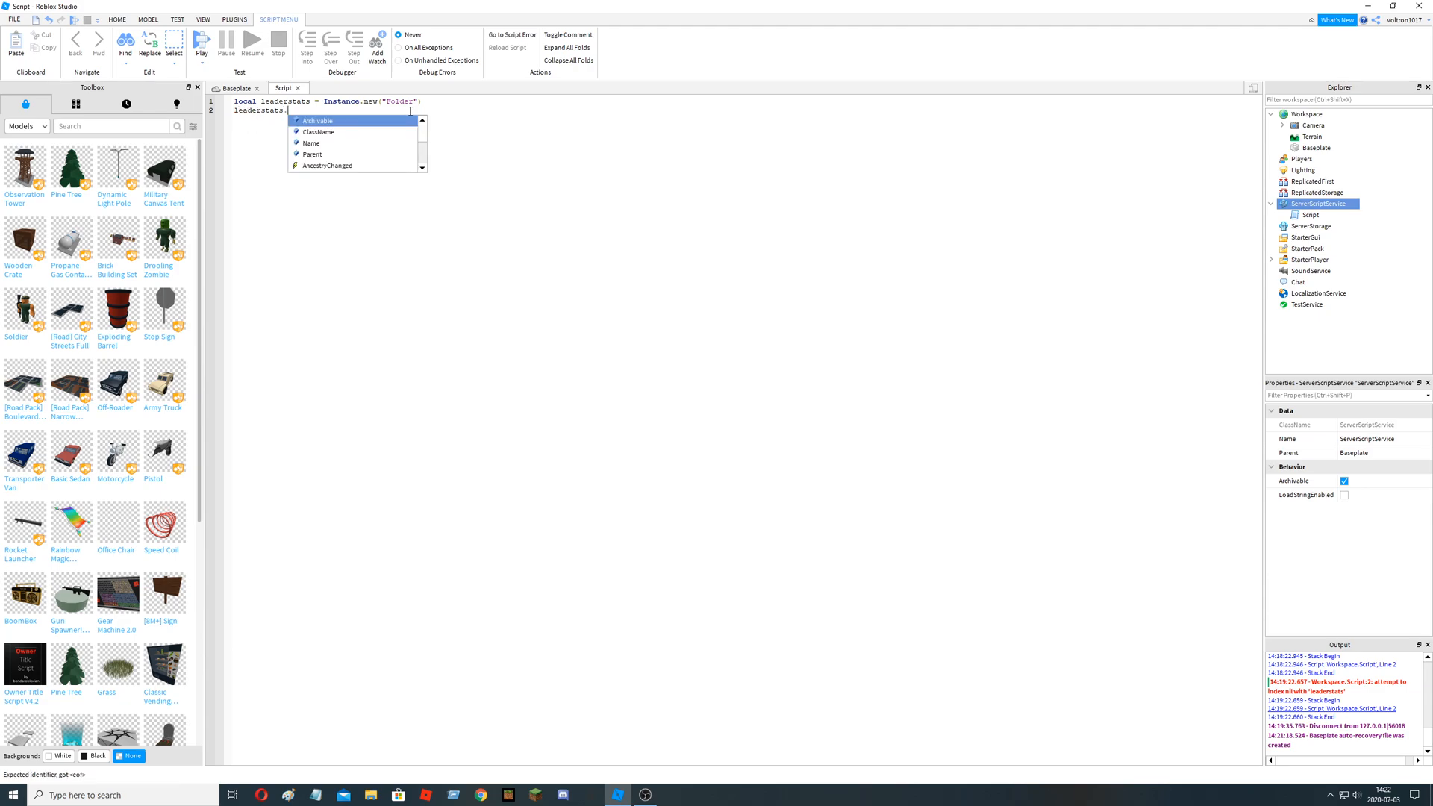
text(Name =)
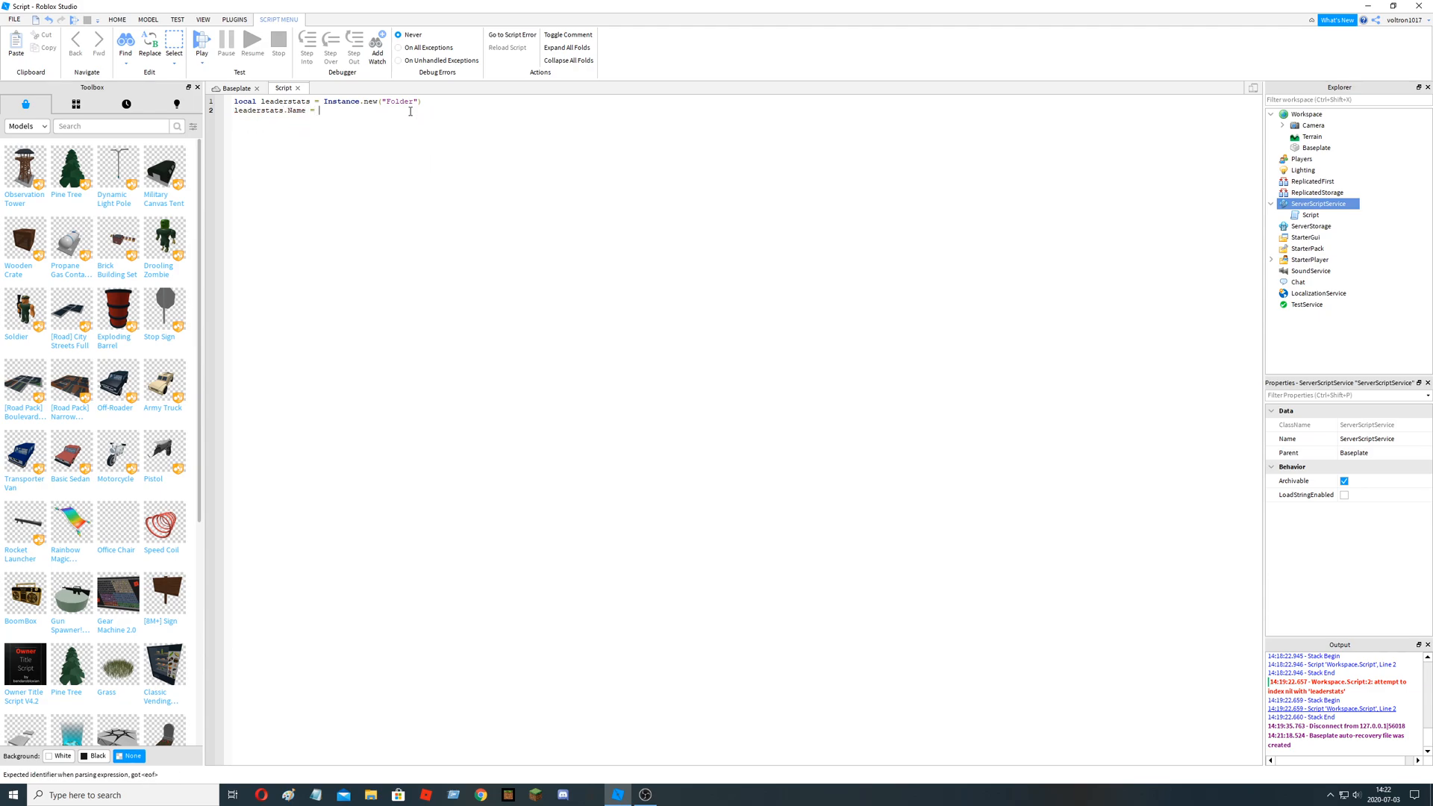
text("1)
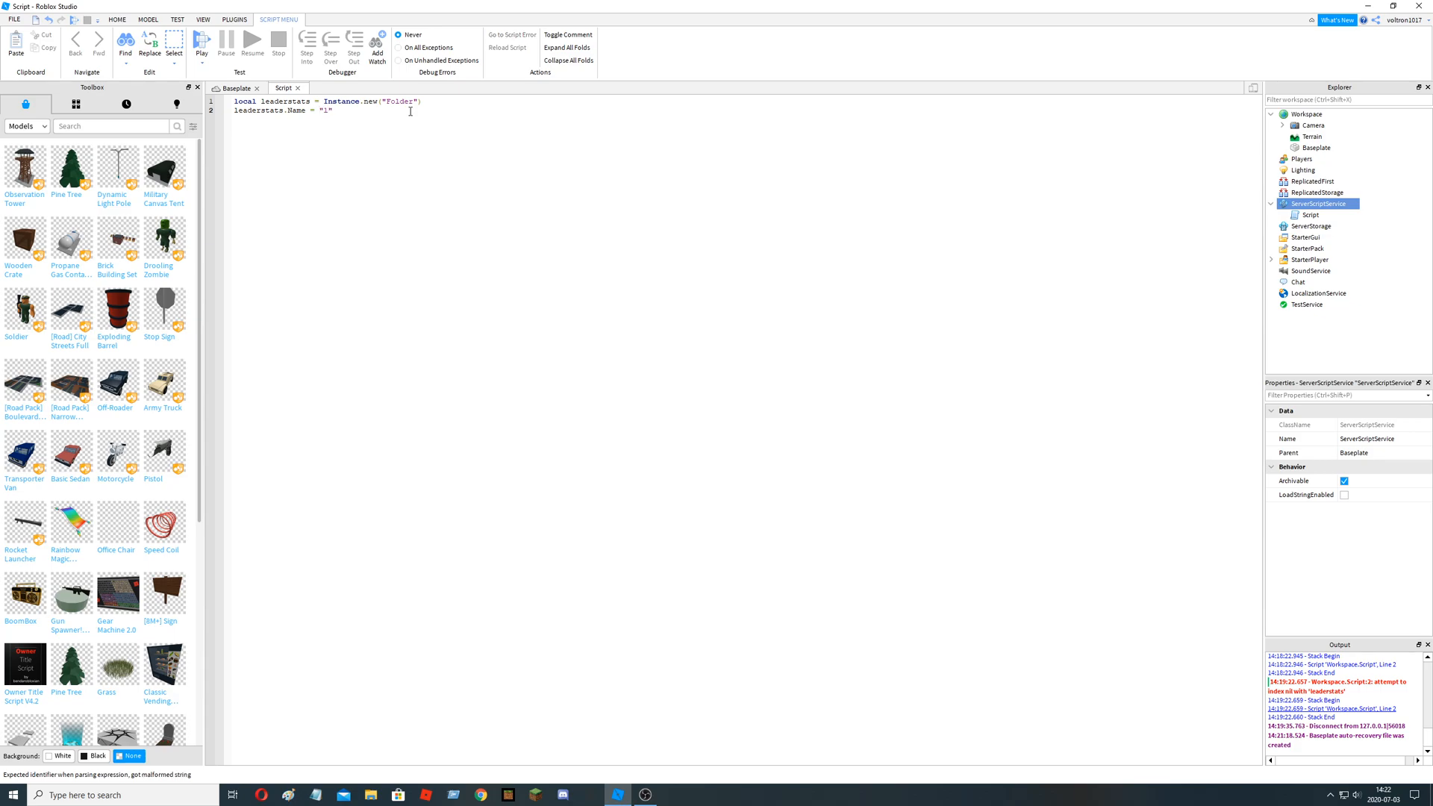
text(leade)
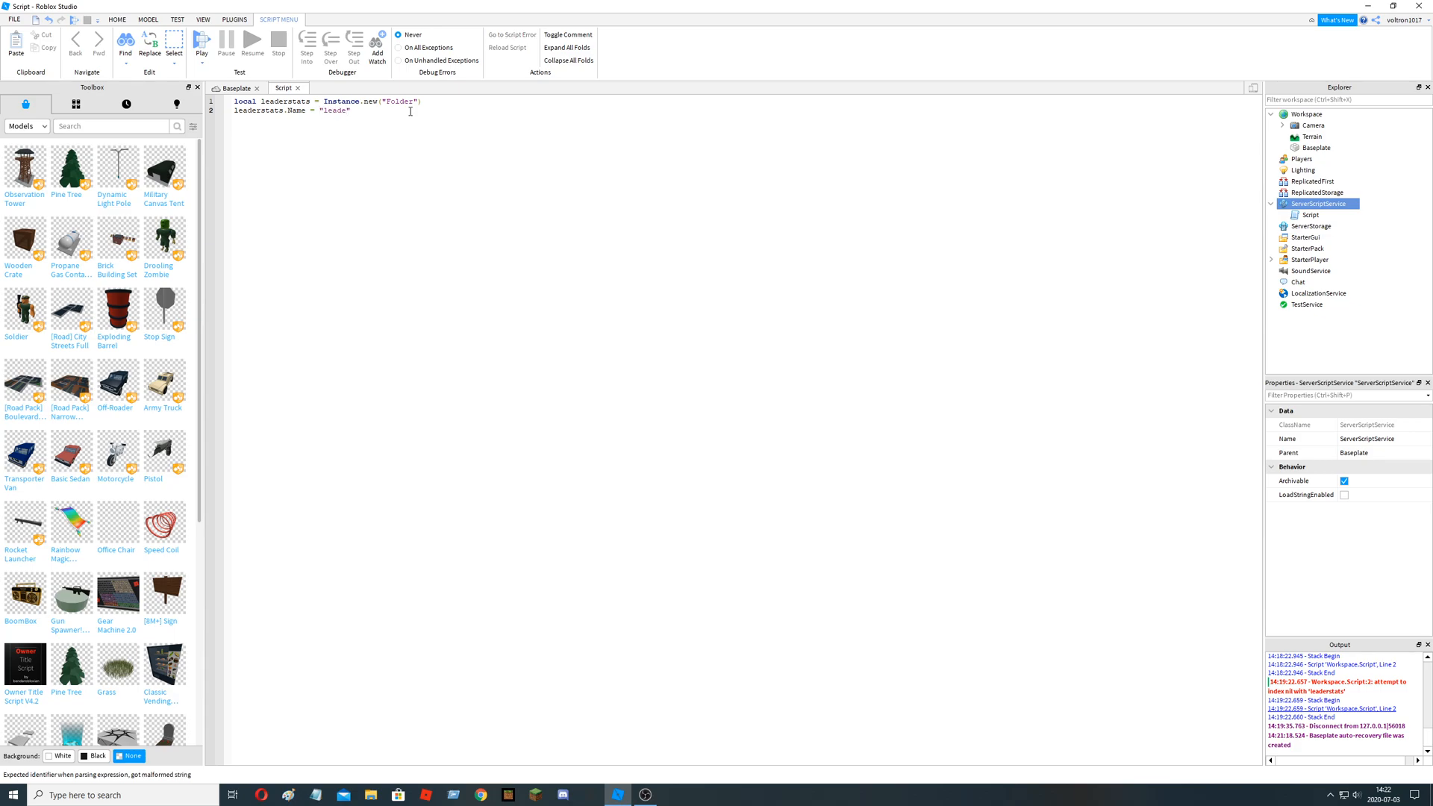
text(rstats)
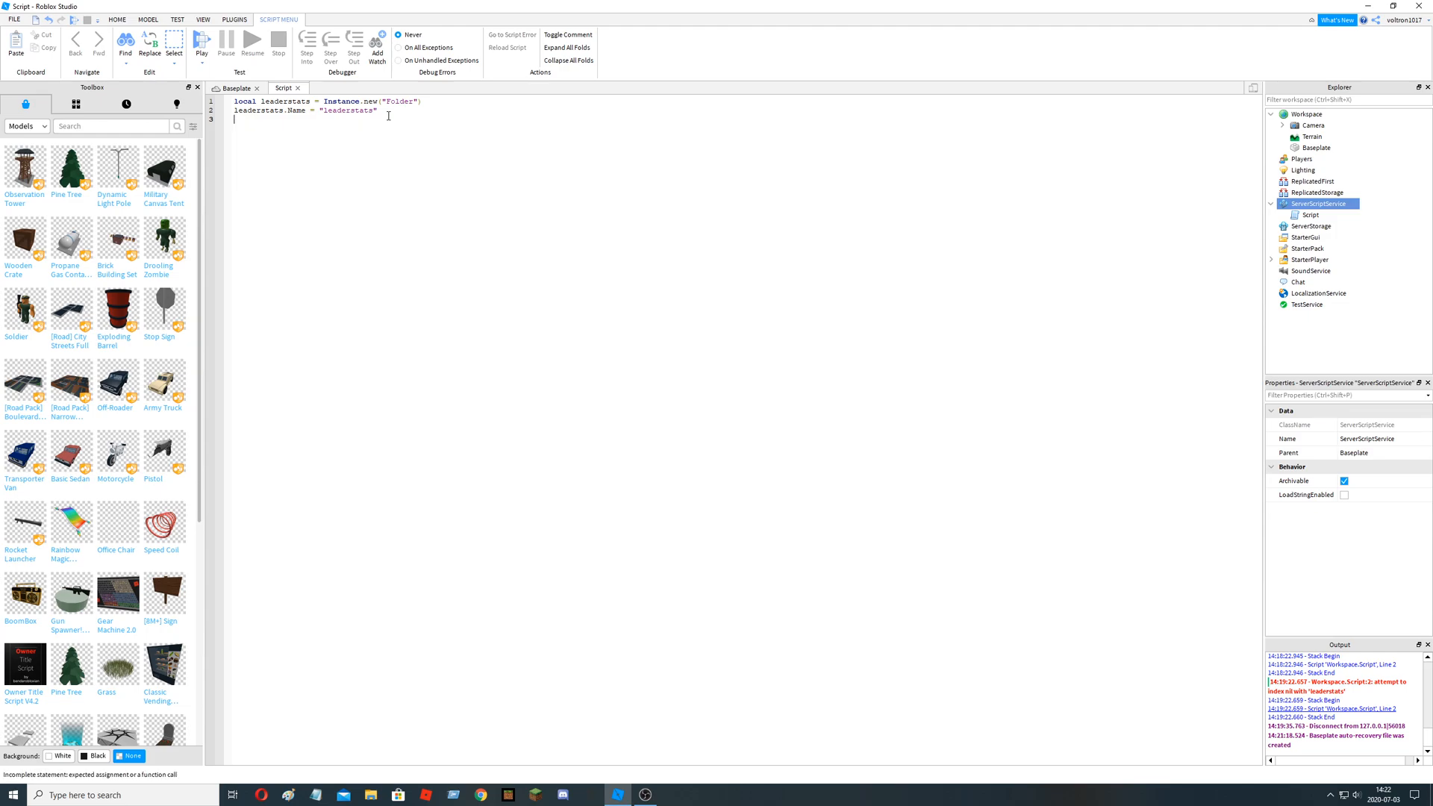
- Start the leaderstats.Parent line, then select the written code to rewrite it
text(leaderstats)
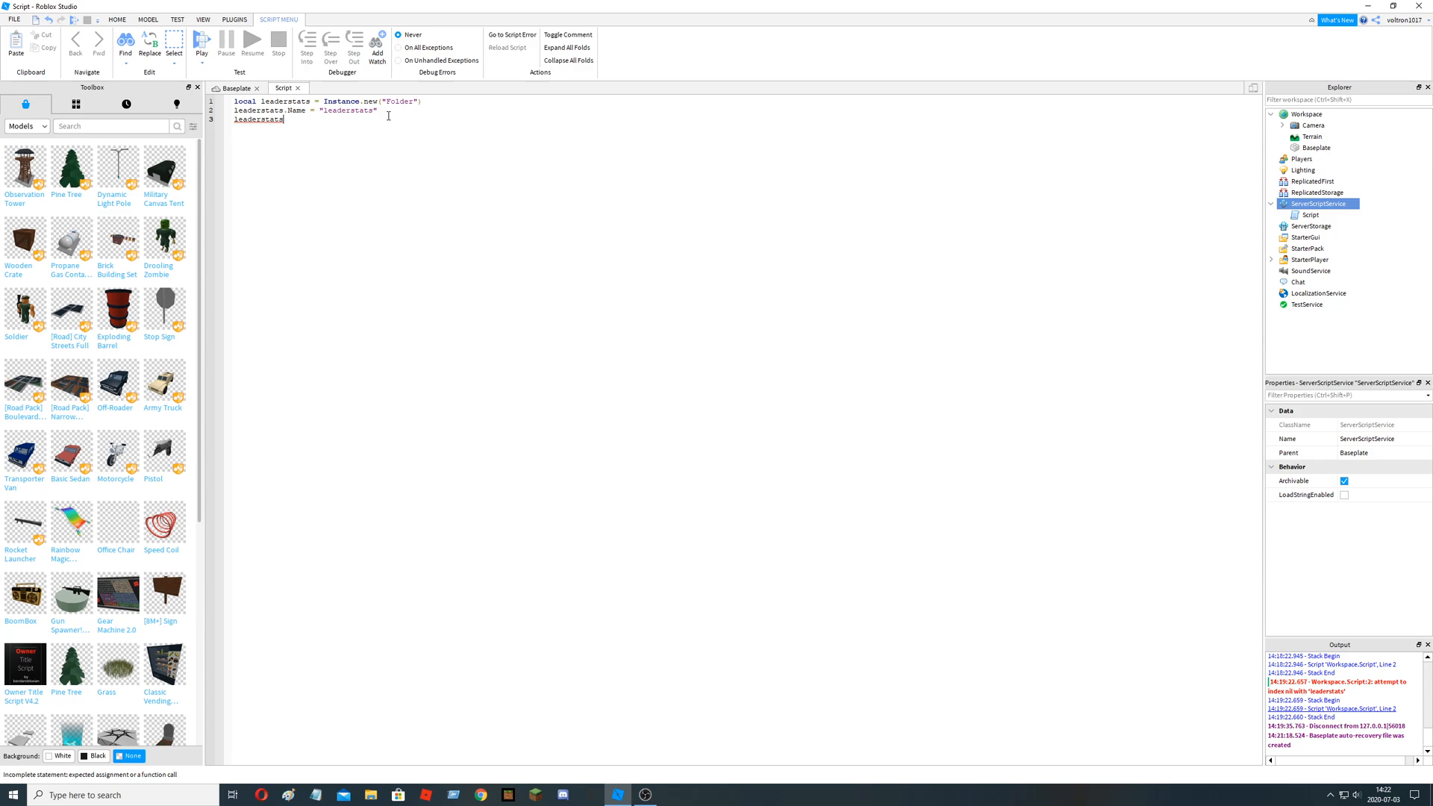
text(.Parent)
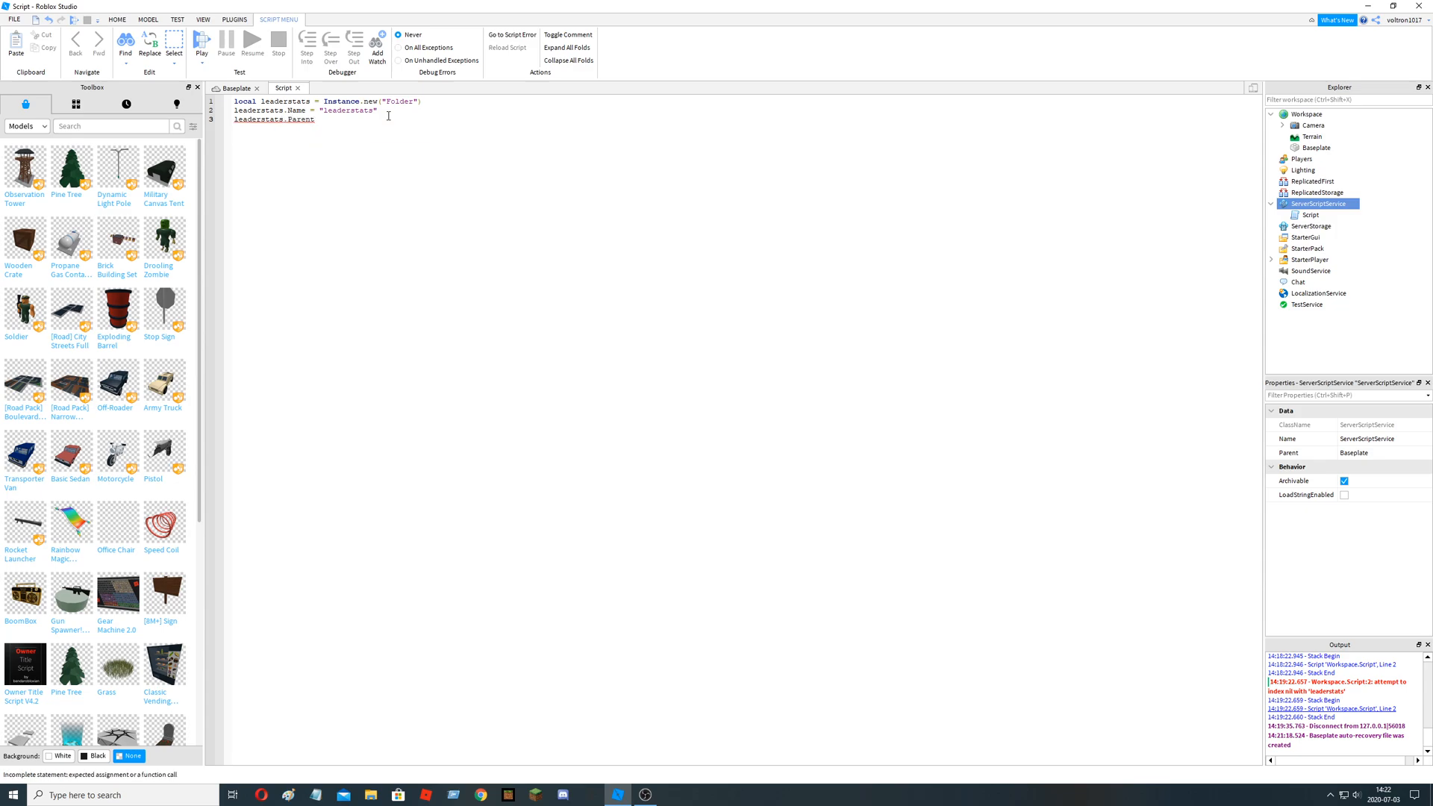
double_click(303, 119)
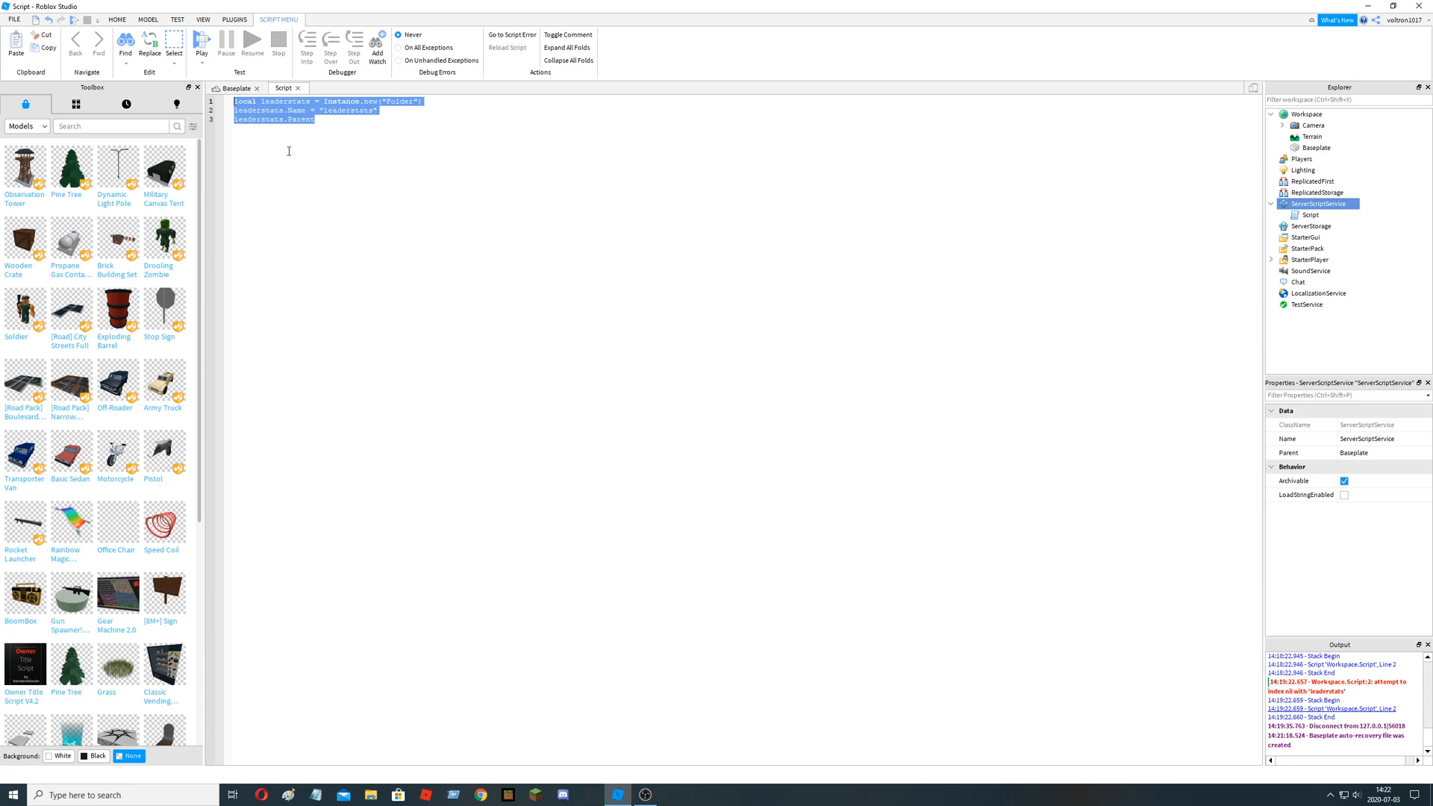
- Wrap the code in game.Players.PlayerAdded:Connect(function(player)
text(game)
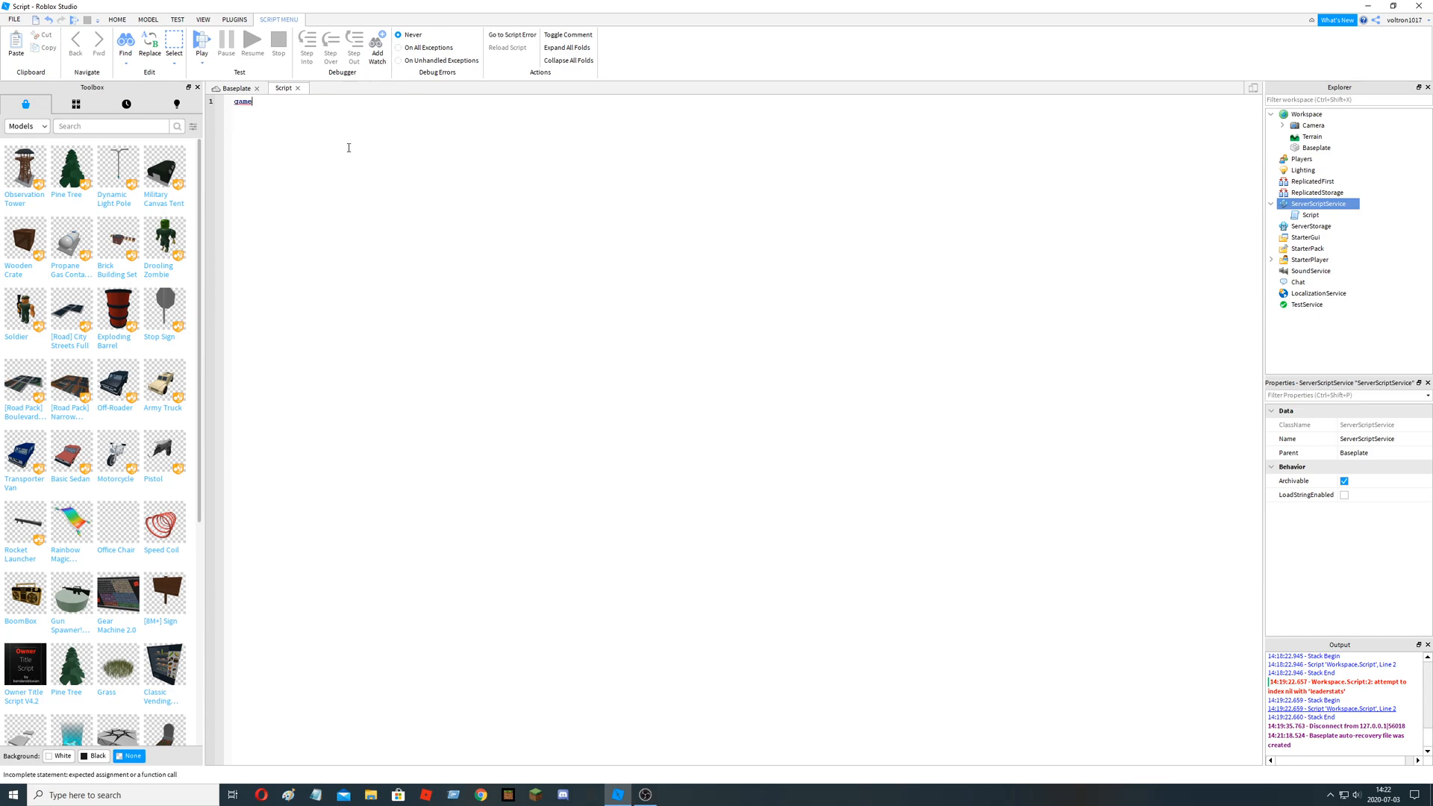
text(.Players')
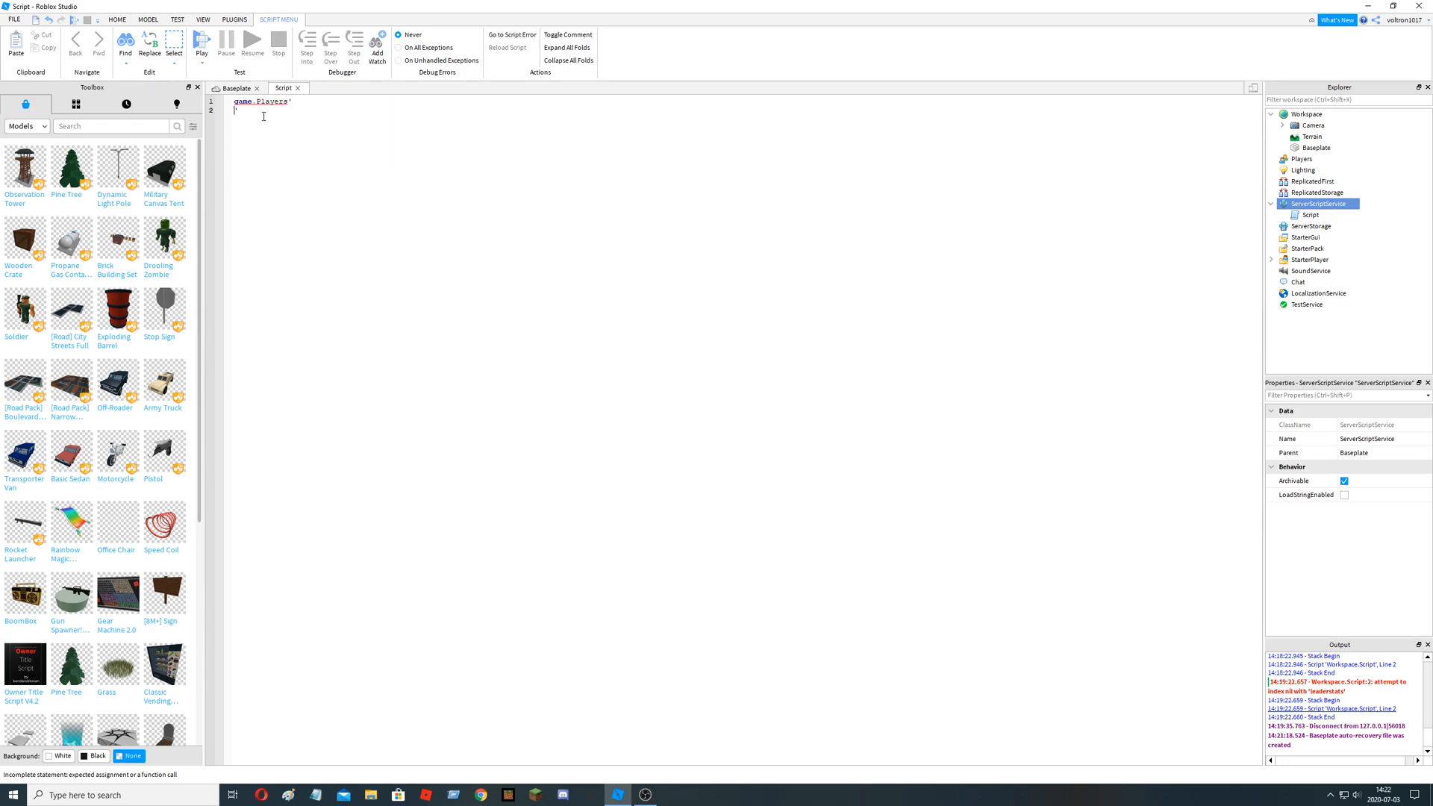
text(P)
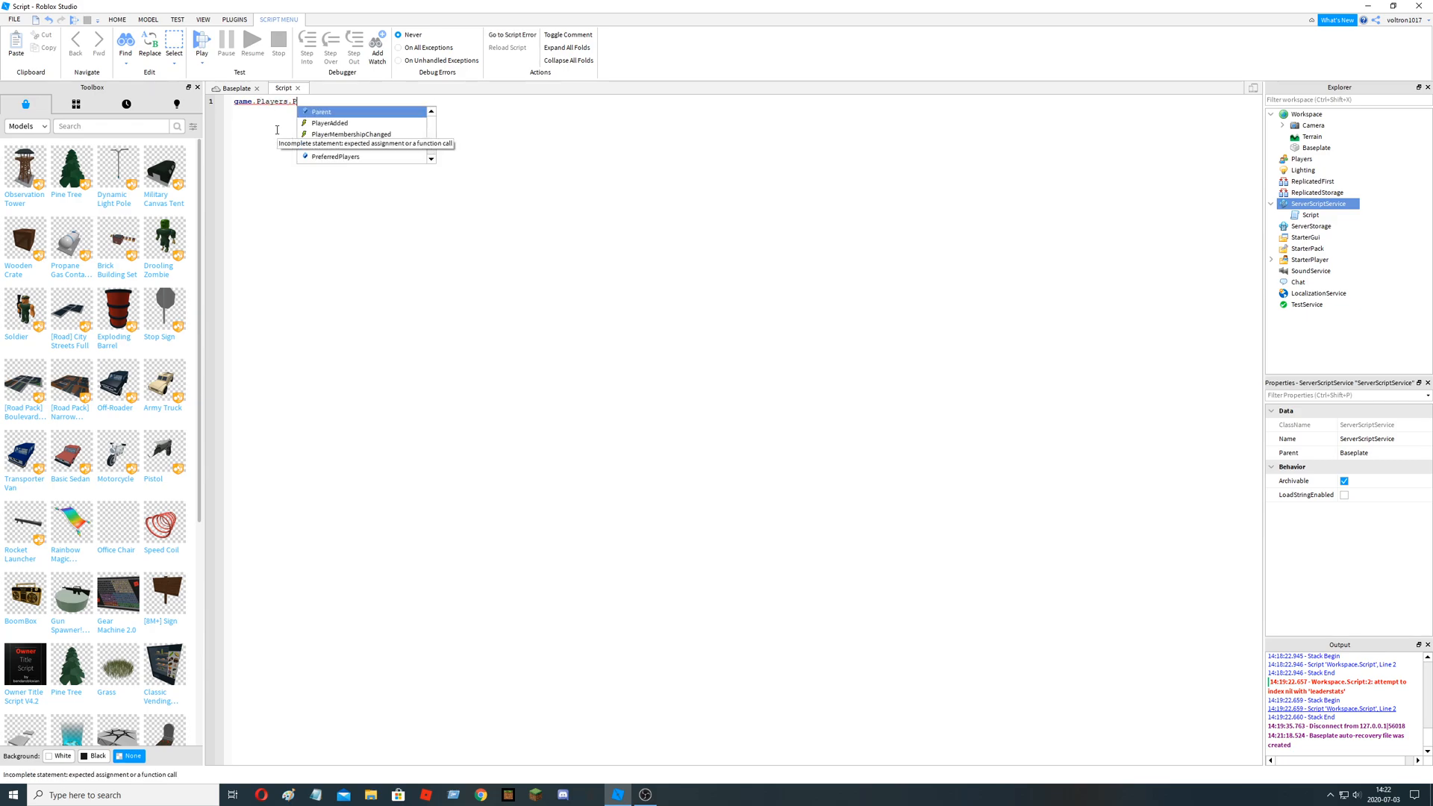
click(330, 122)
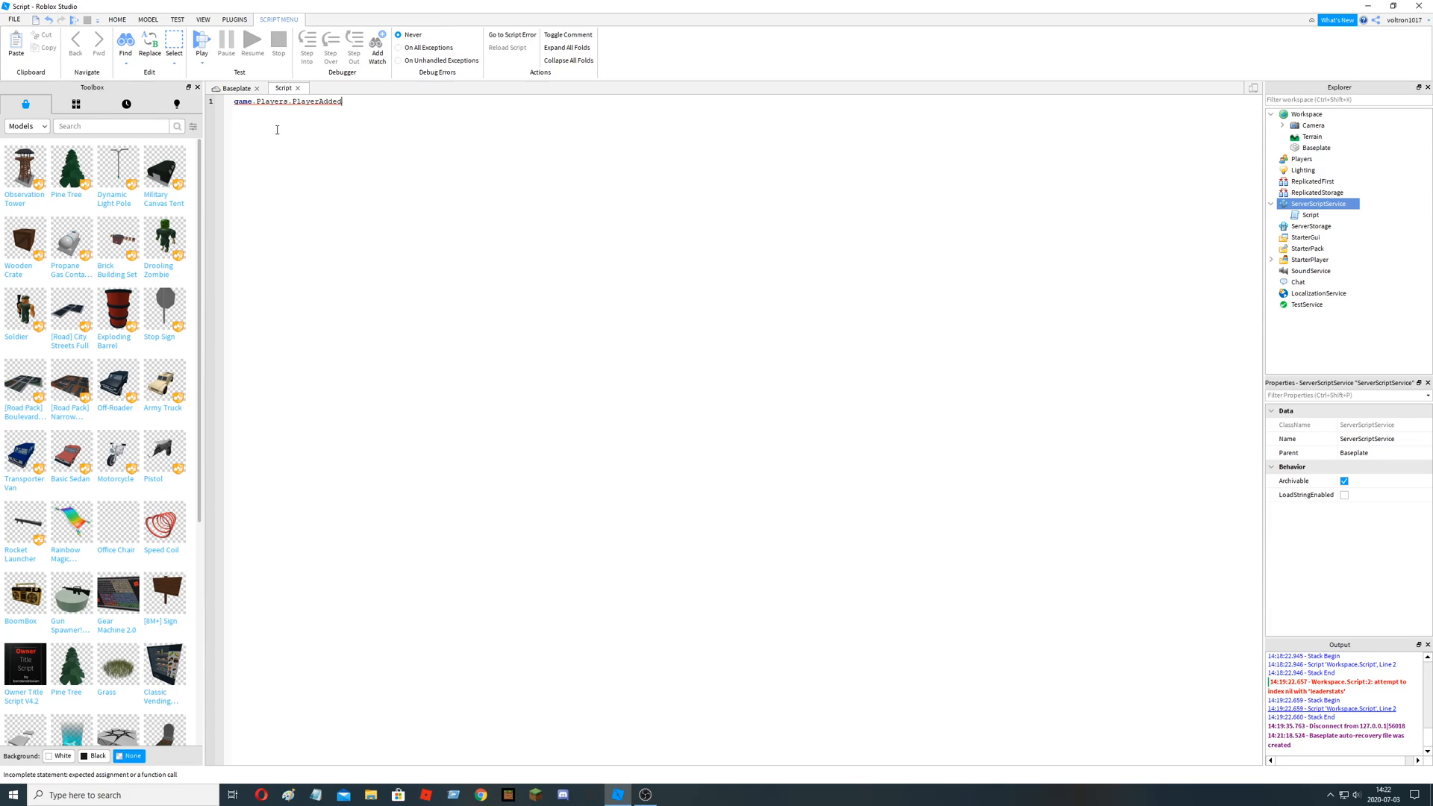
text(:Connect()
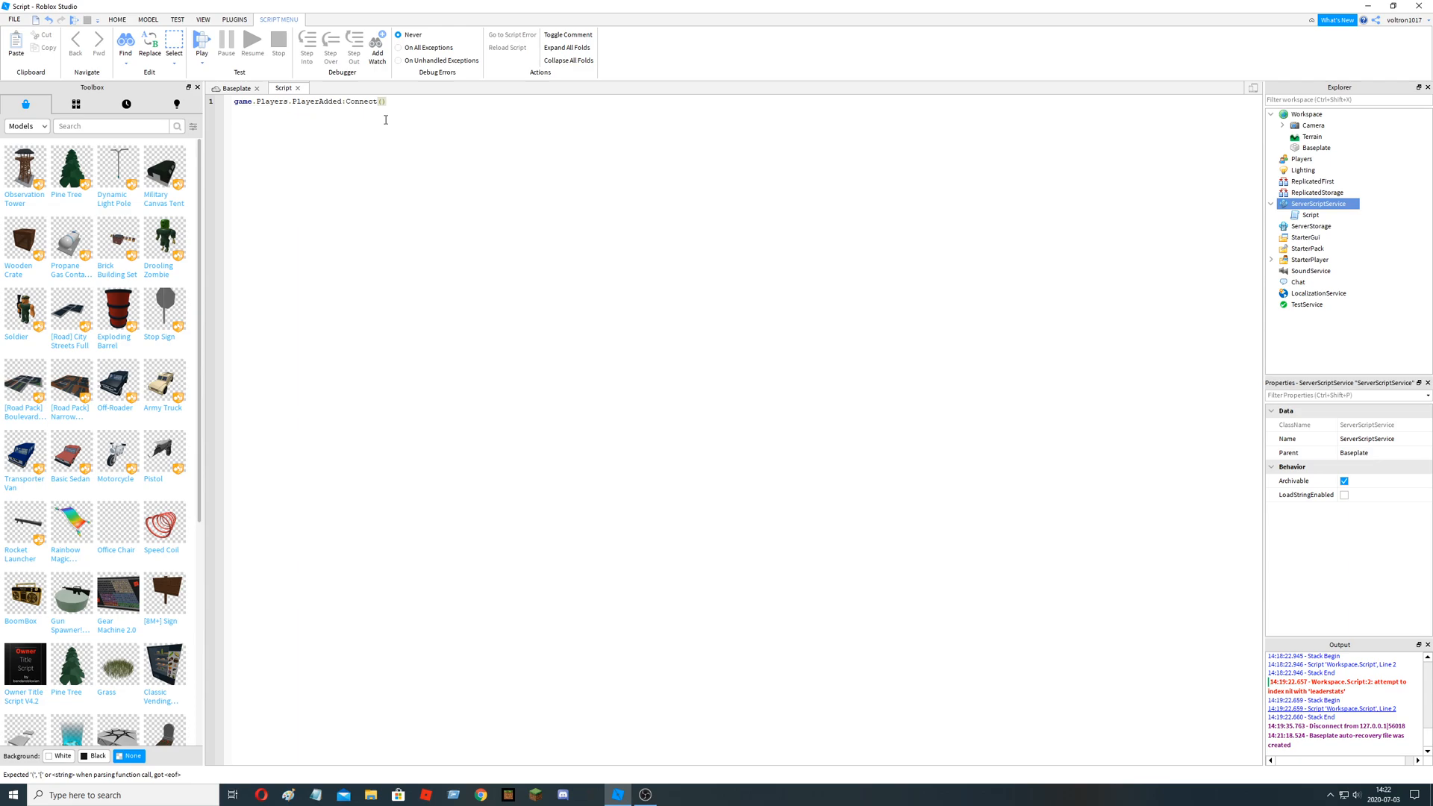
text(function)
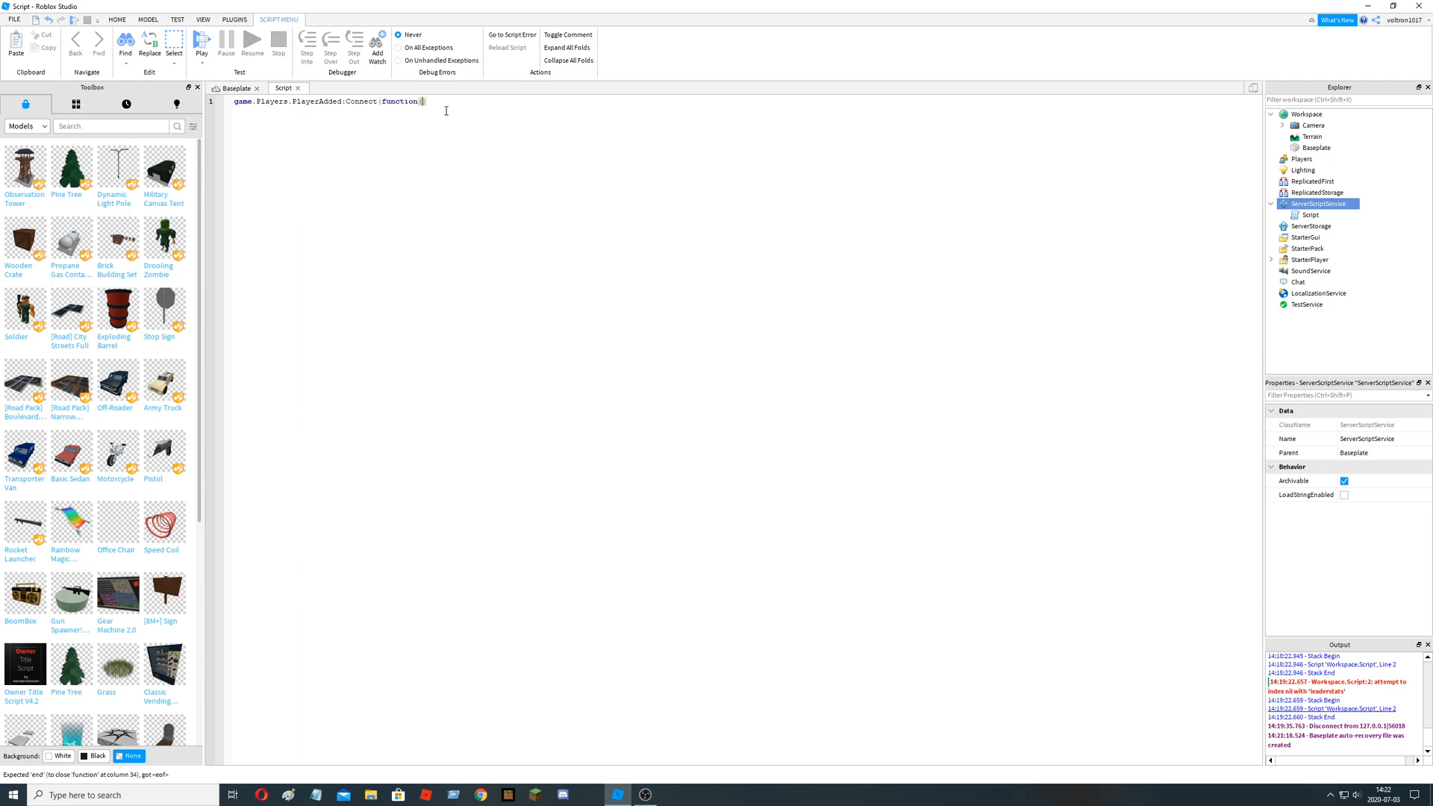
text(player)
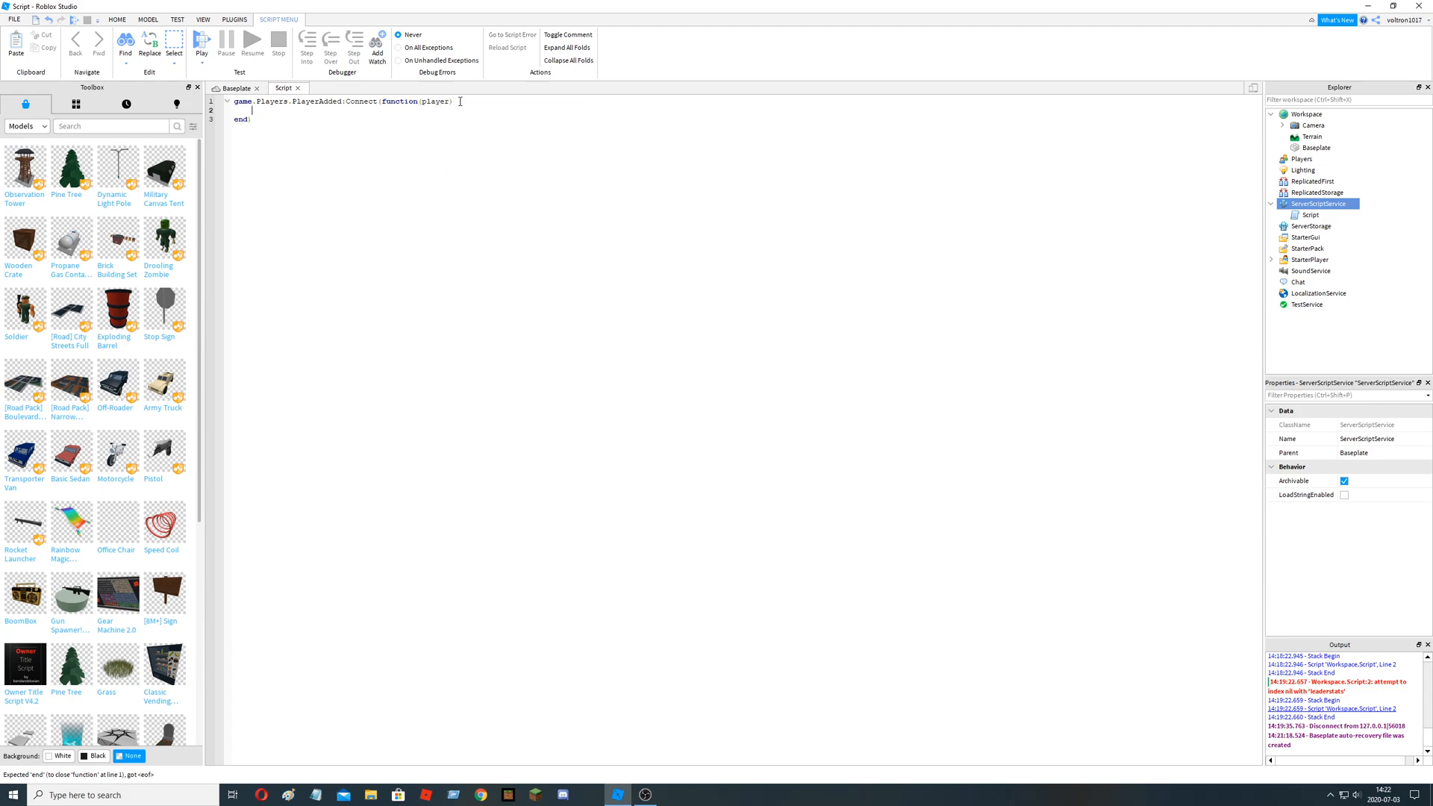
- Create the leaderstats Folder inside the handler and parent it to player
text(local leaderstats = Instance.new("Folder"))
text(leaderstats.Parent =)
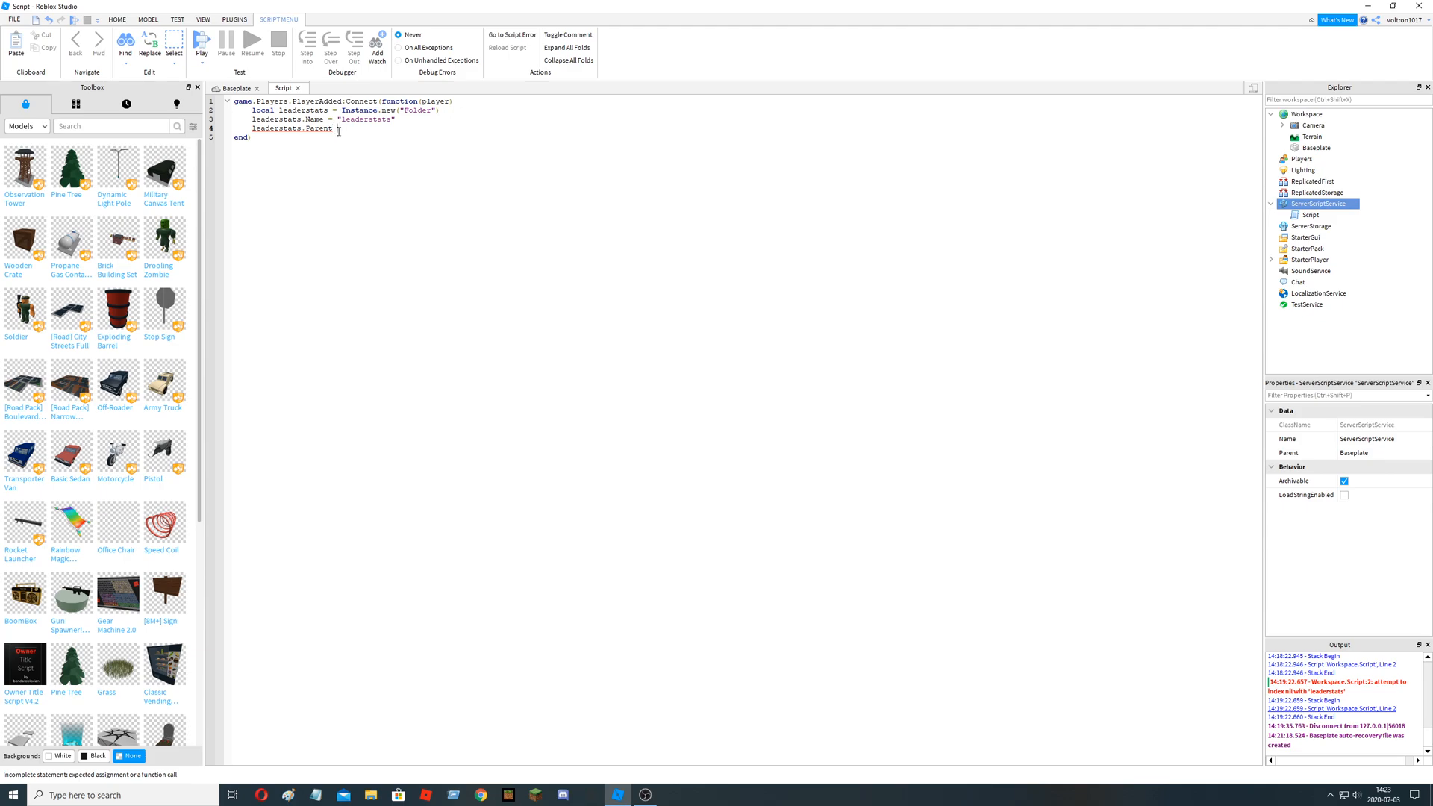
text(pl)
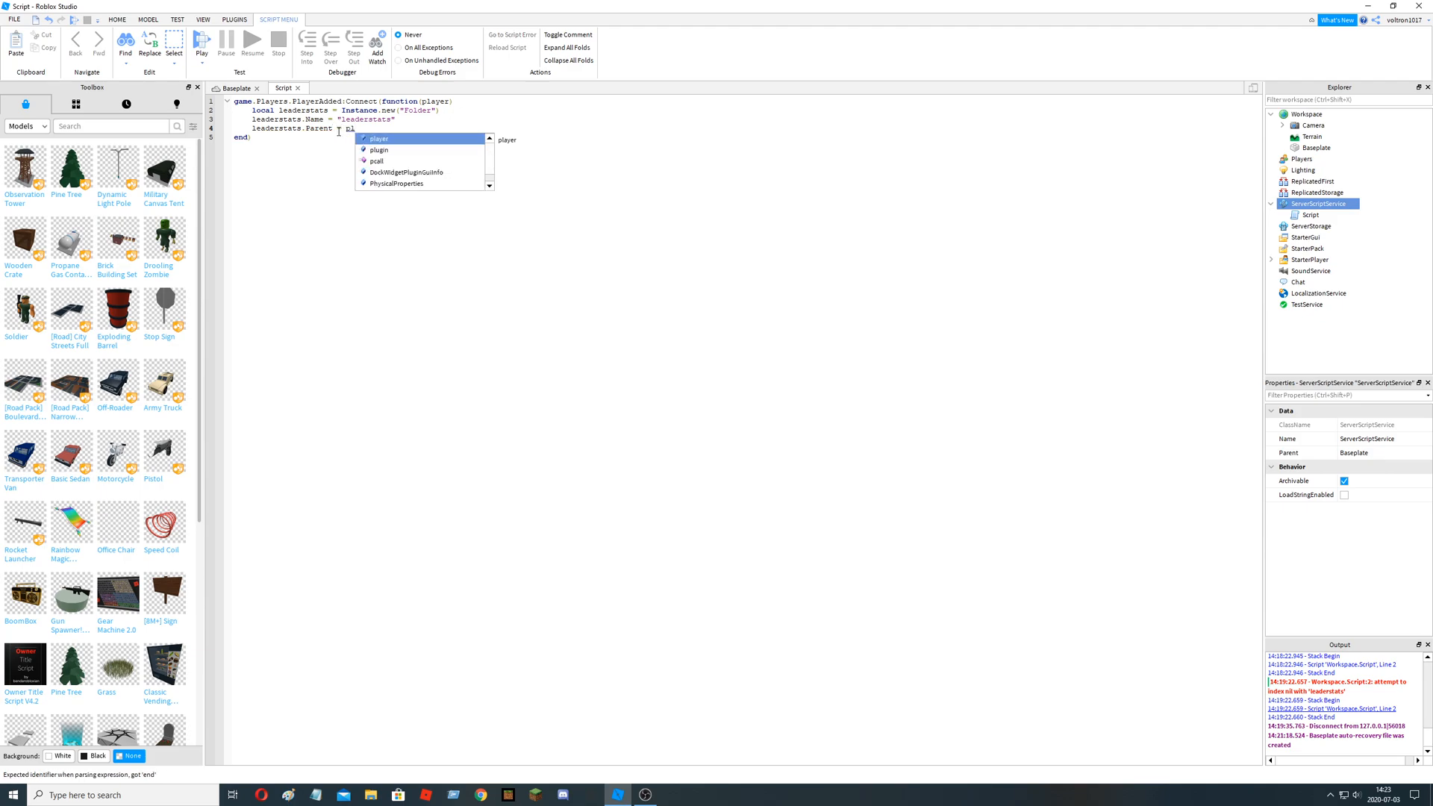
text(player)
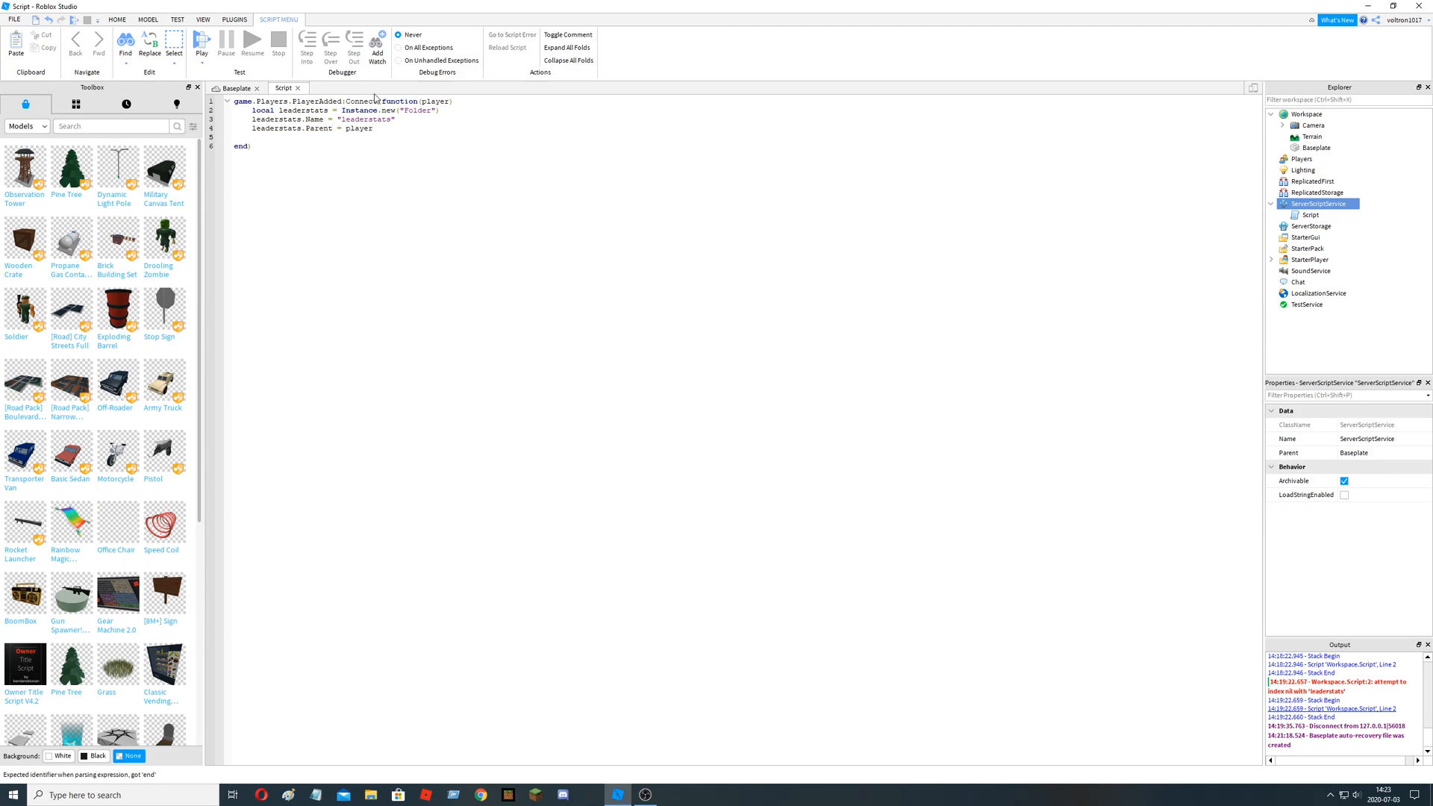
- Write local Points = Instance.new("IntValue")
text(local)
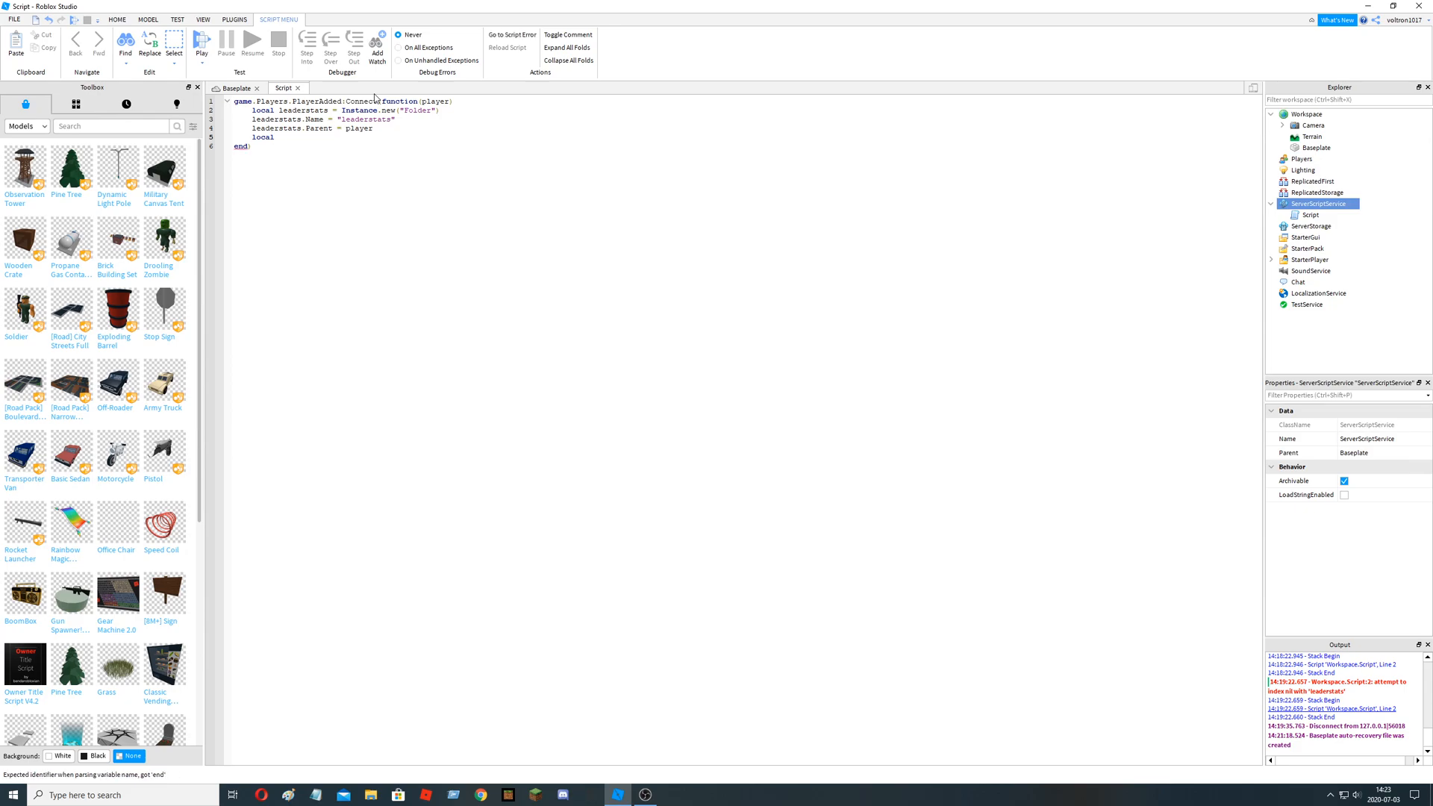
text(P)
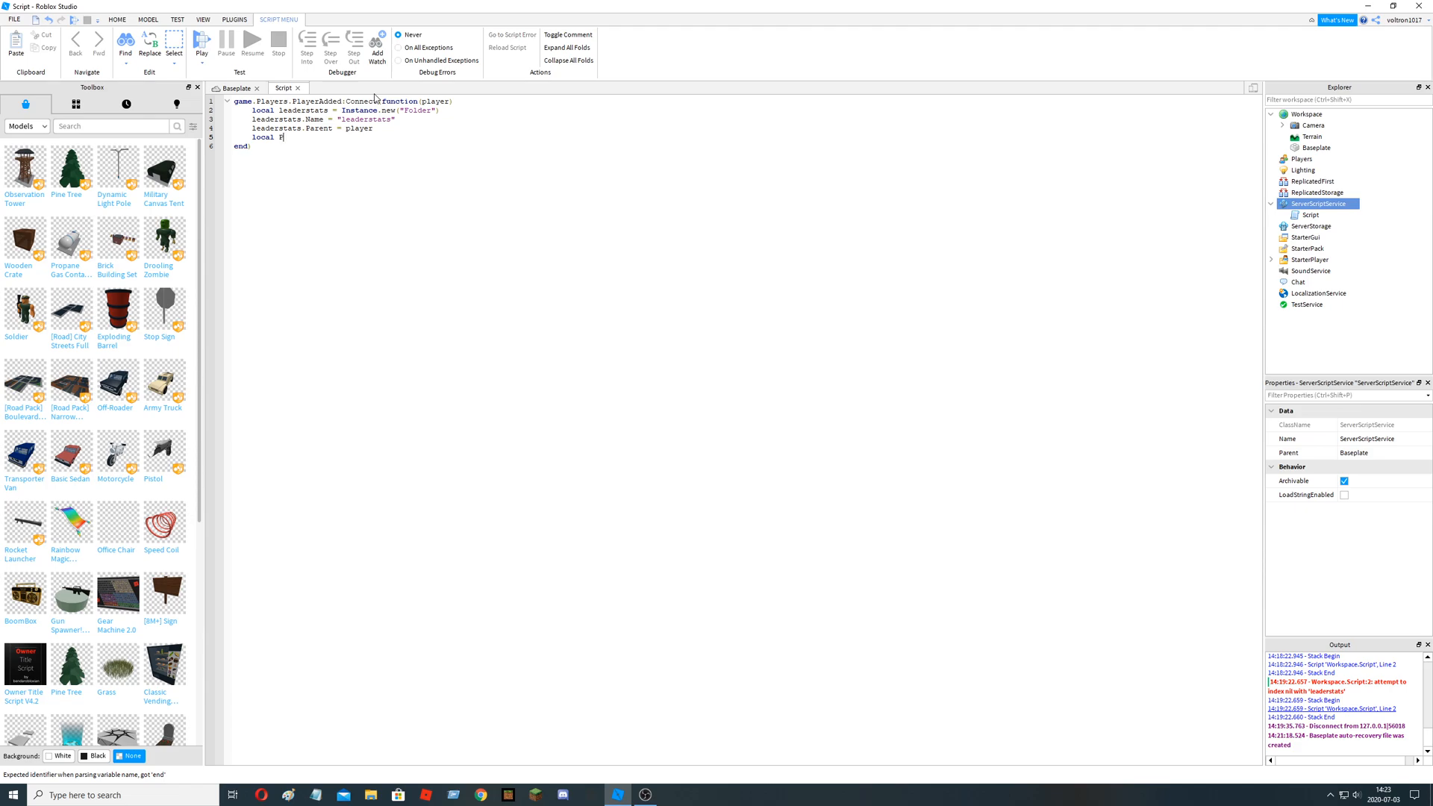
text(oints =)
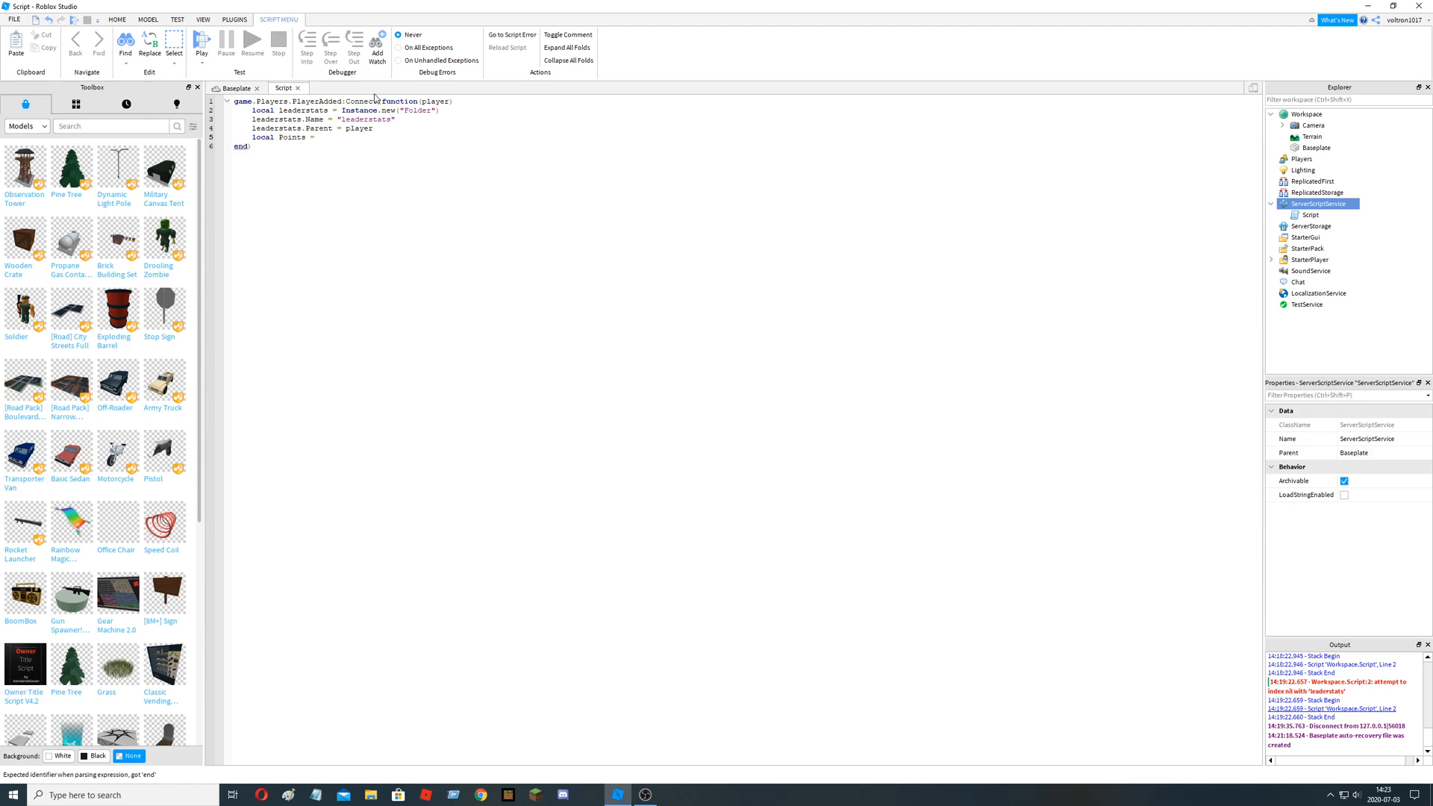
text(Instance.new()
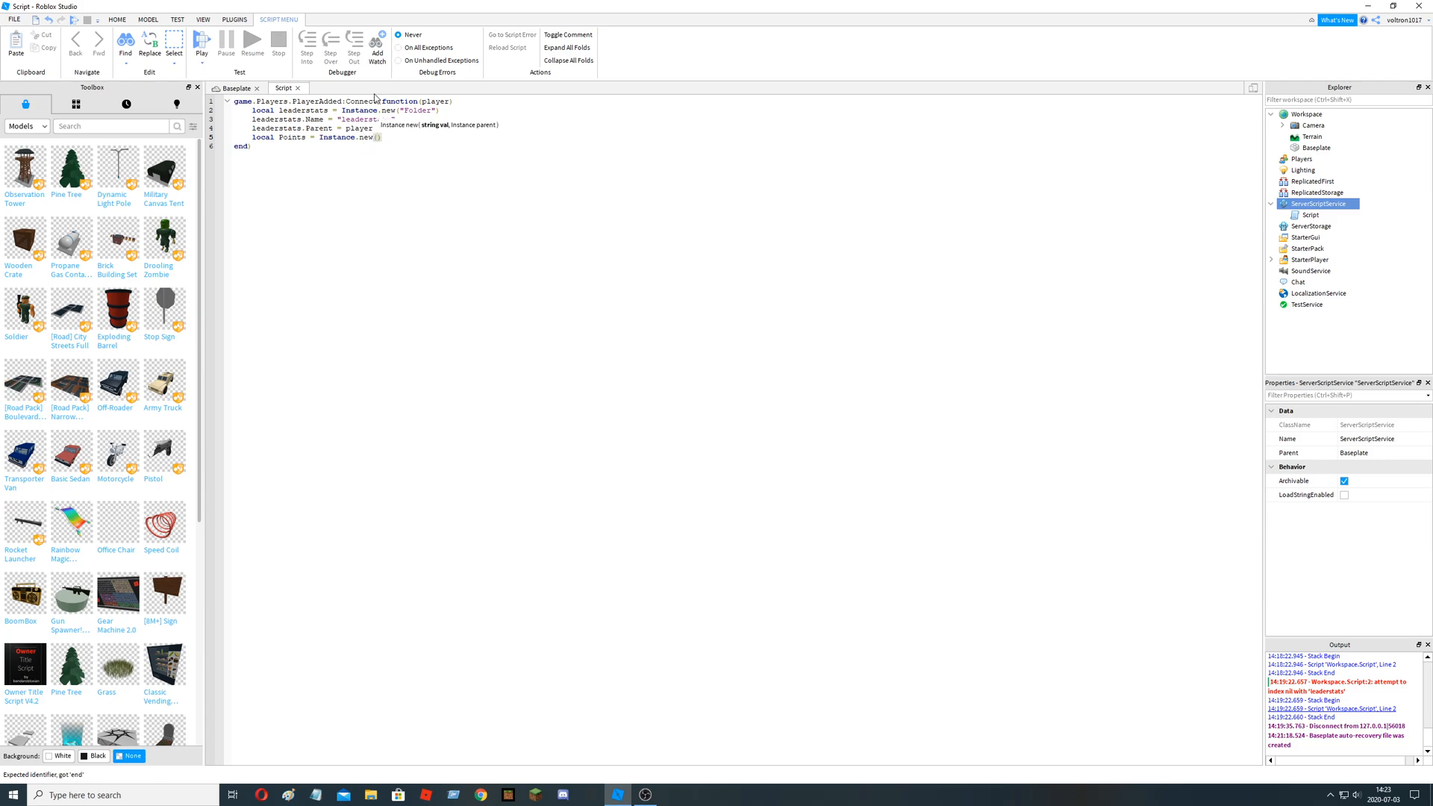
text("IntValue")
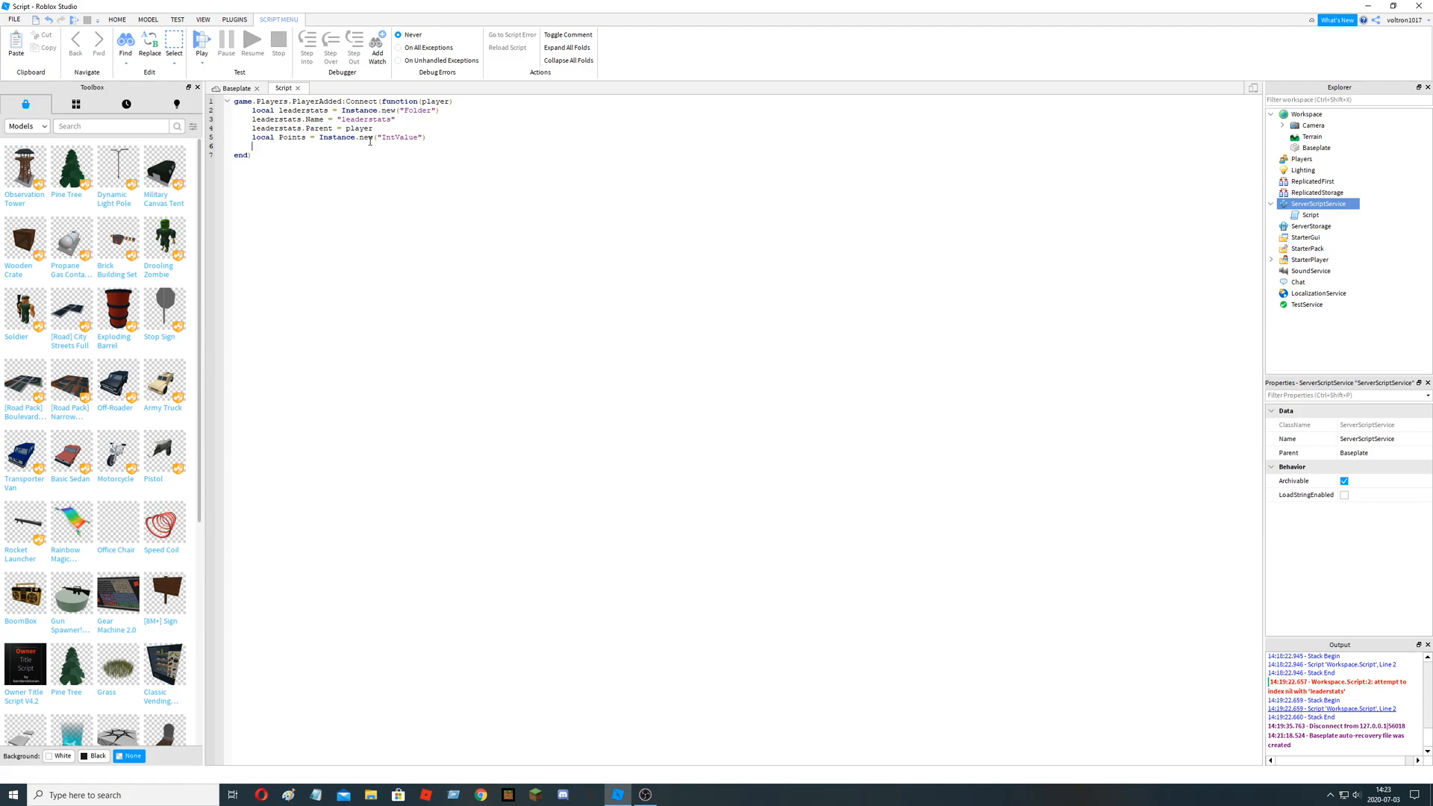
- Set Points.Name = "Points" and Points.Parent = leaderstats
text(poin)
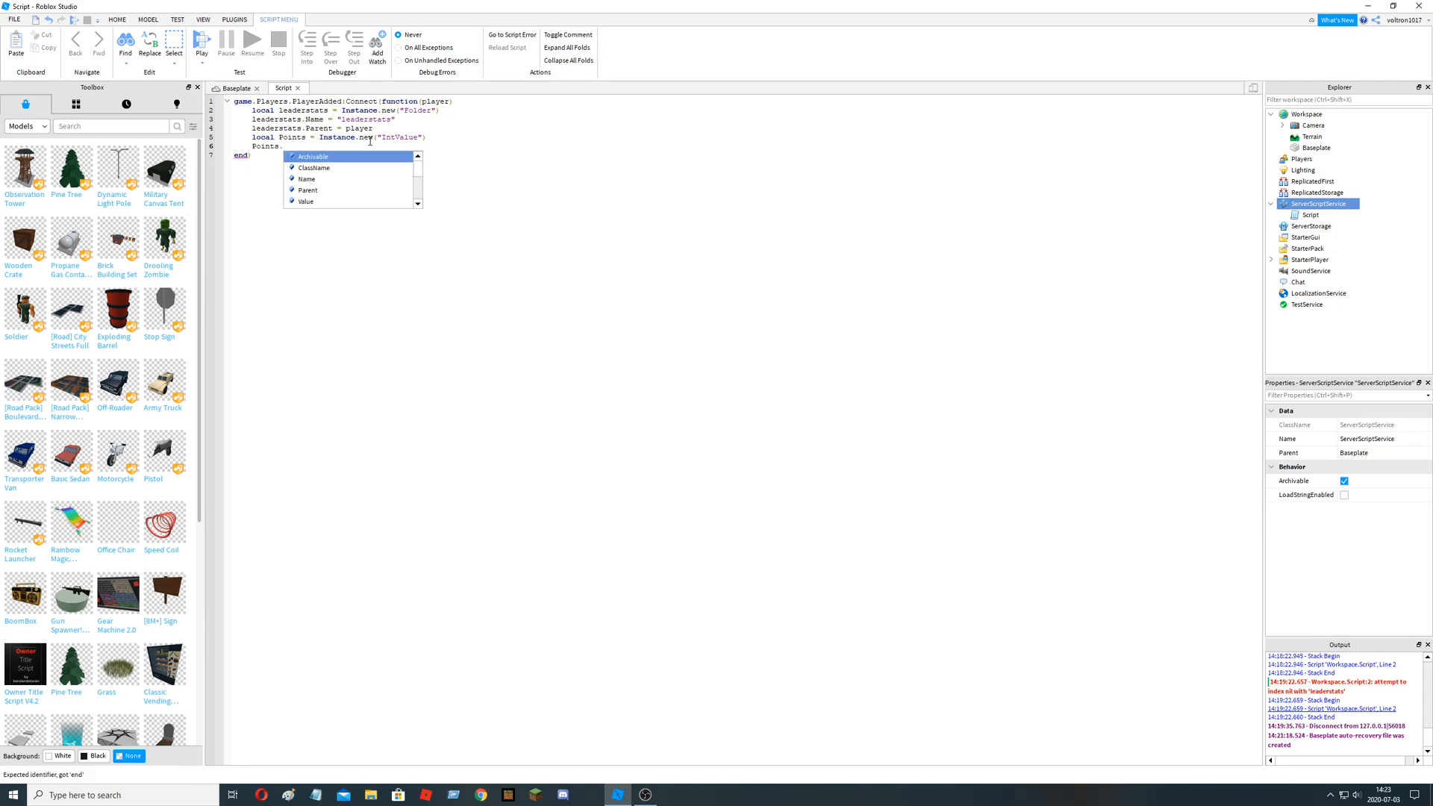
text(Name)
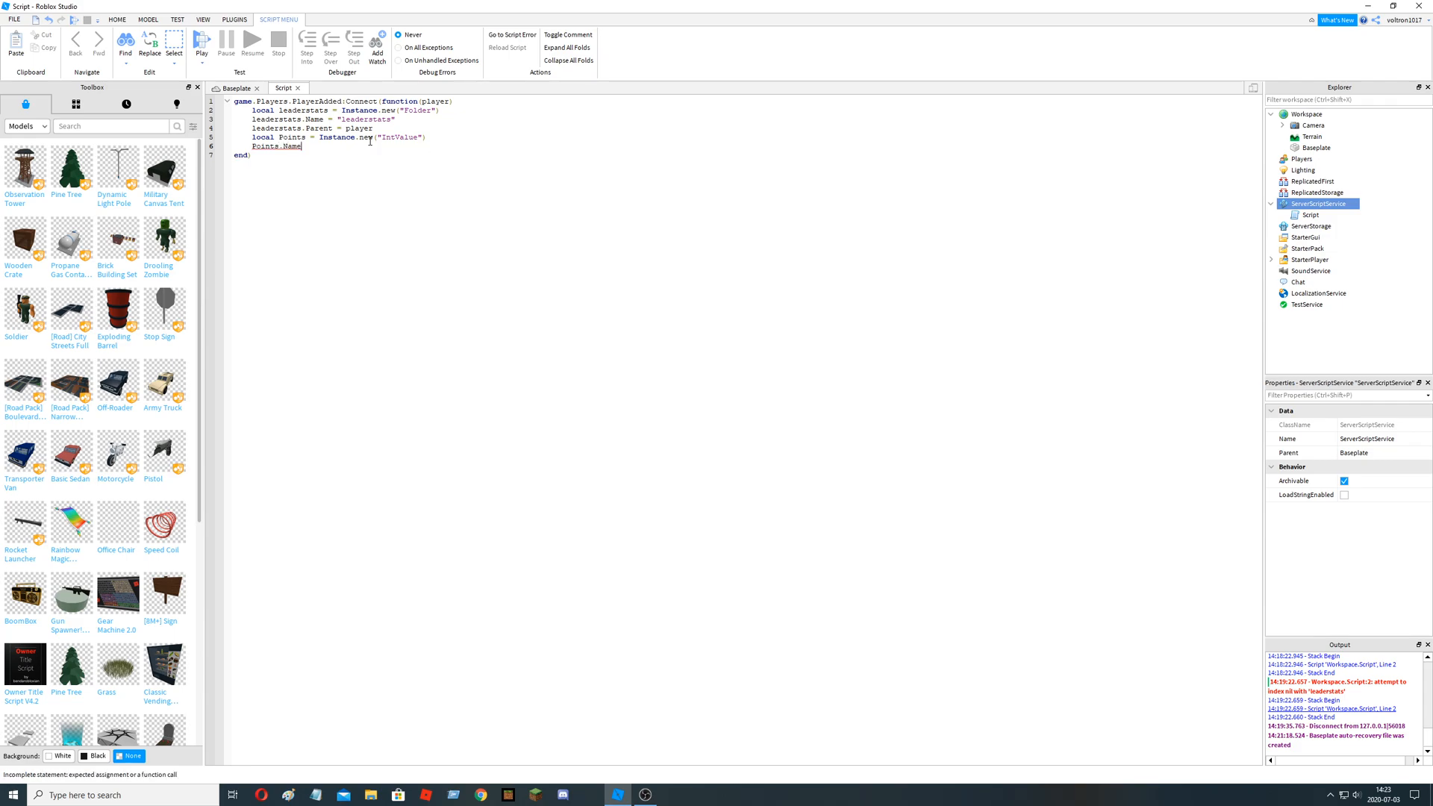
text(= "")
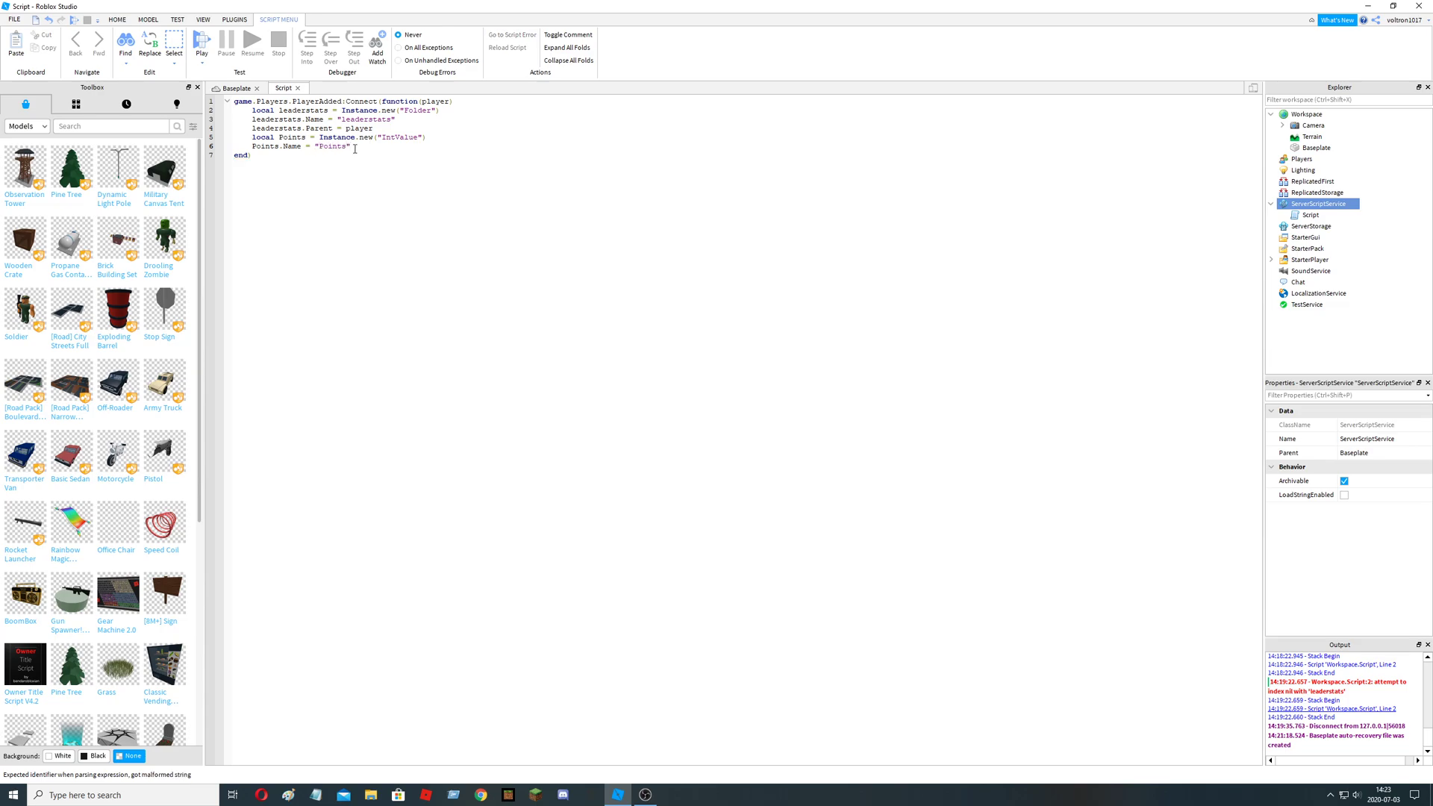
text(poi)
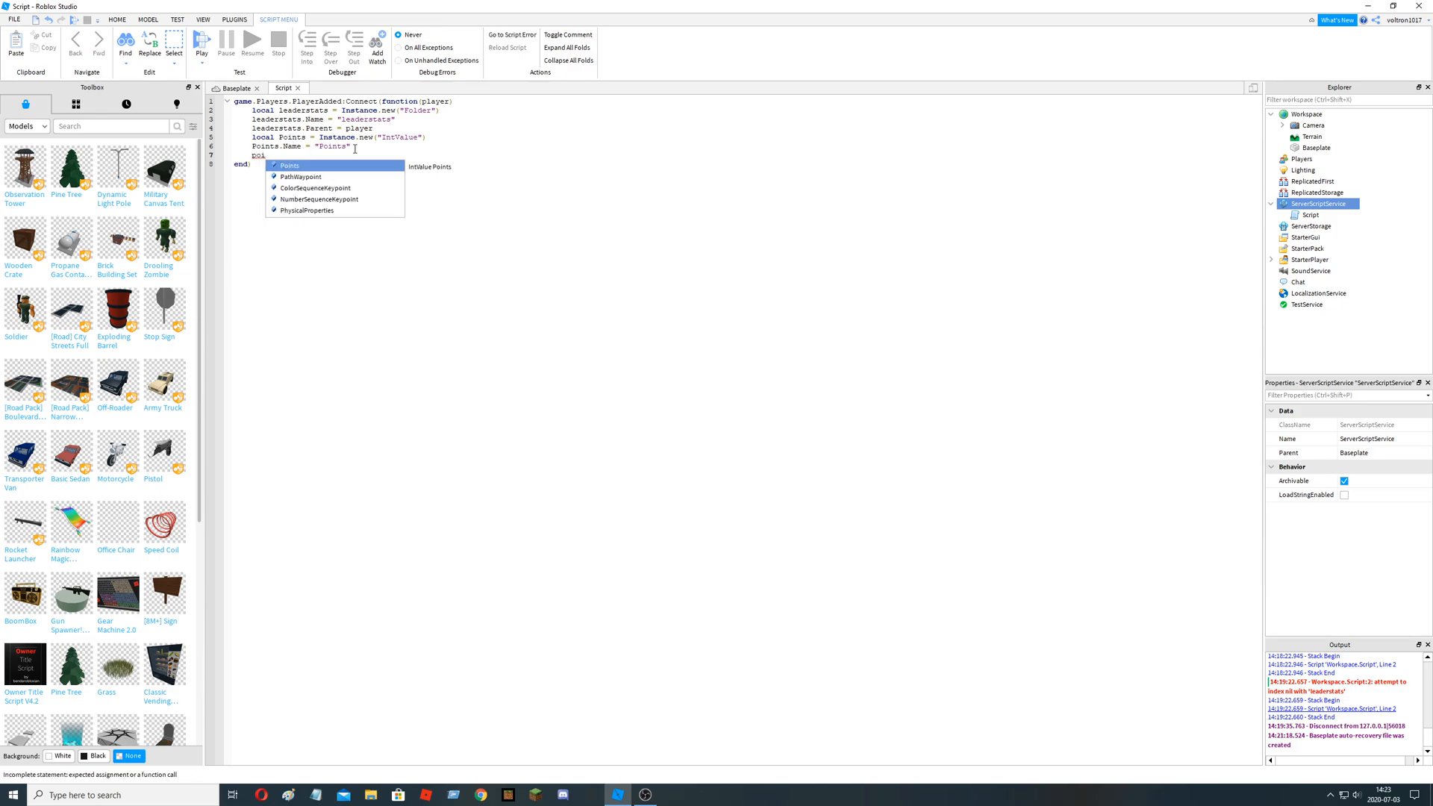
text(Points.Parent)
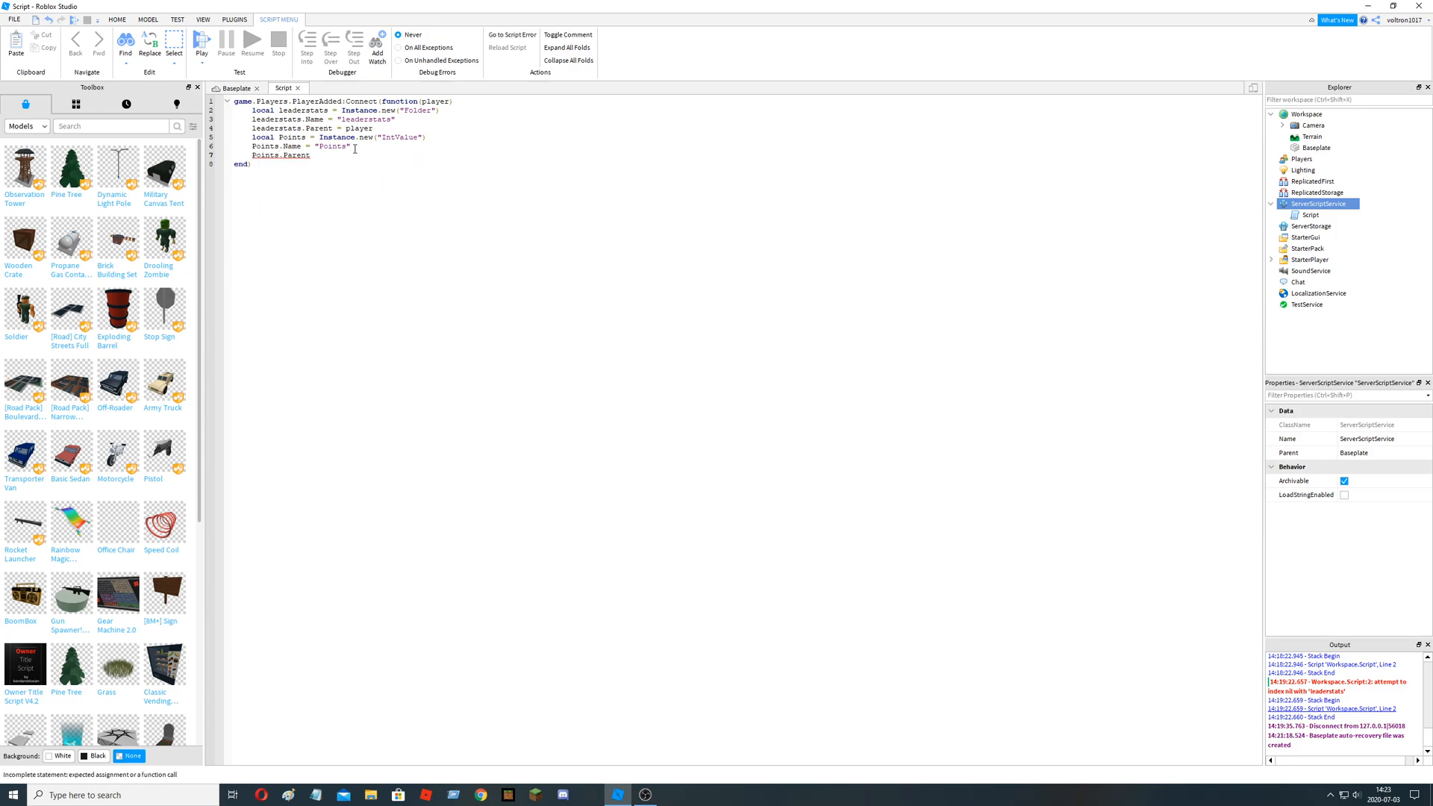
text(=)
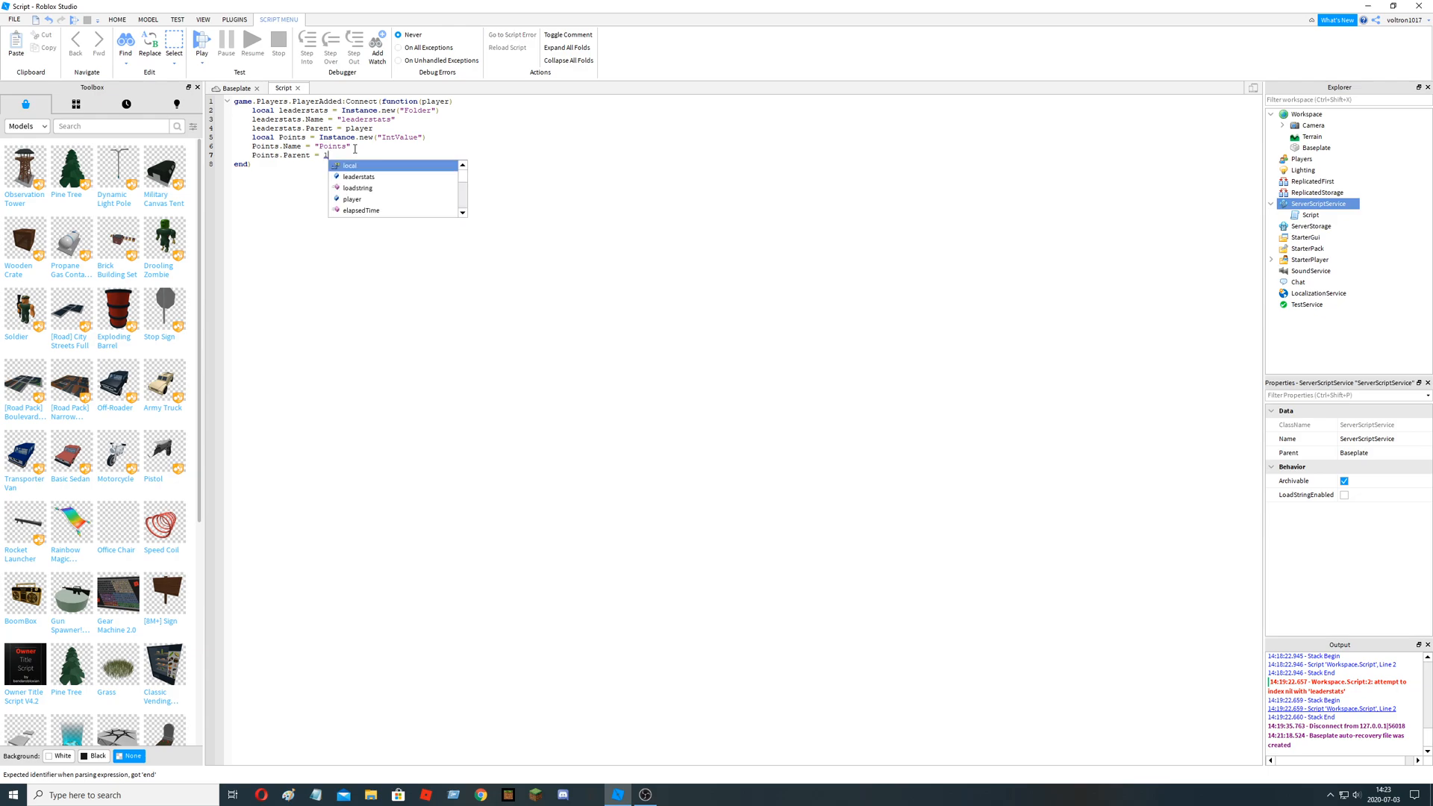
text(leaderstats)
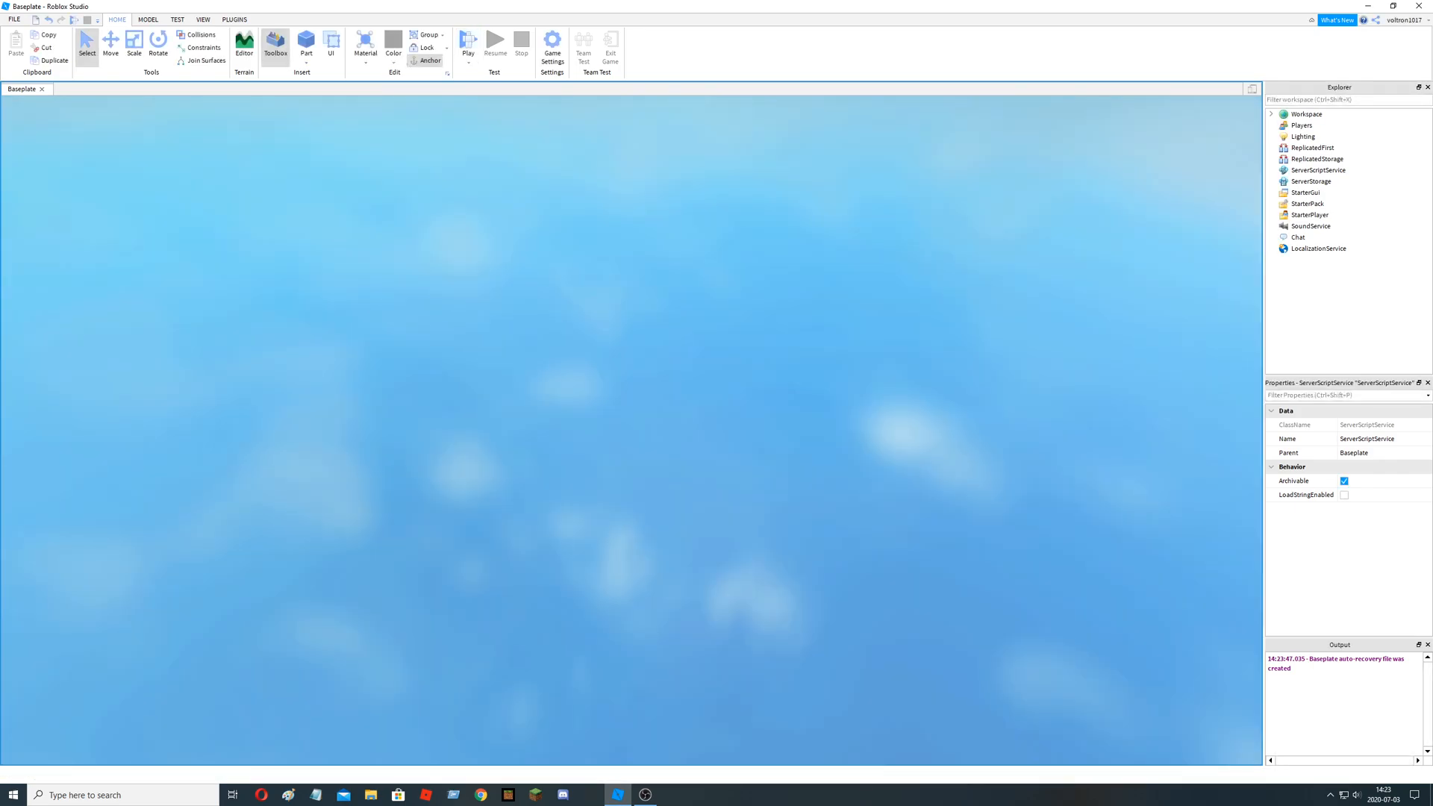
- Run a play test showing Points at 0 on the leaderboard, then stop it
click(466, 39)
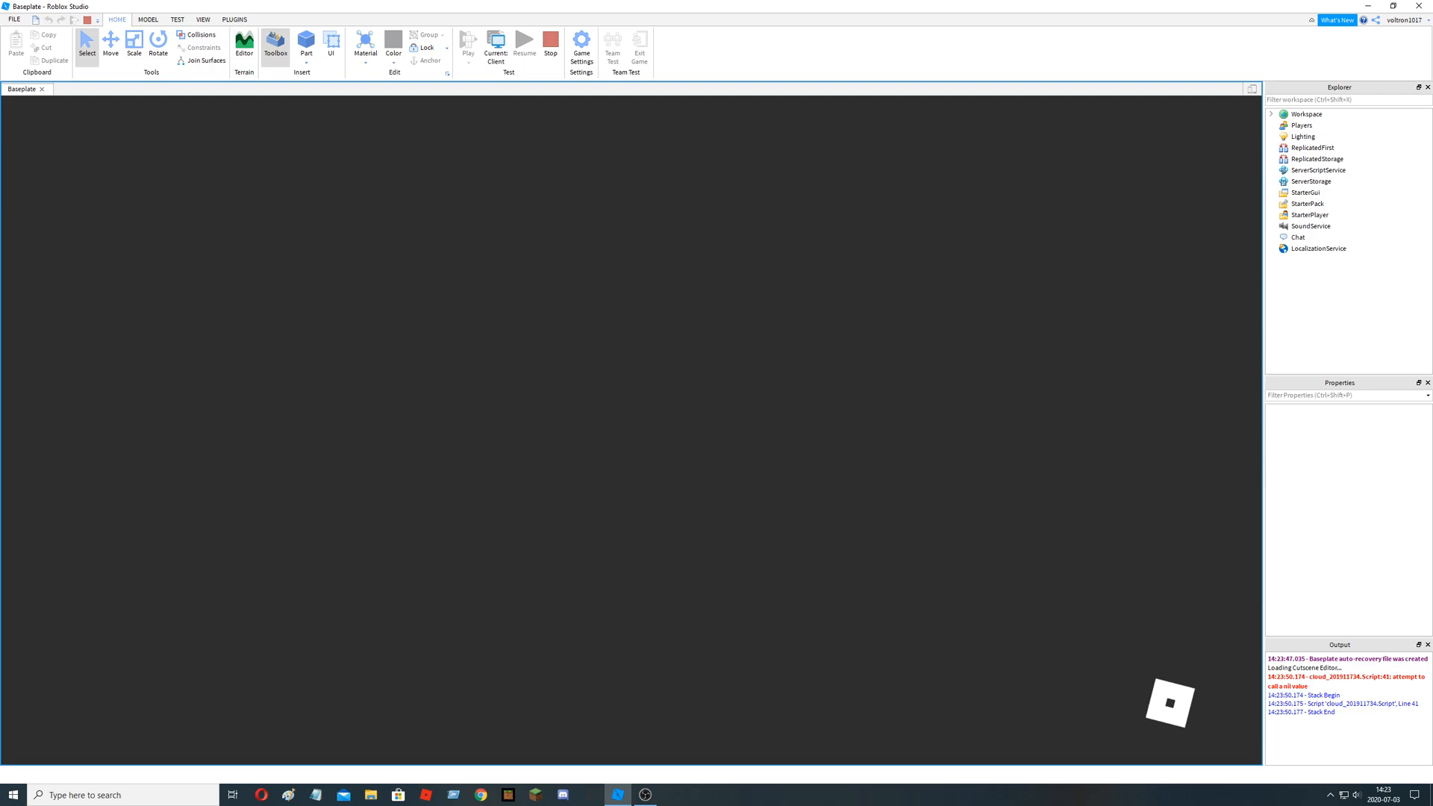
click(274, 42)
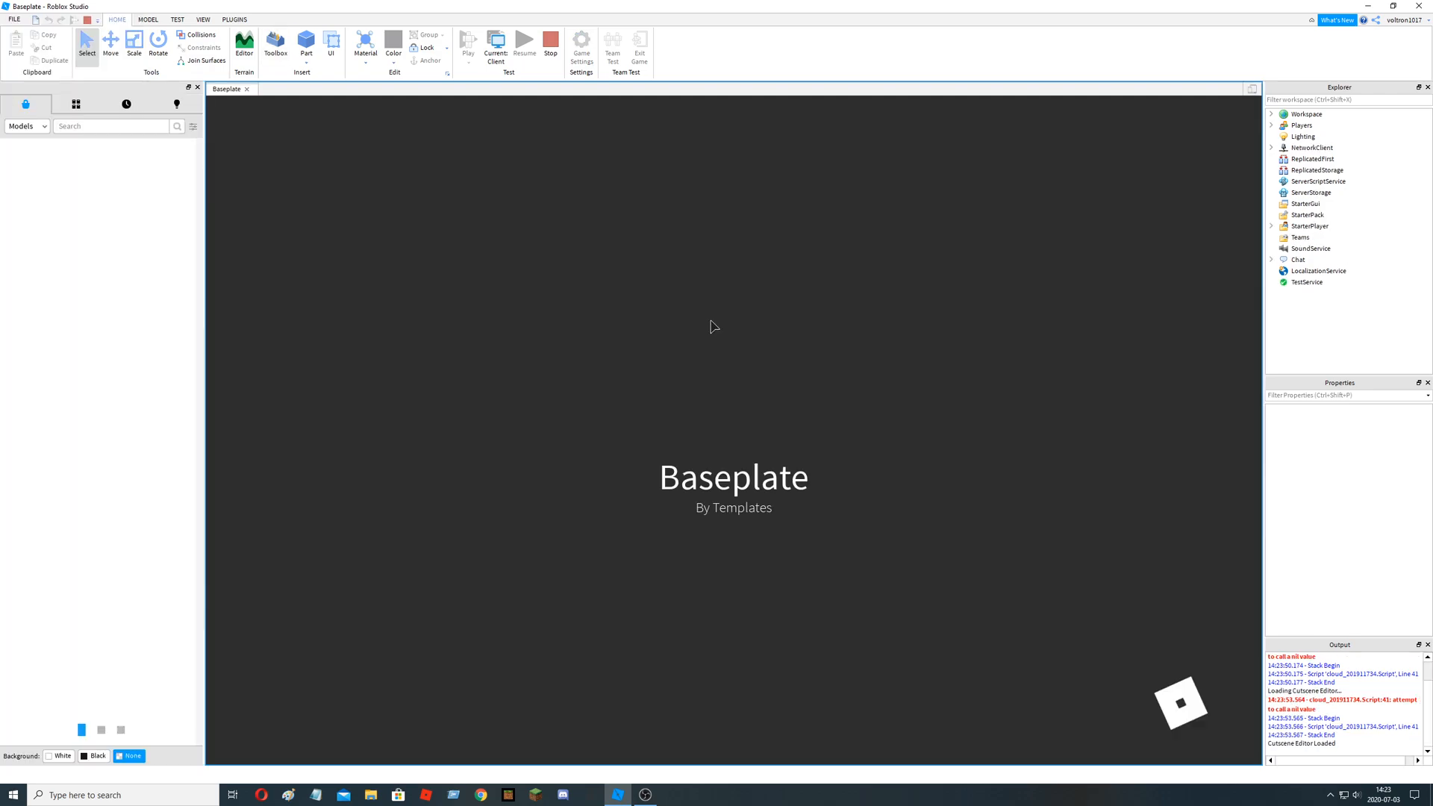
click(469, 39)
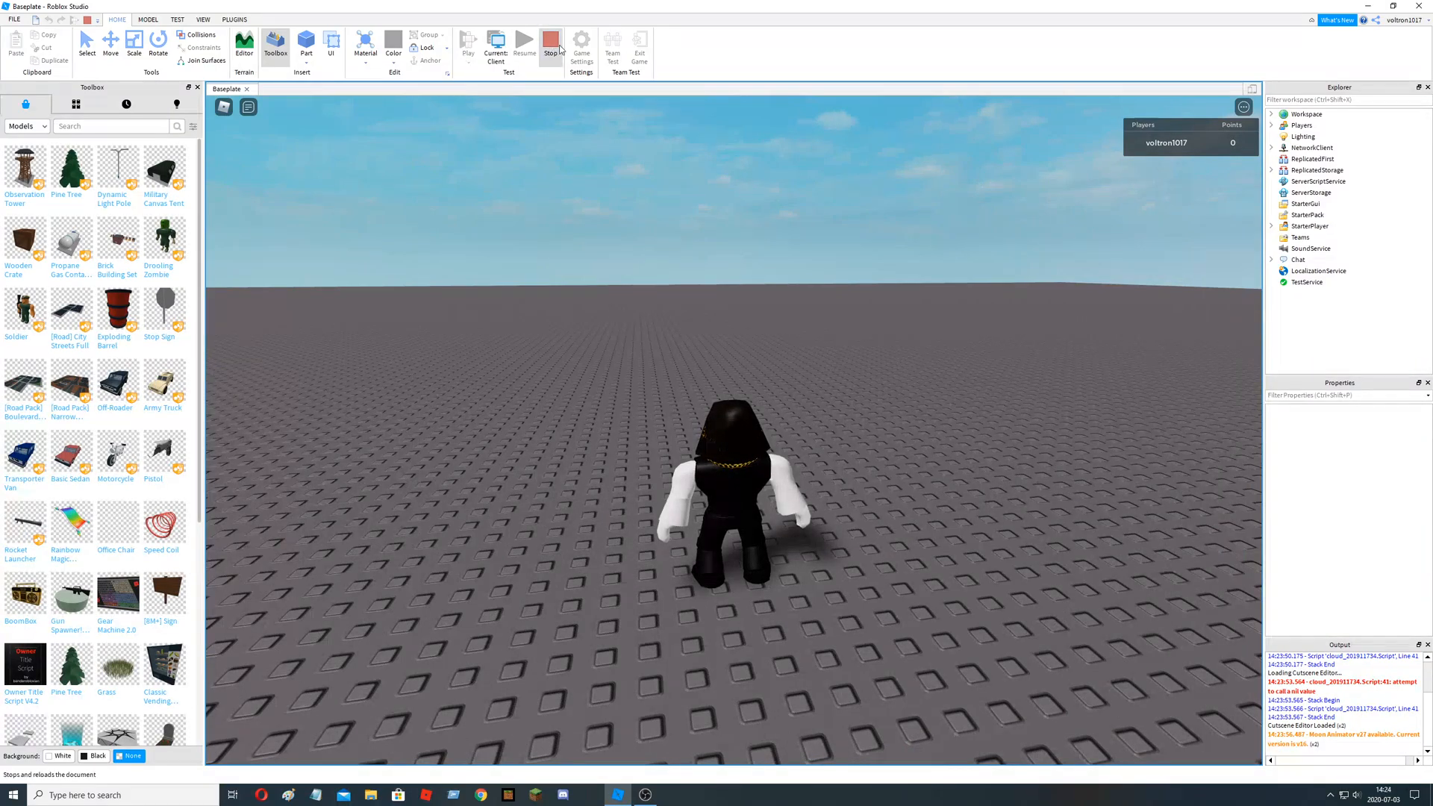
click(549, 42)
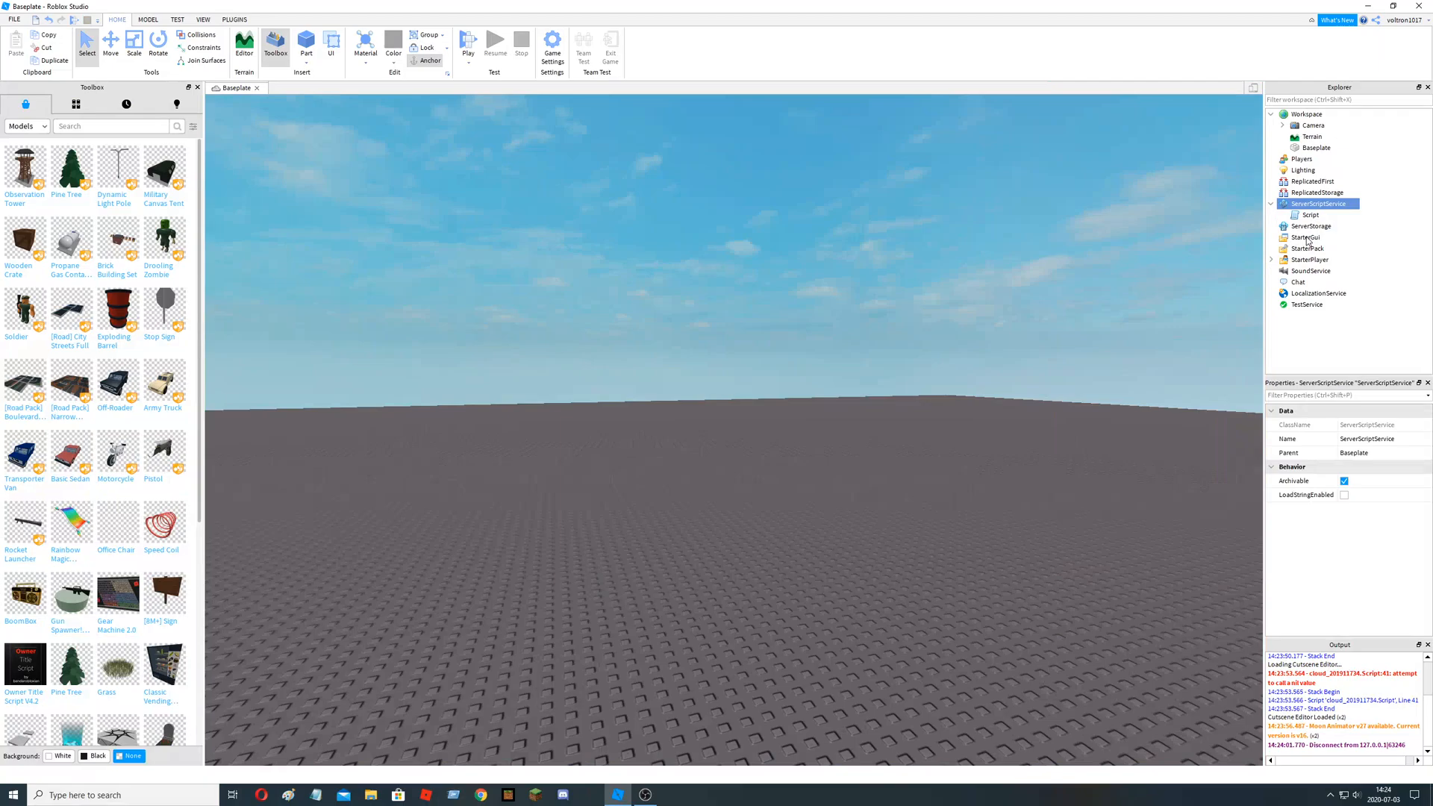
- Add a ScreenGui with a TextButton under StarterGui, drag the button to the left edge, add a LocalScript and close its tab
click(1307, 238)
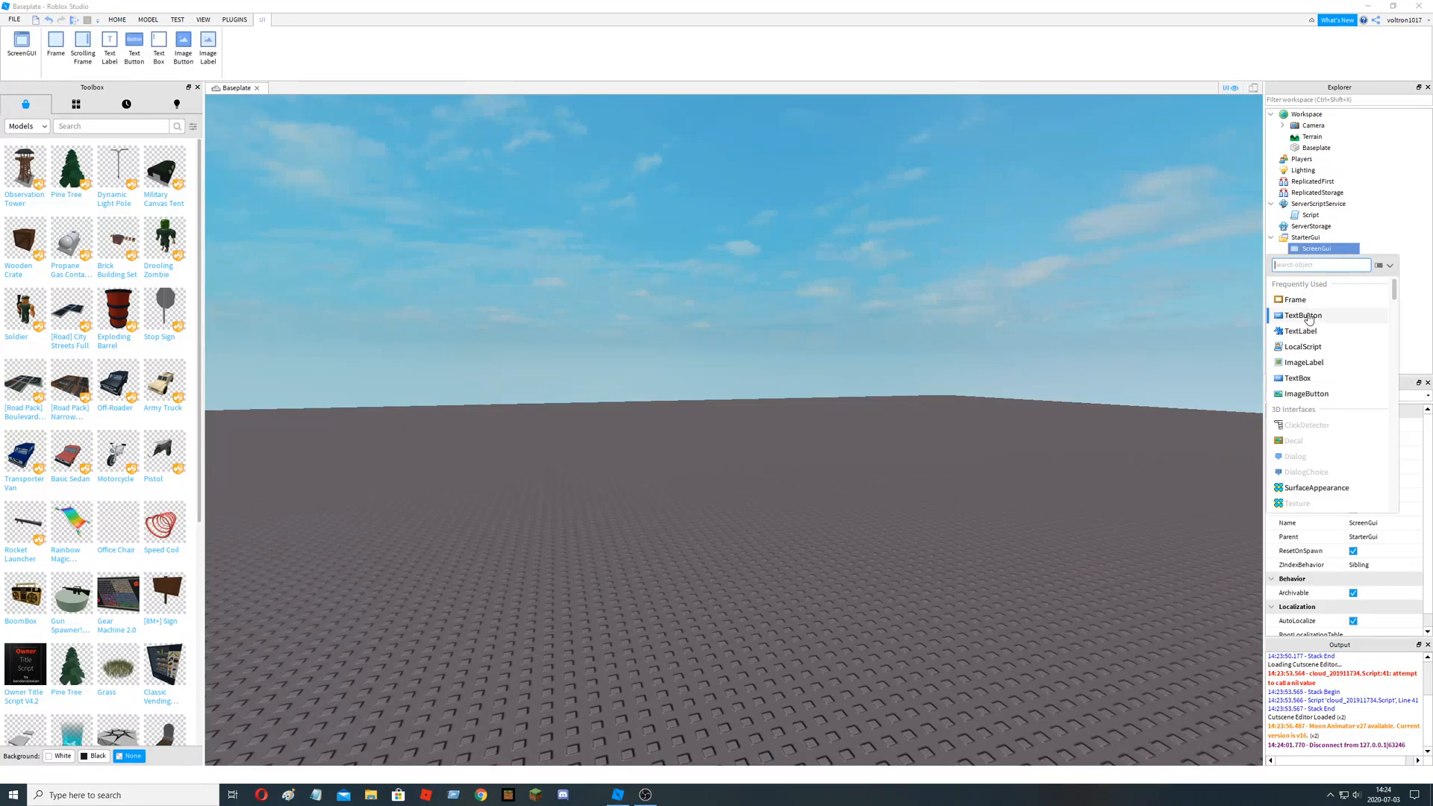
click(1303, 315)
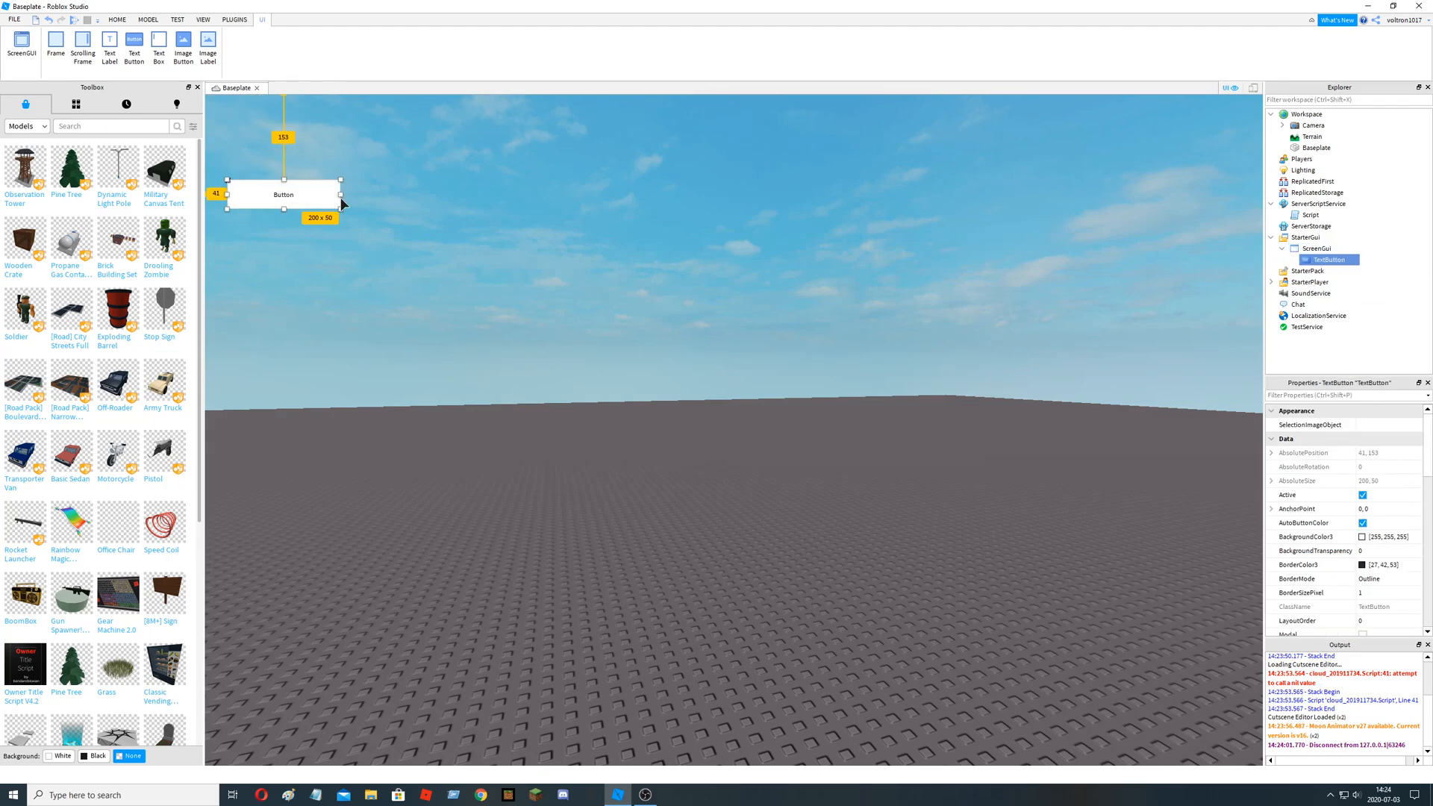
drag(284, 192, 295, 420)
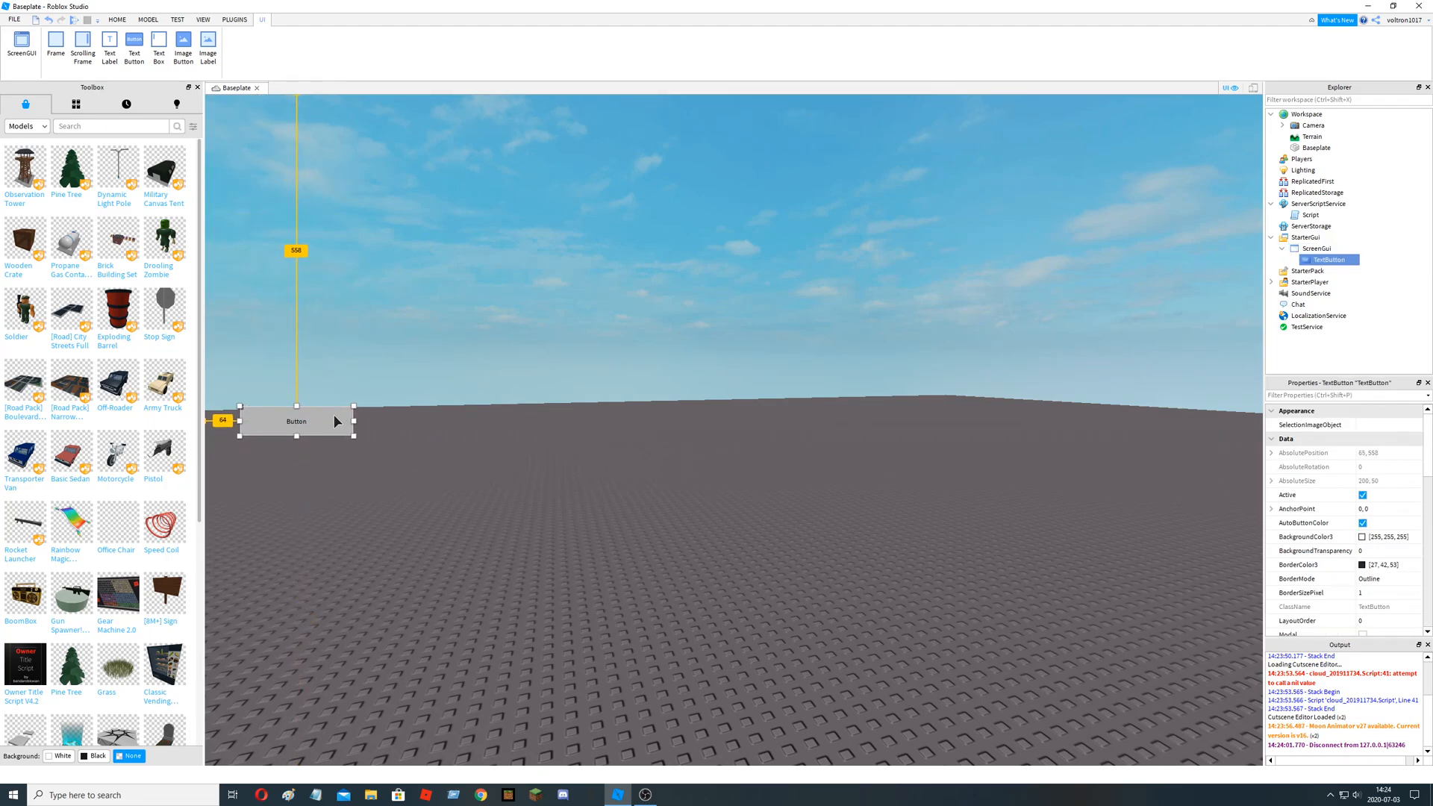
drag(296, 421, 260, 433)
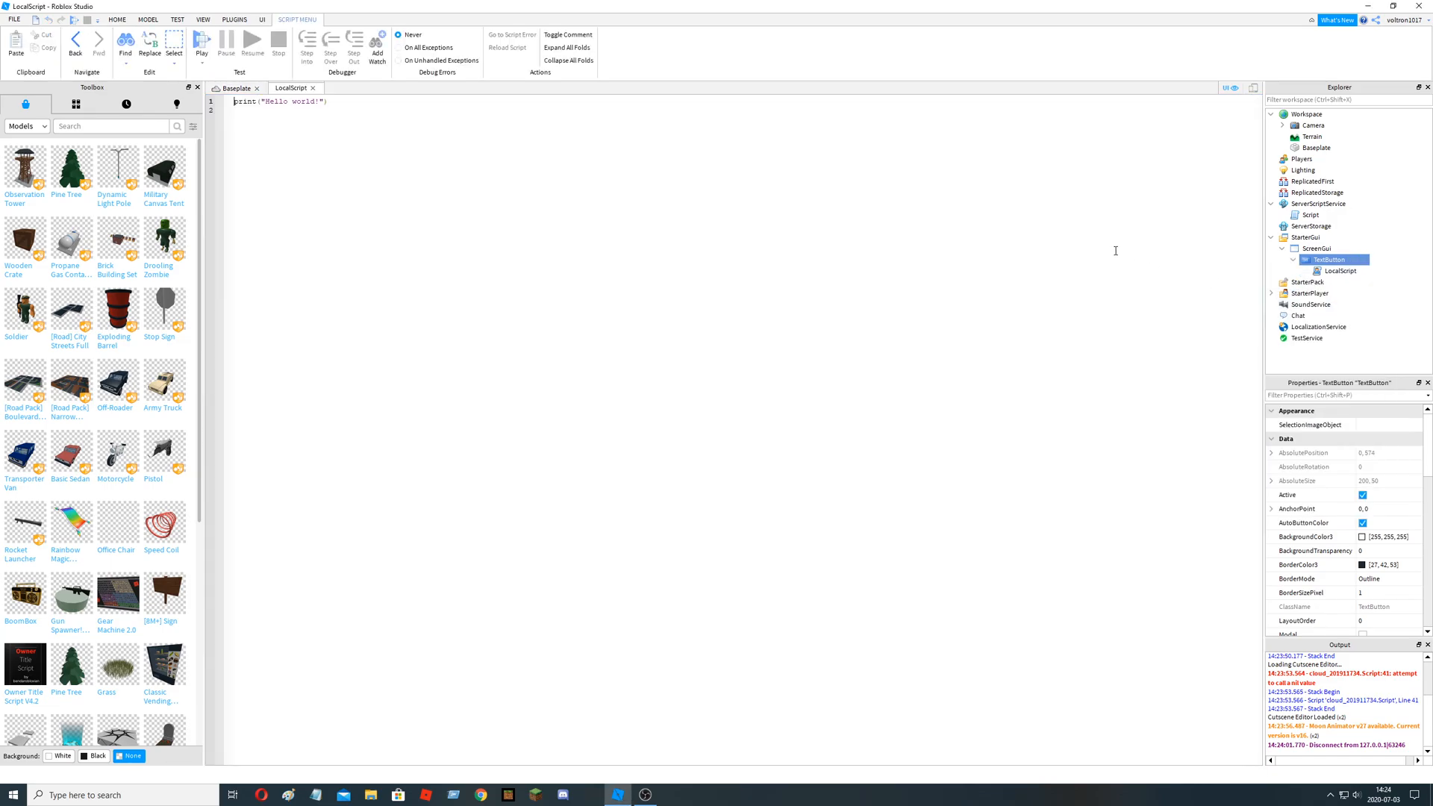
click(227, 87)
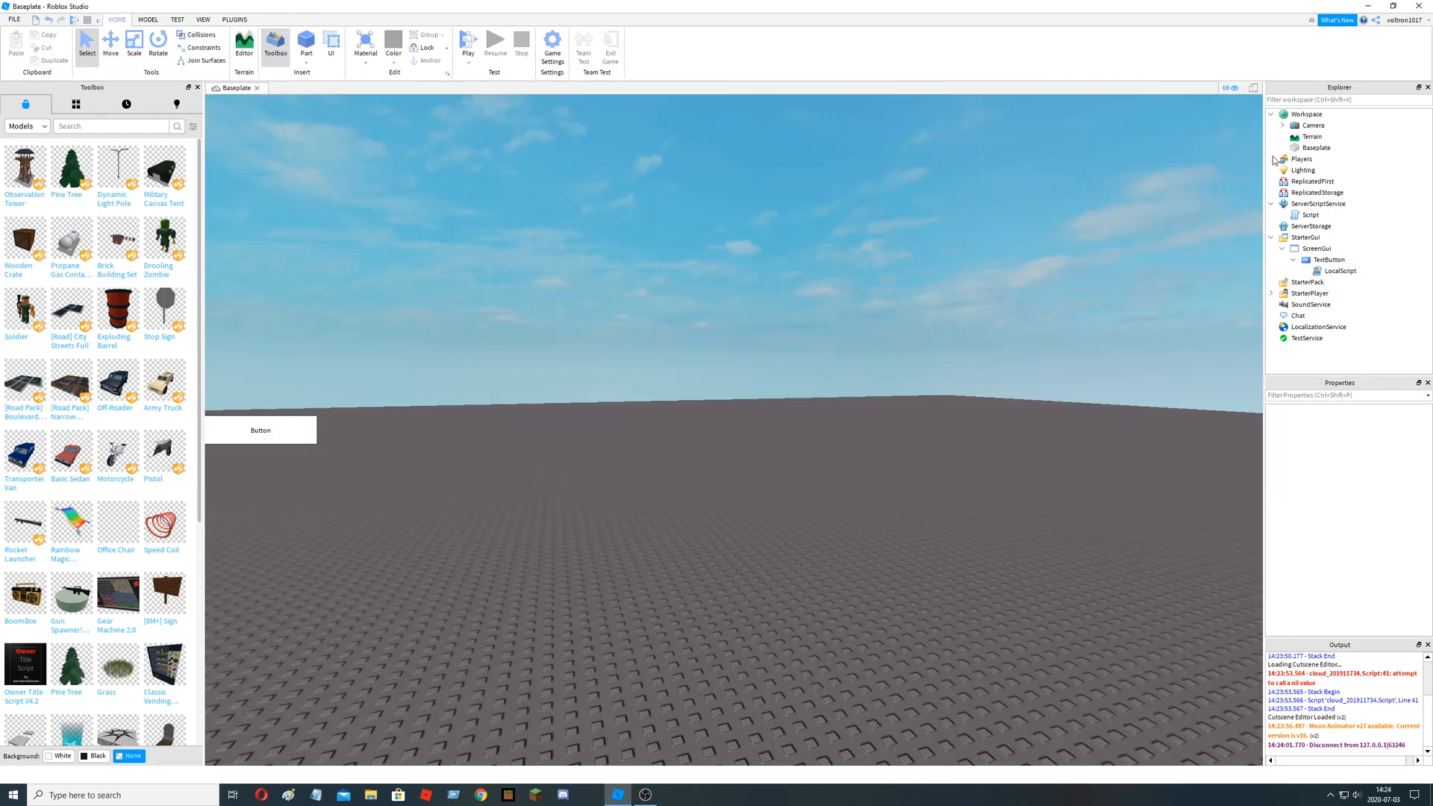
- Insert a Script into Workspace with a RemoteEvent inside renamed GetPoints
click(1311, 113)
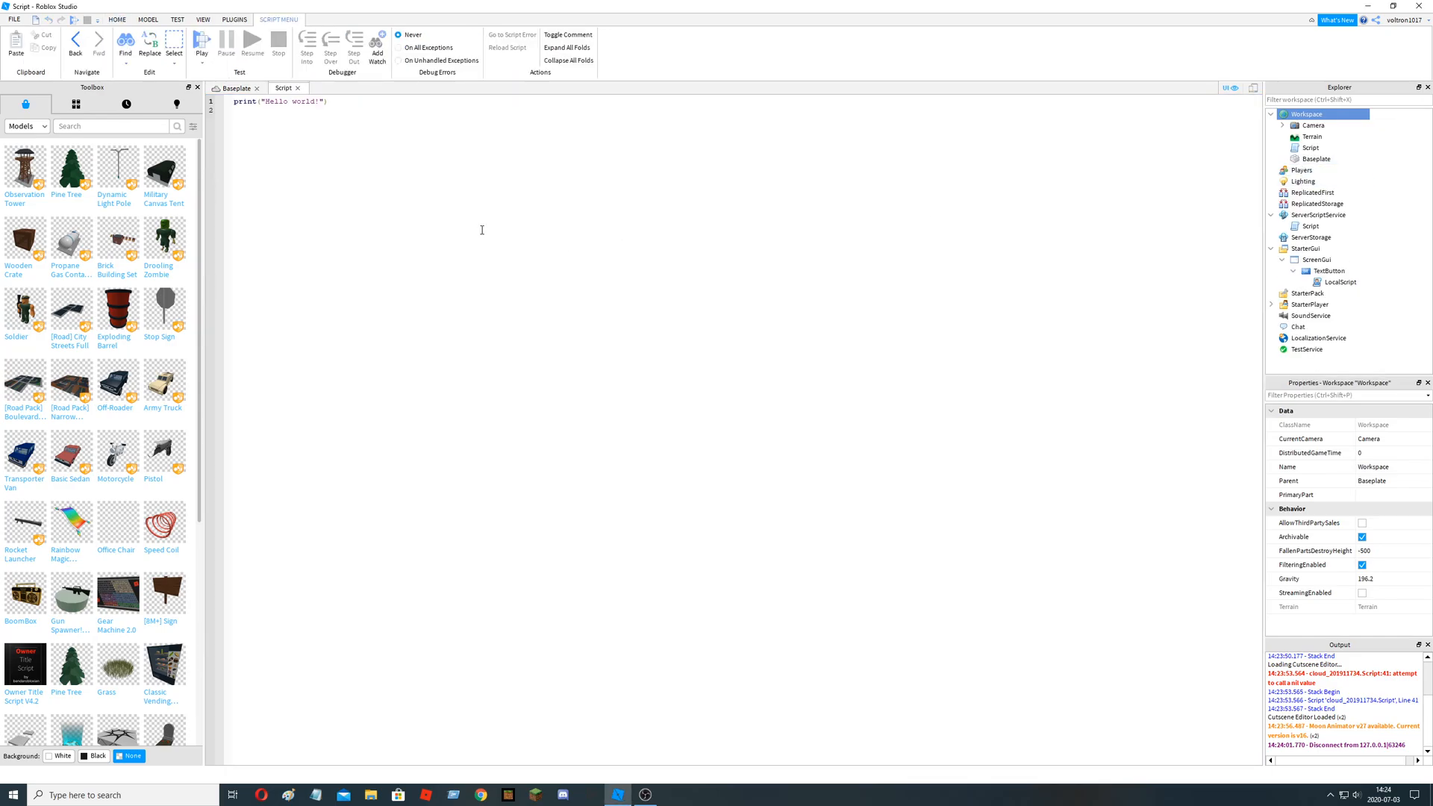
click(1310, 146)
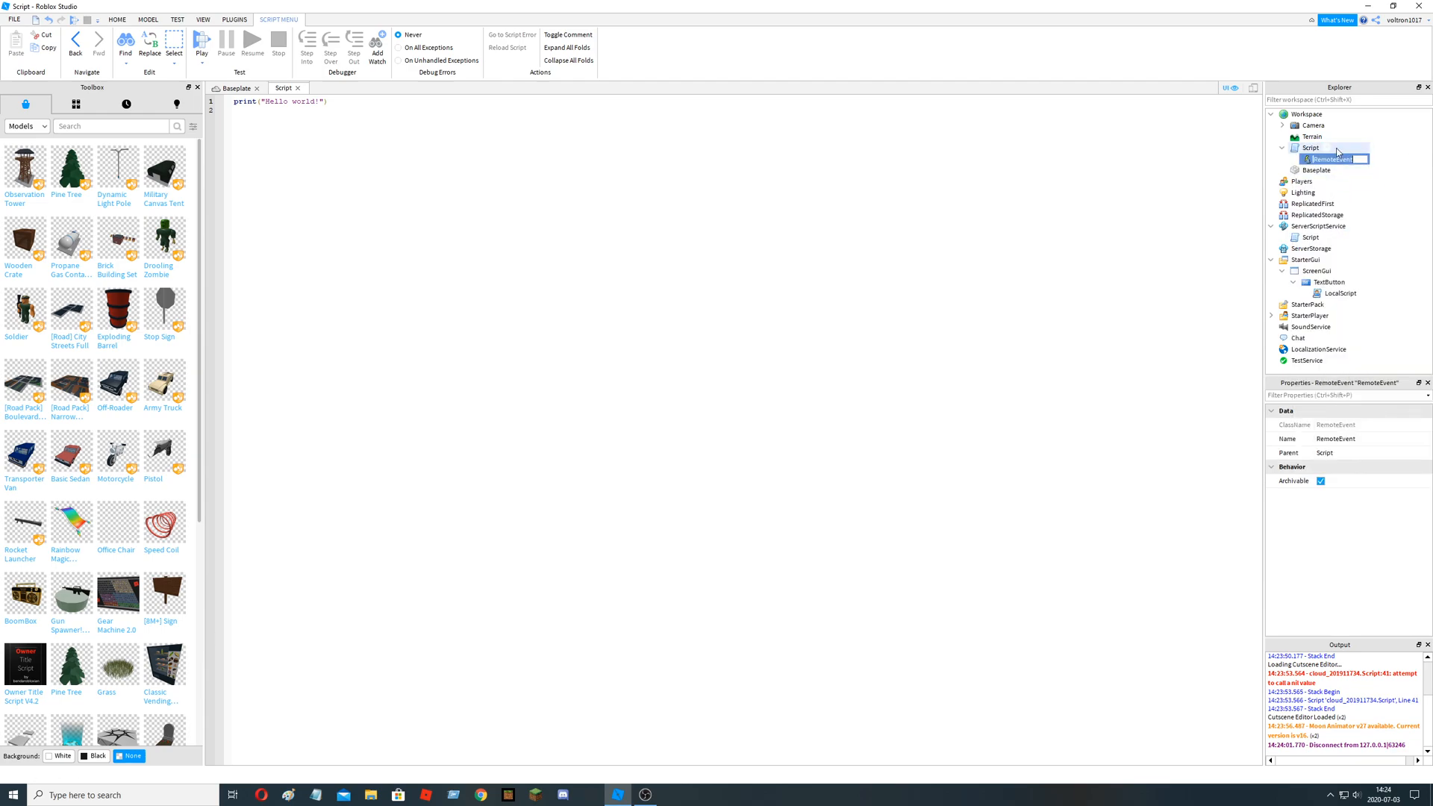
text(Get)
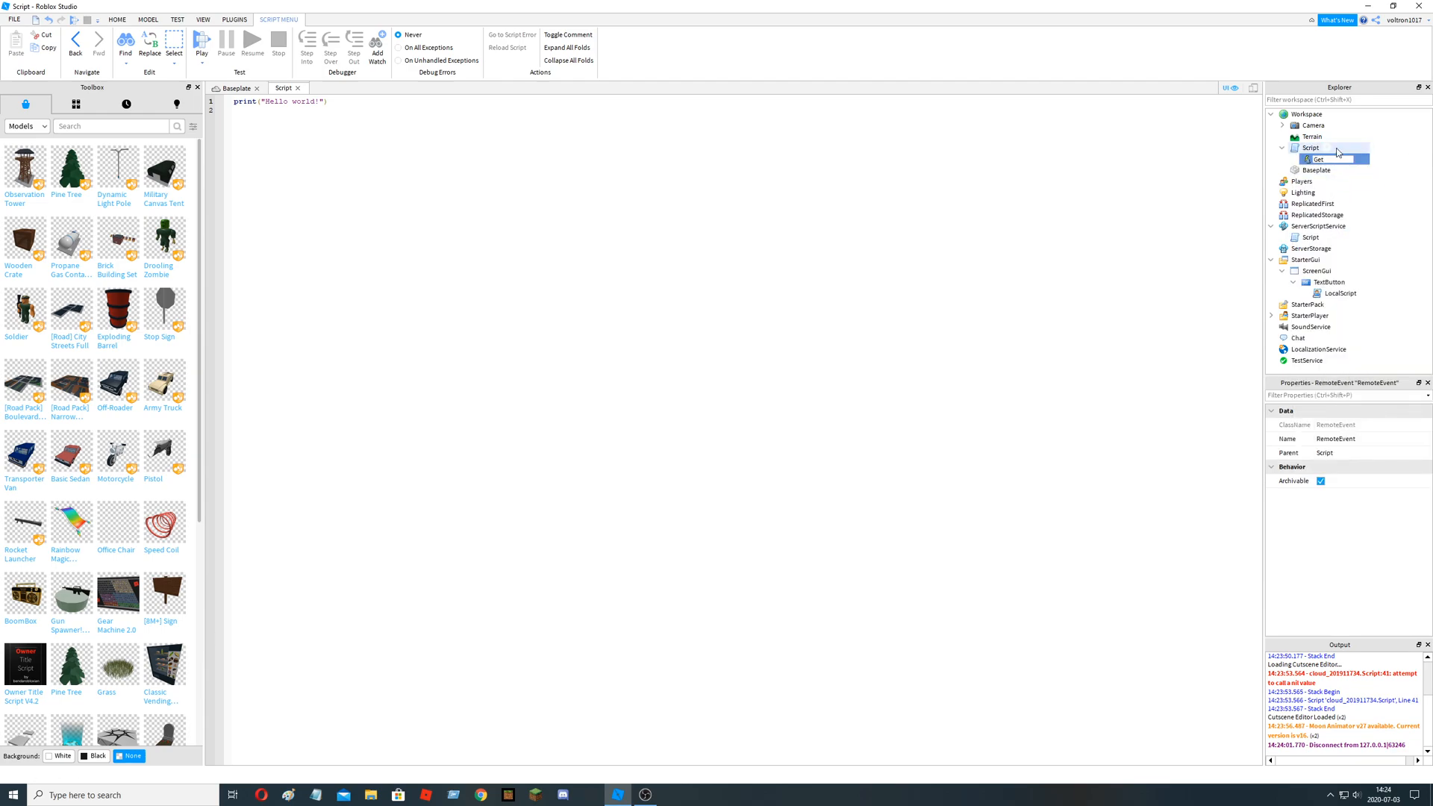
text(Points)
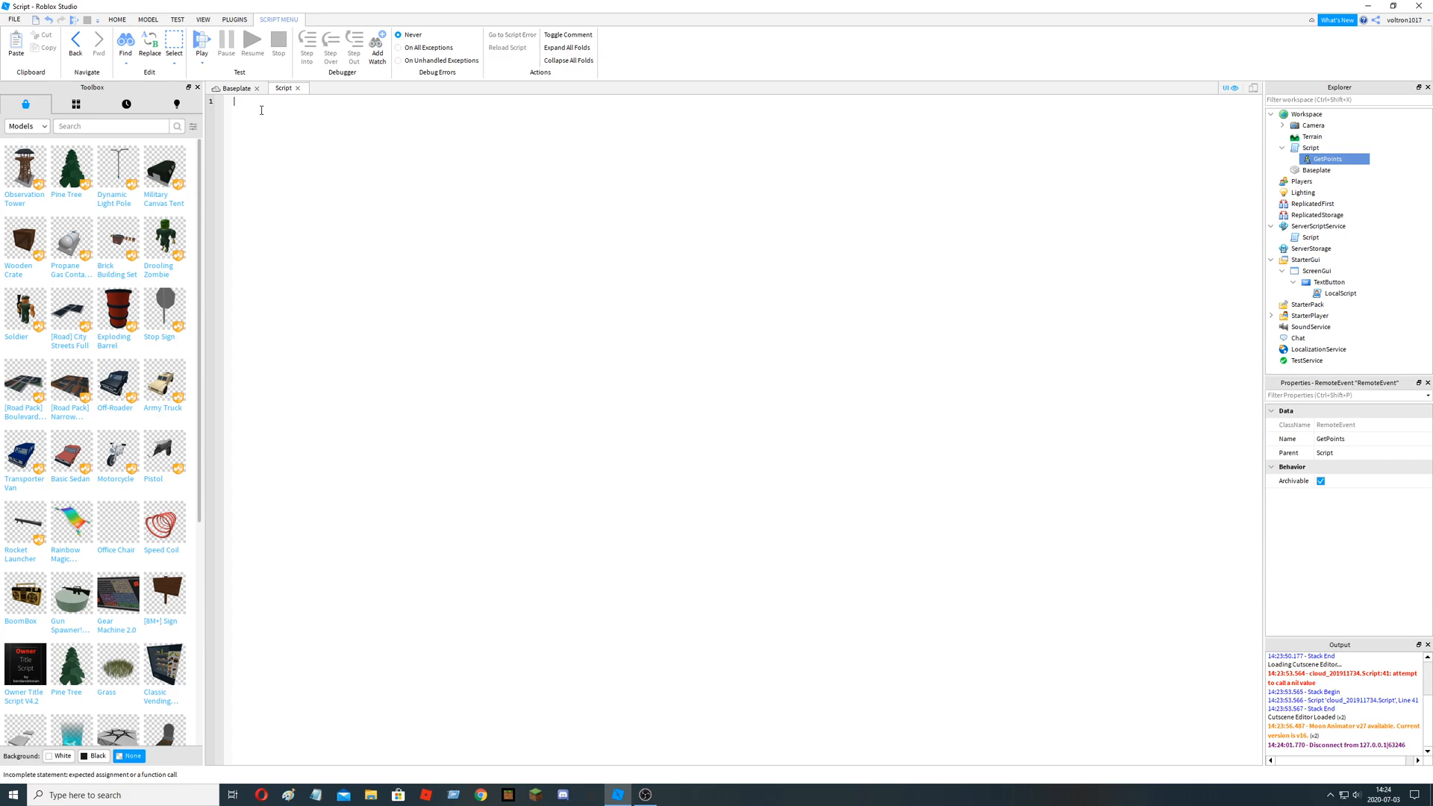
- Write script.GetPoints.OnServerEvent:Connect(function(player))
text(script)
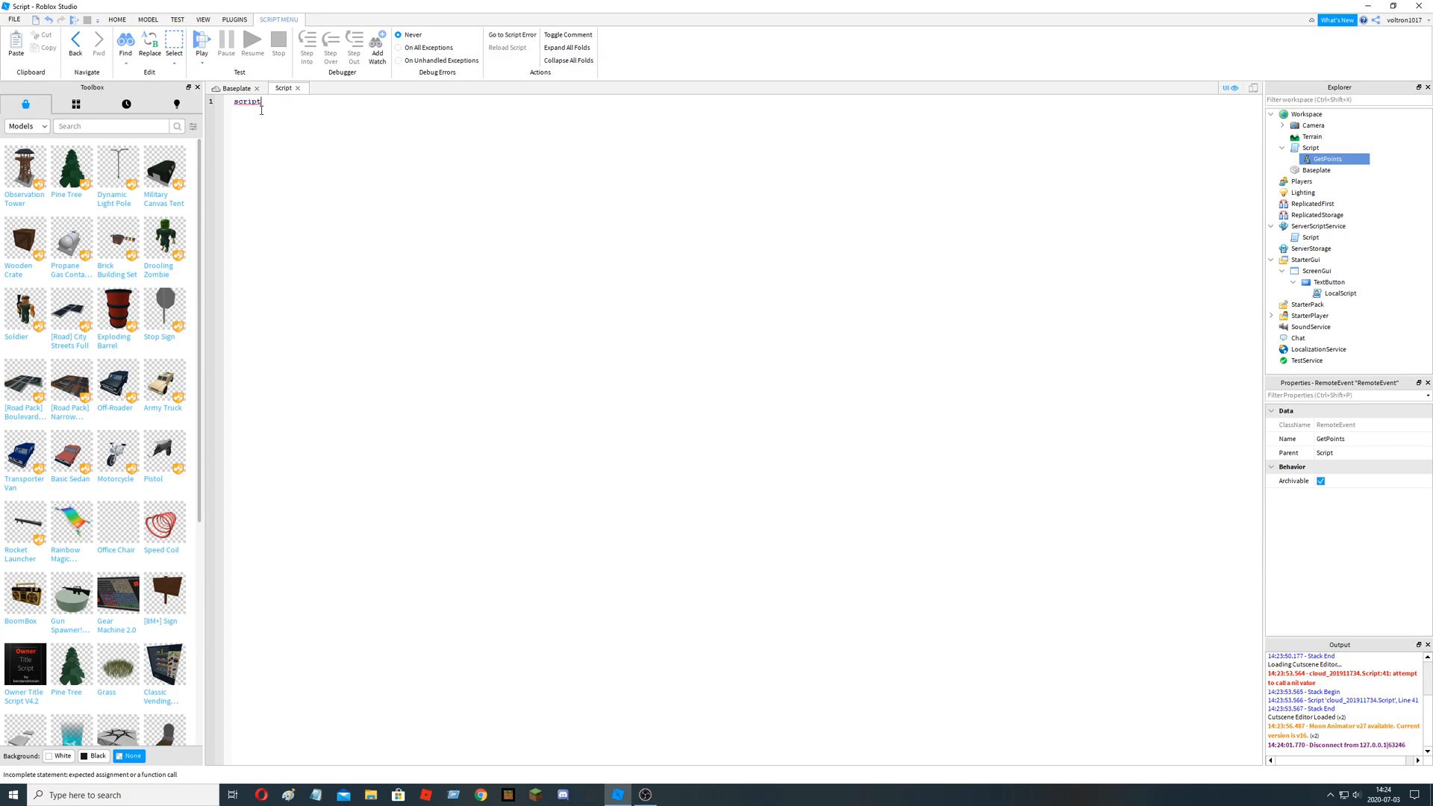
text(.GetPoints)
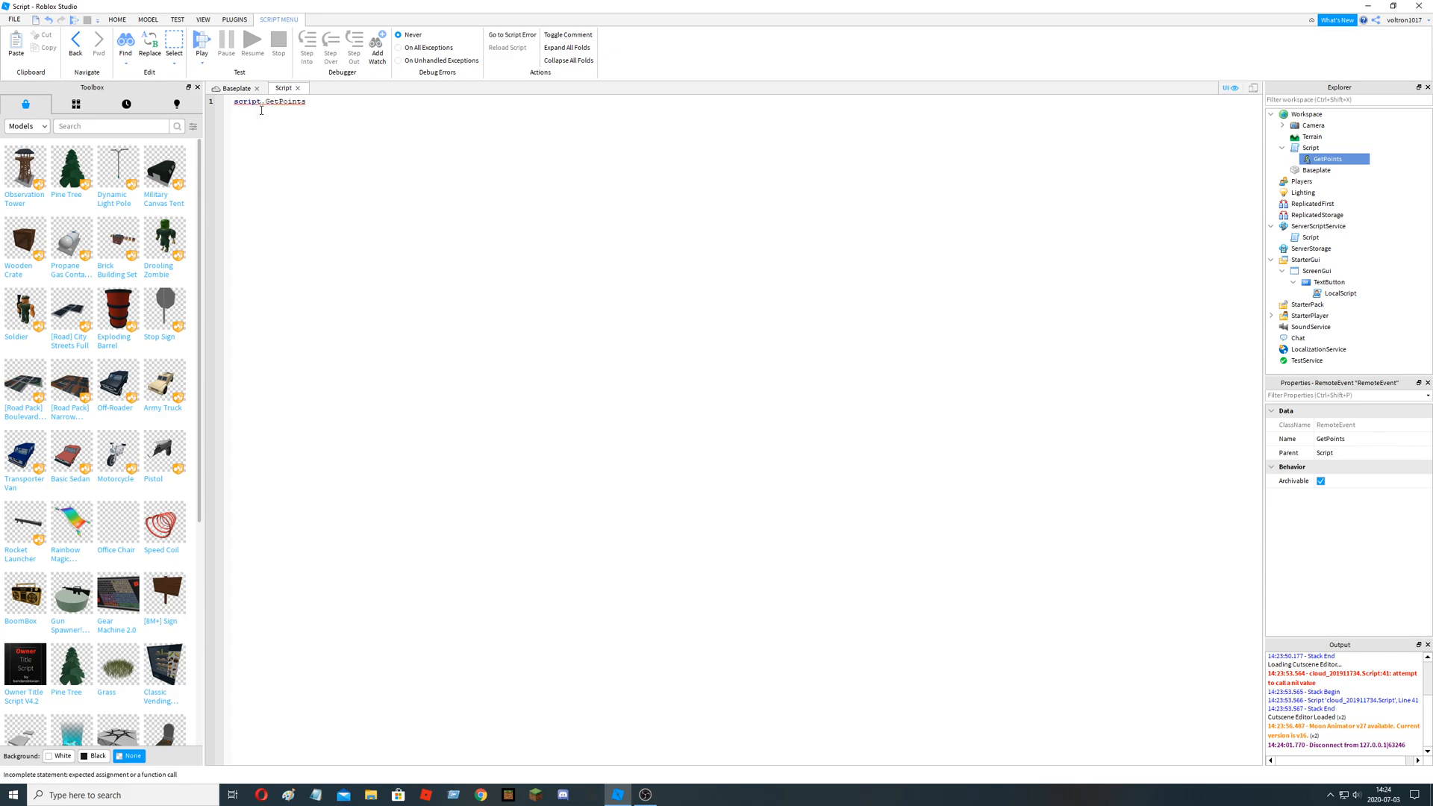
text(.O)
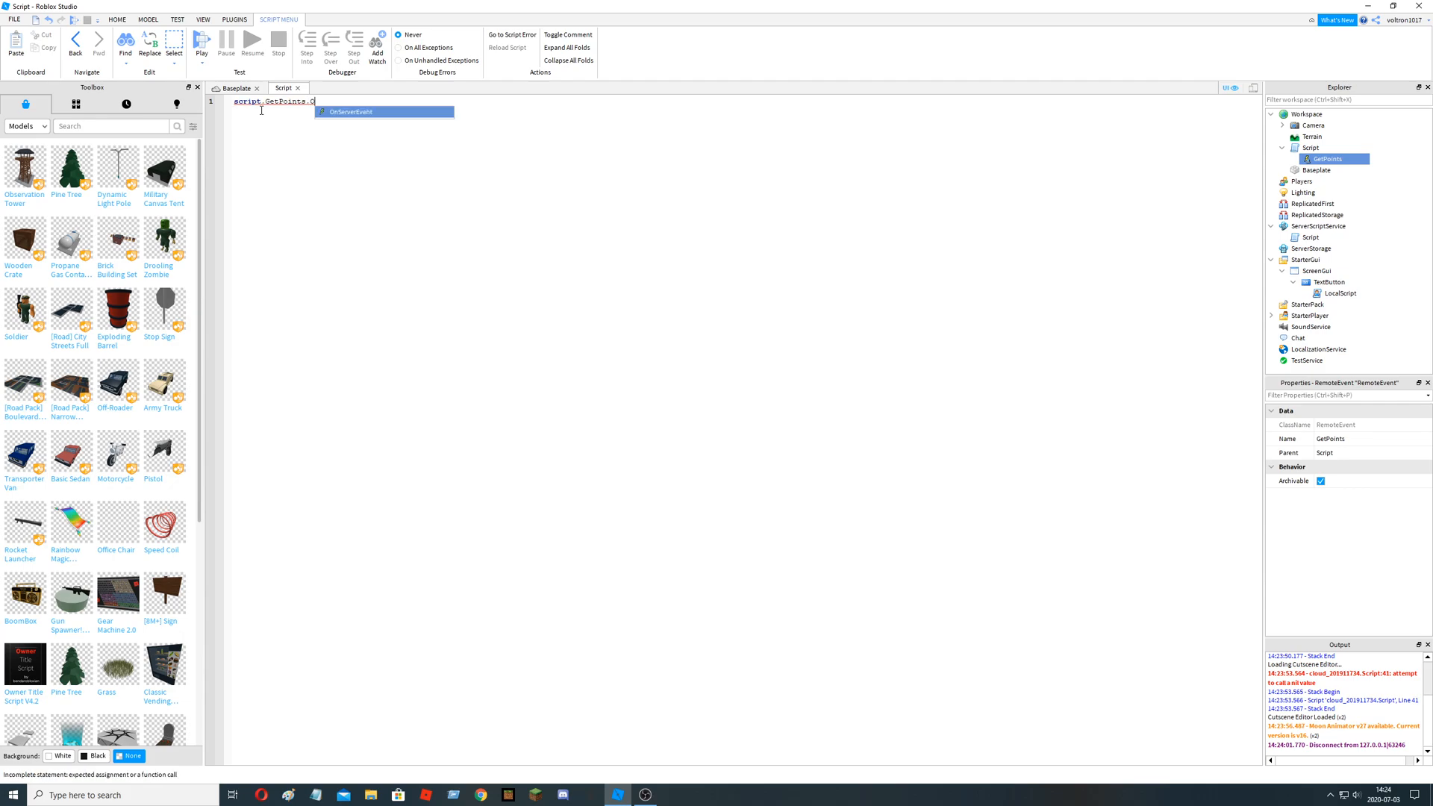
text(OnServerEvent:Connect)
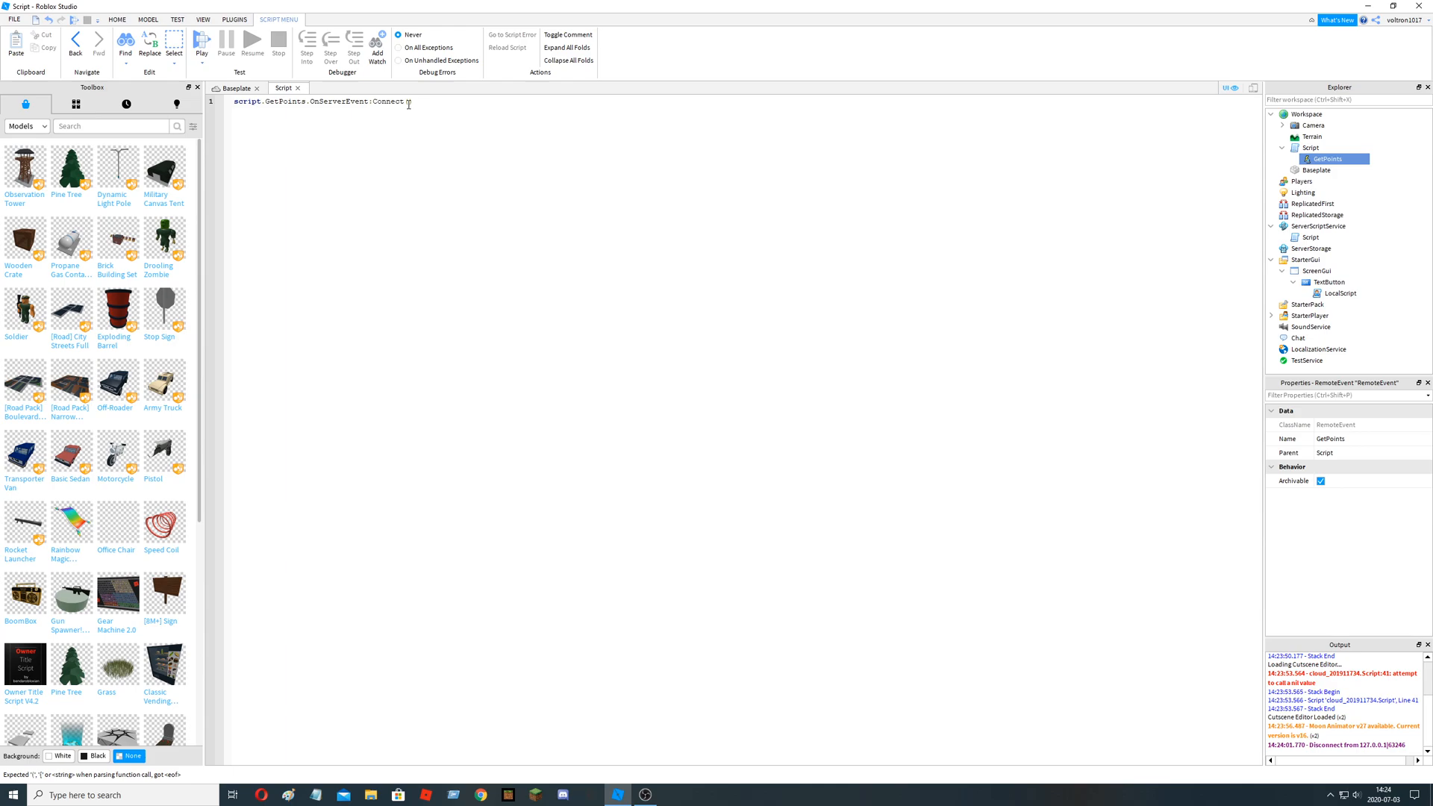
text(function)
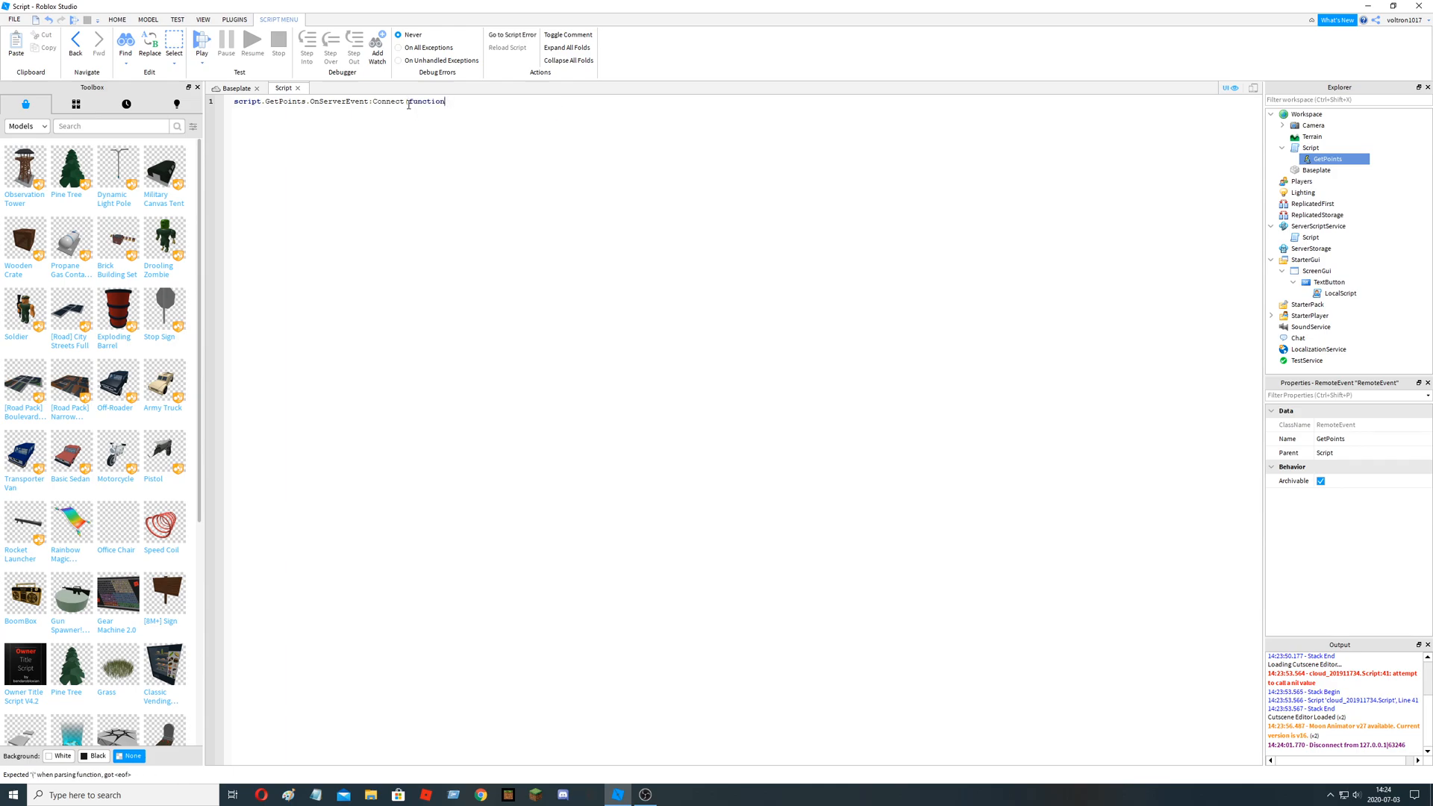
text(pl))
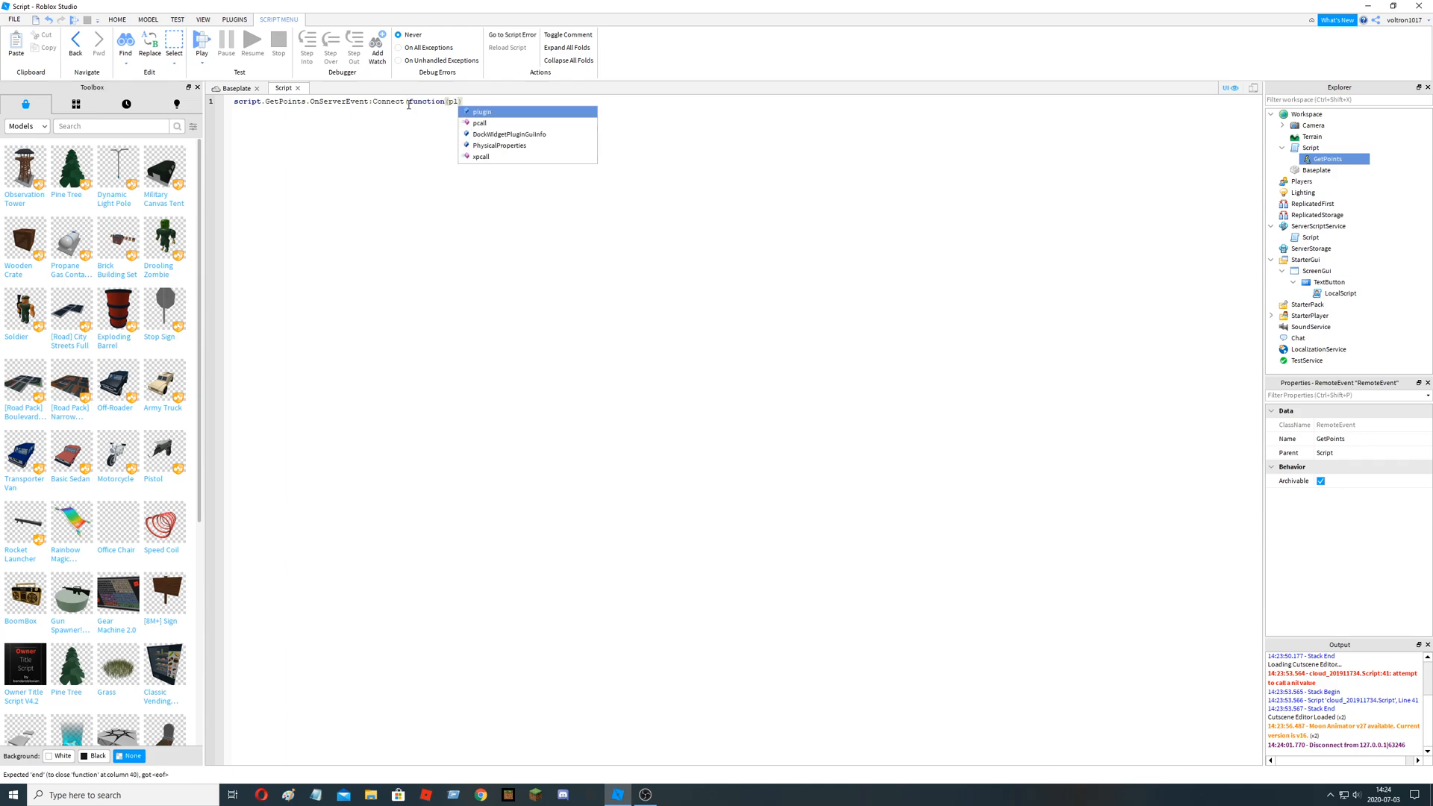
text((player))
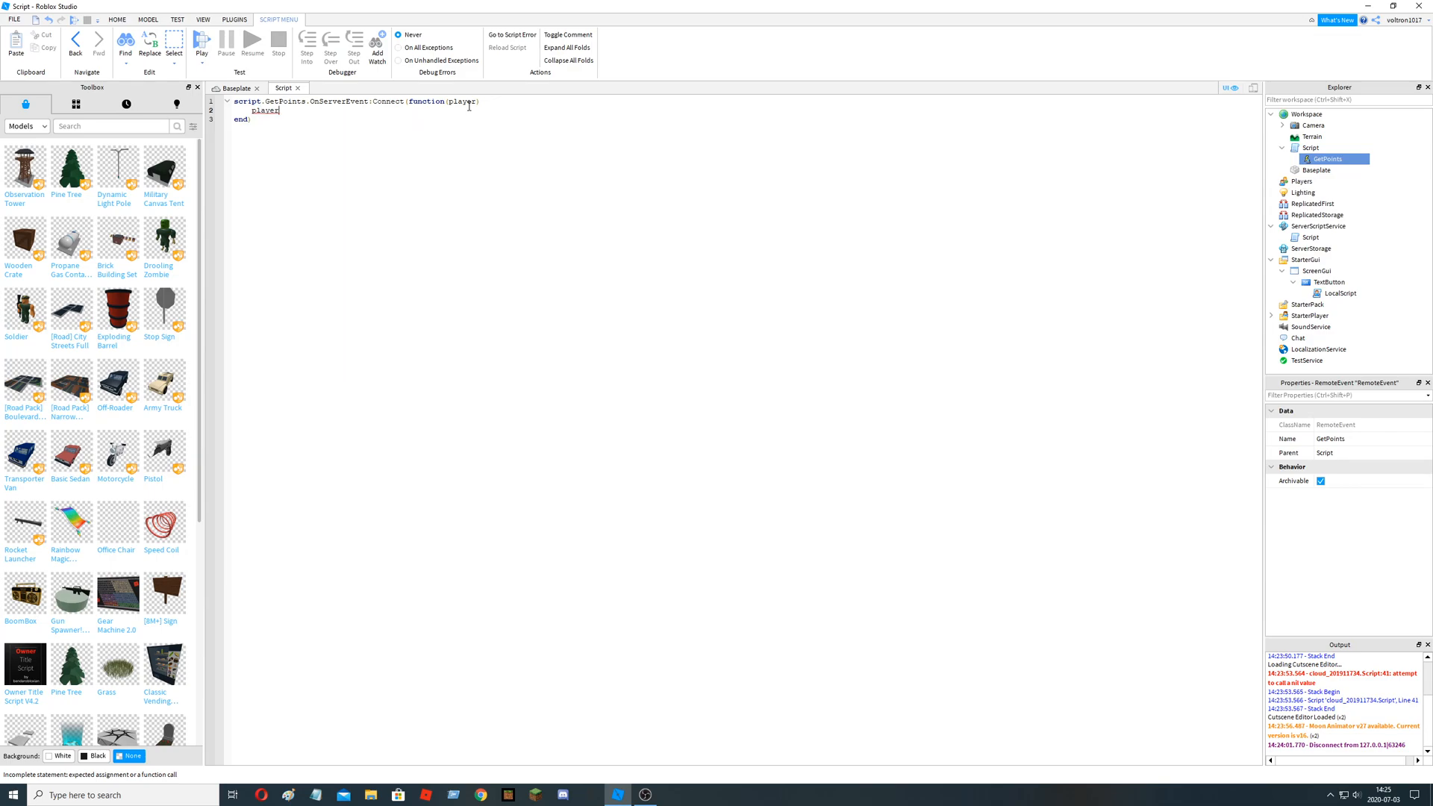
- Set player.leaderstats.Points.Value = player.leaderstats.Points.Value + 1
text(.l)
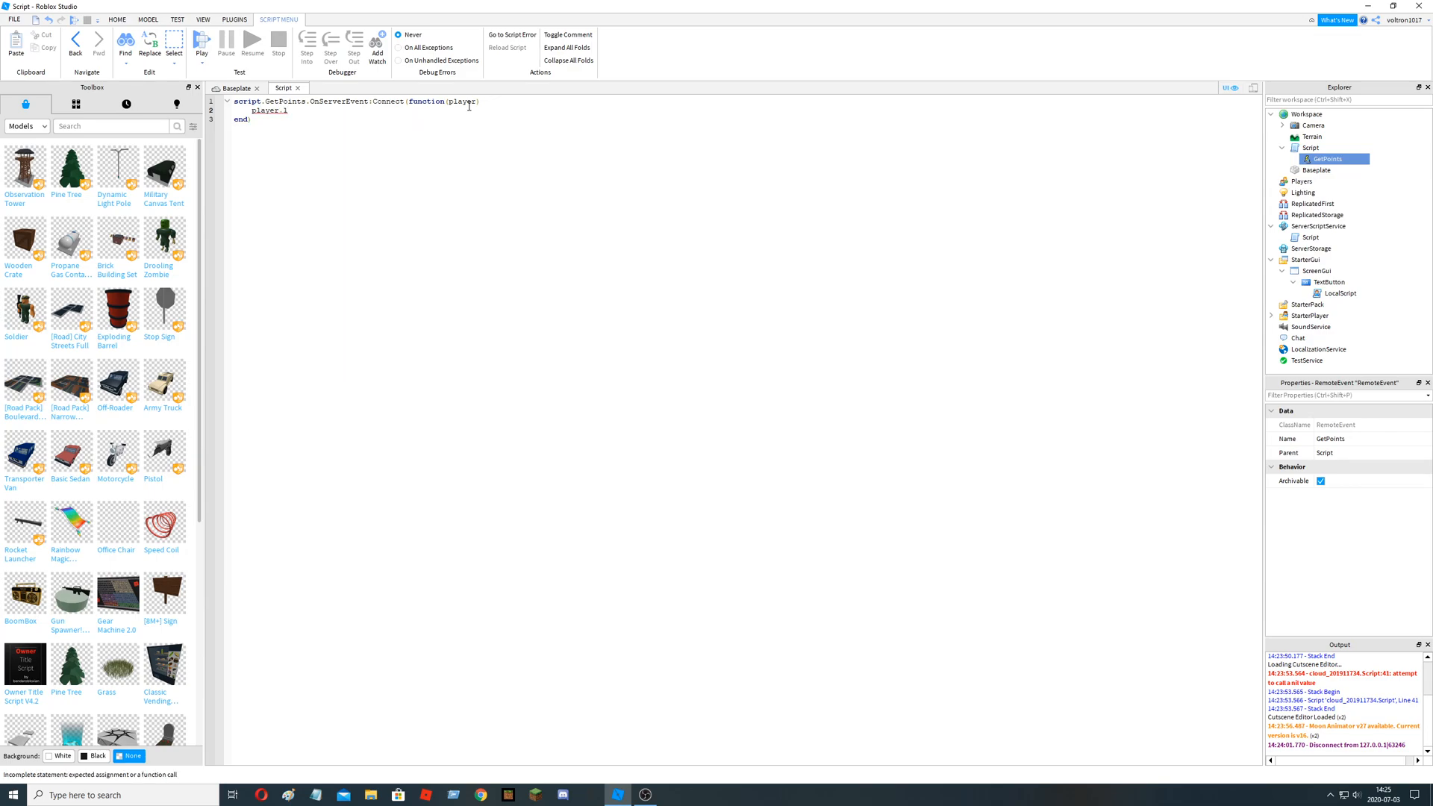
text(.leaderstats)
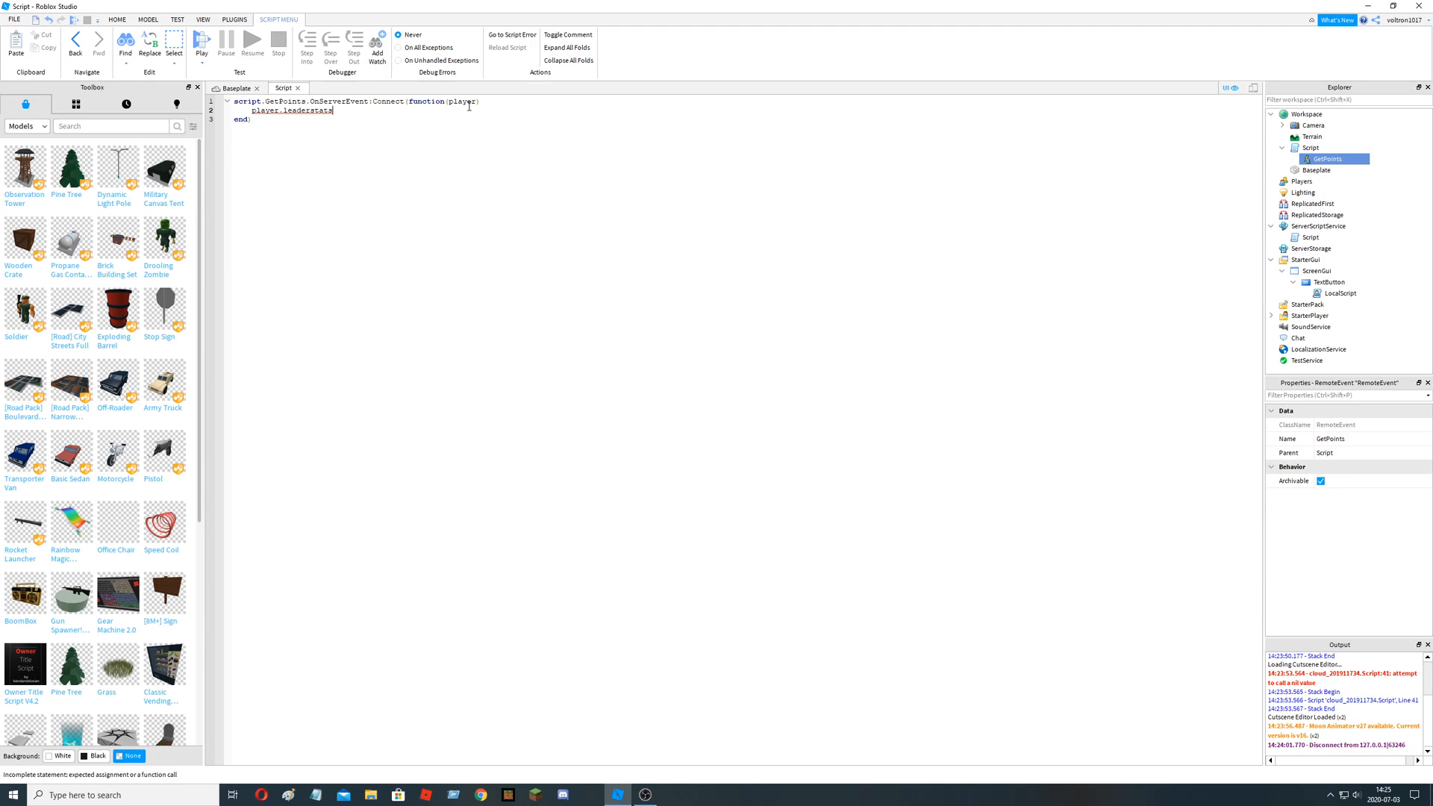
text(.)
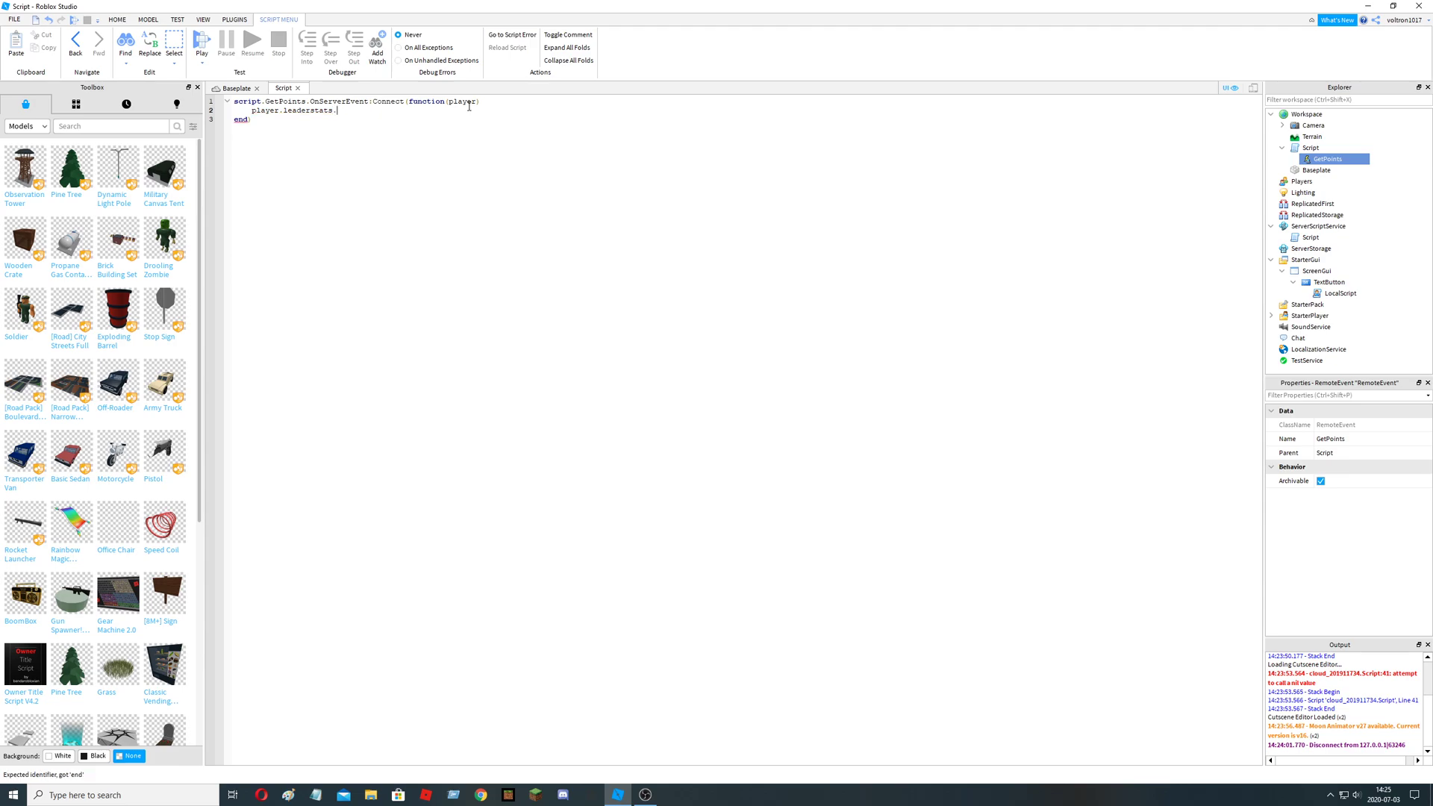
text(Poin)
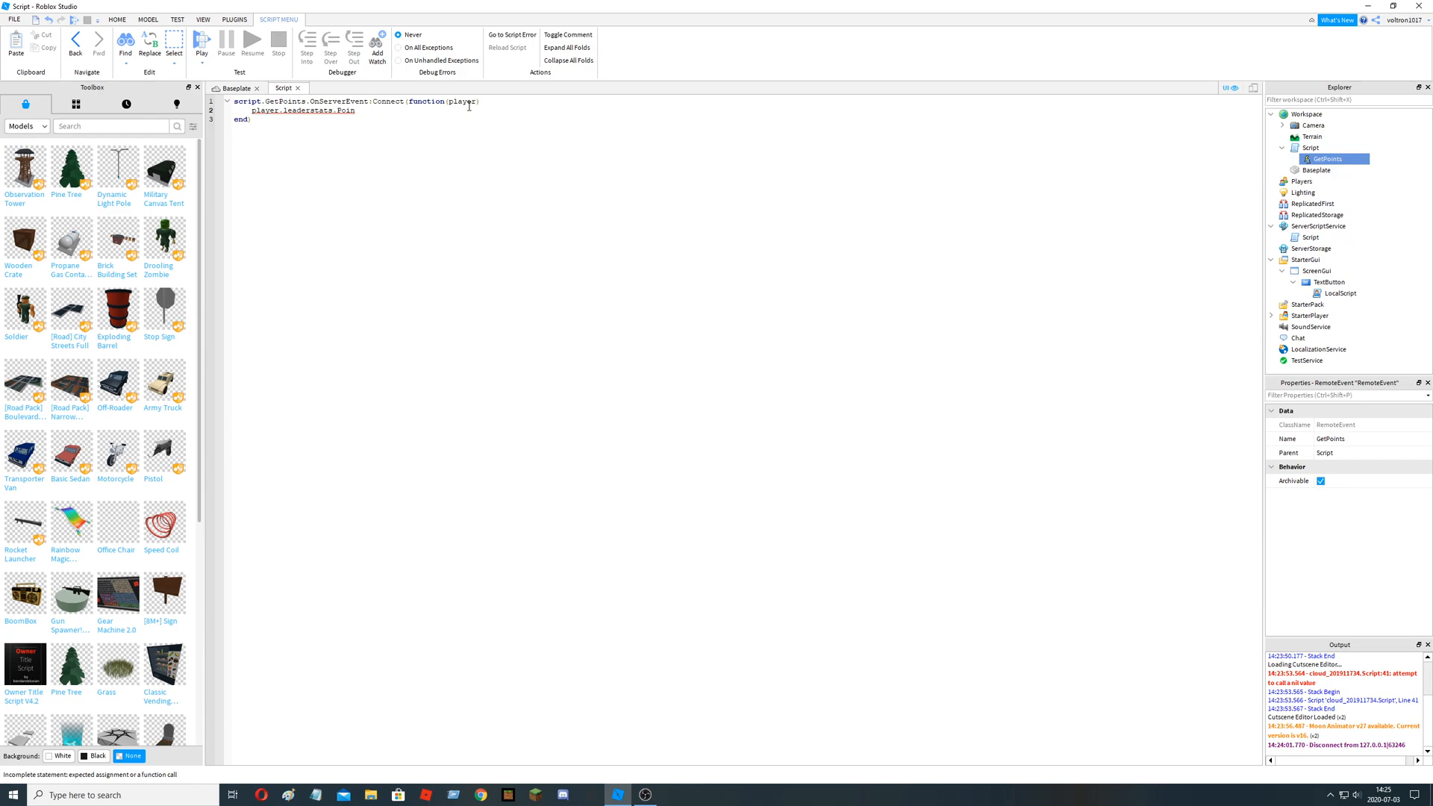
text(ts)
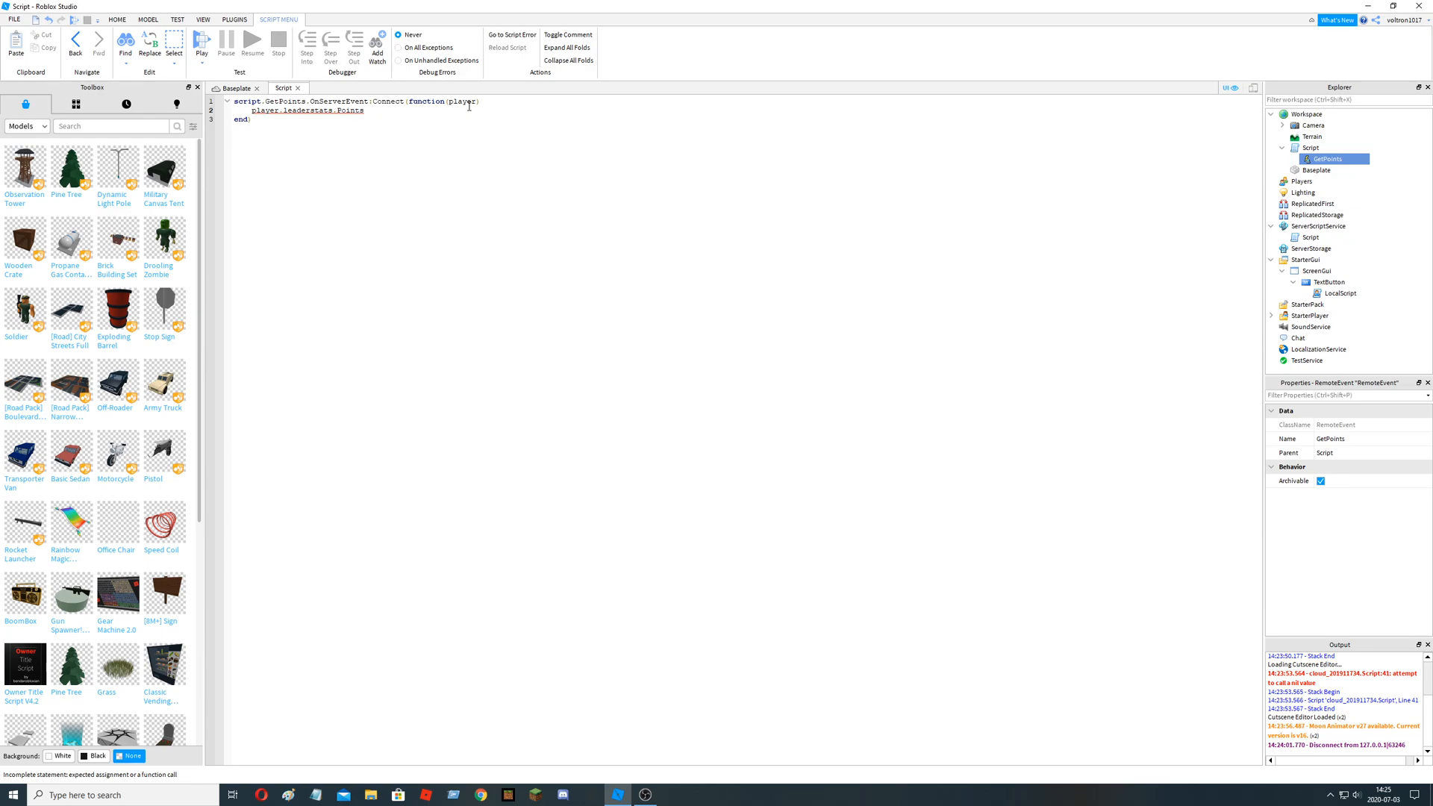
text(.Value =)
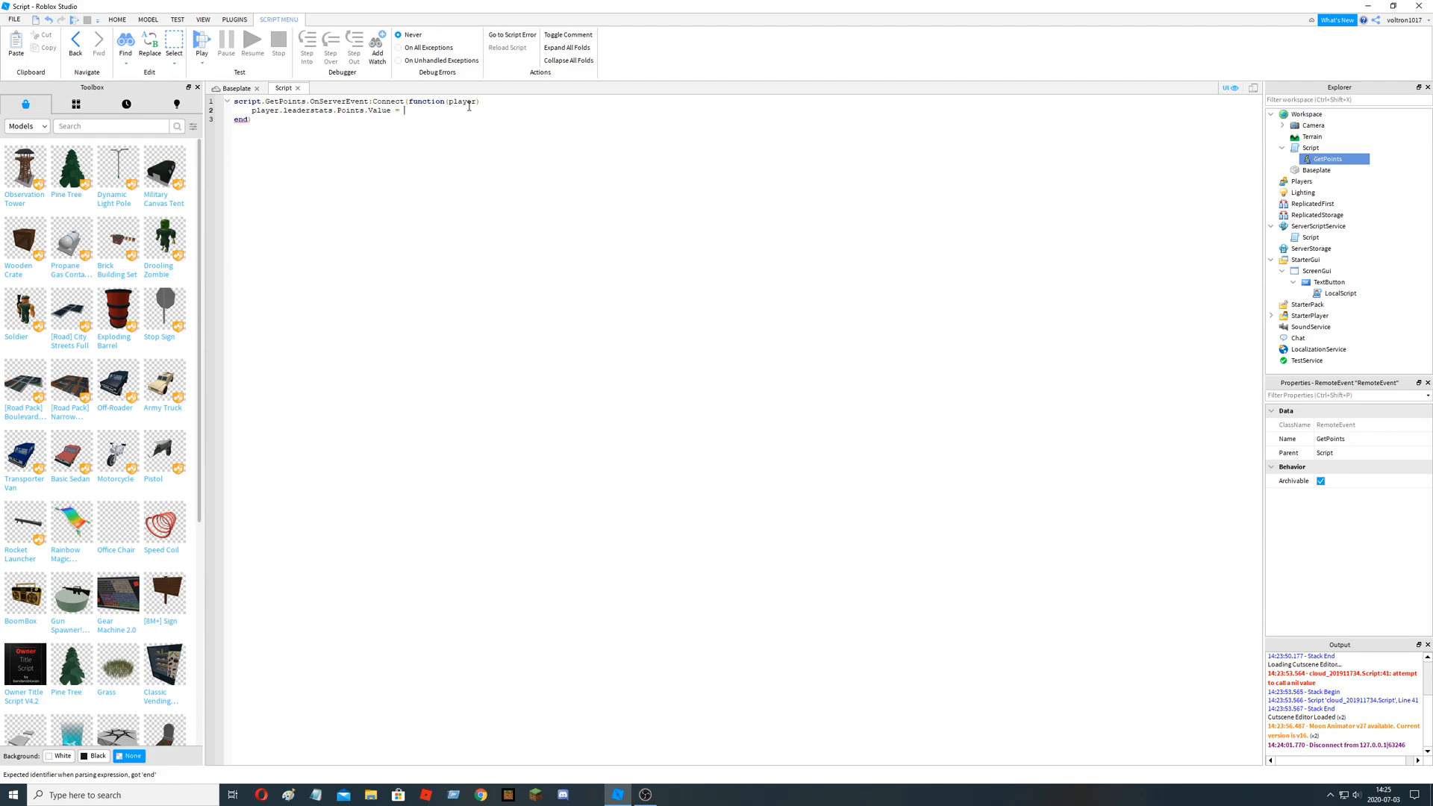
text(player.l)
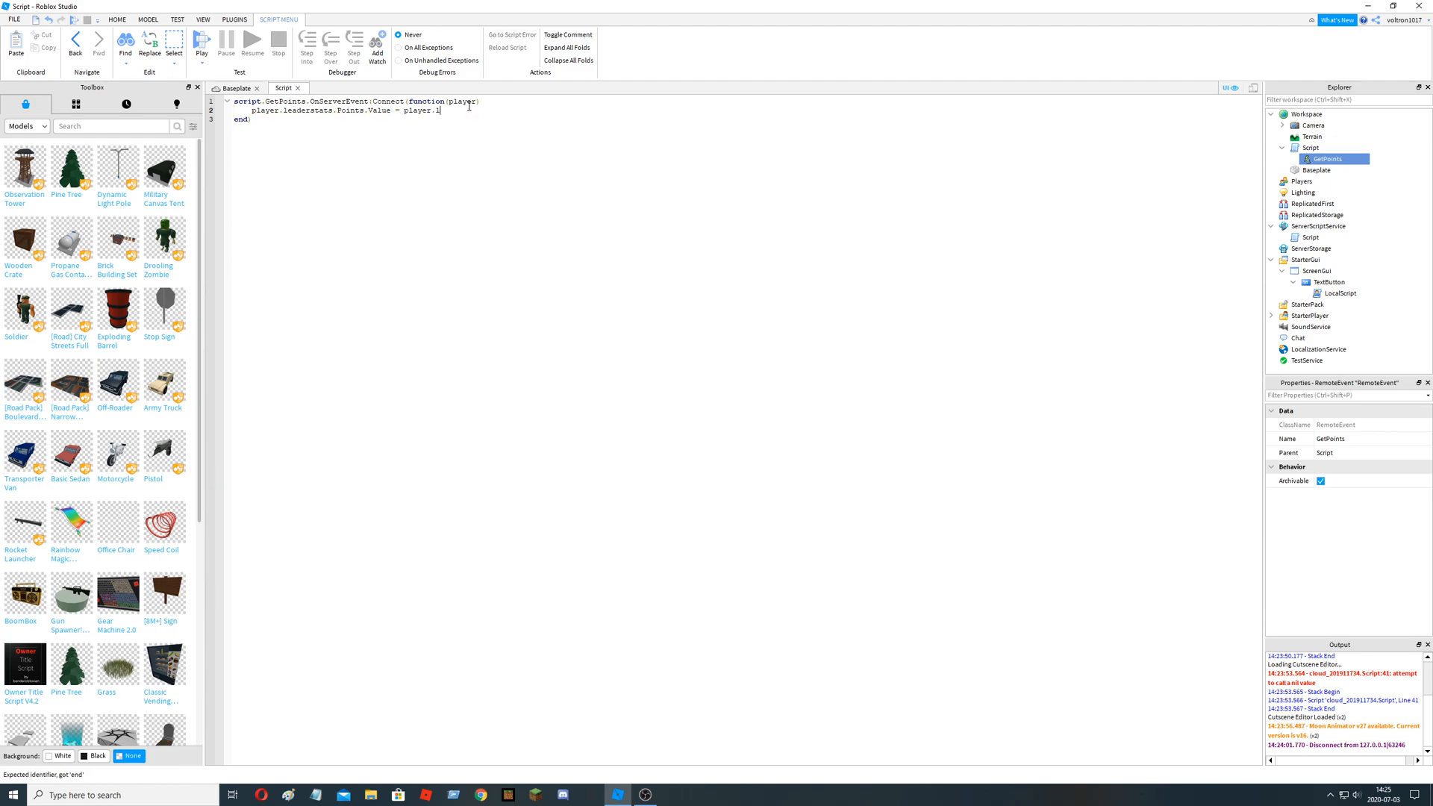
text(eaderstats.)
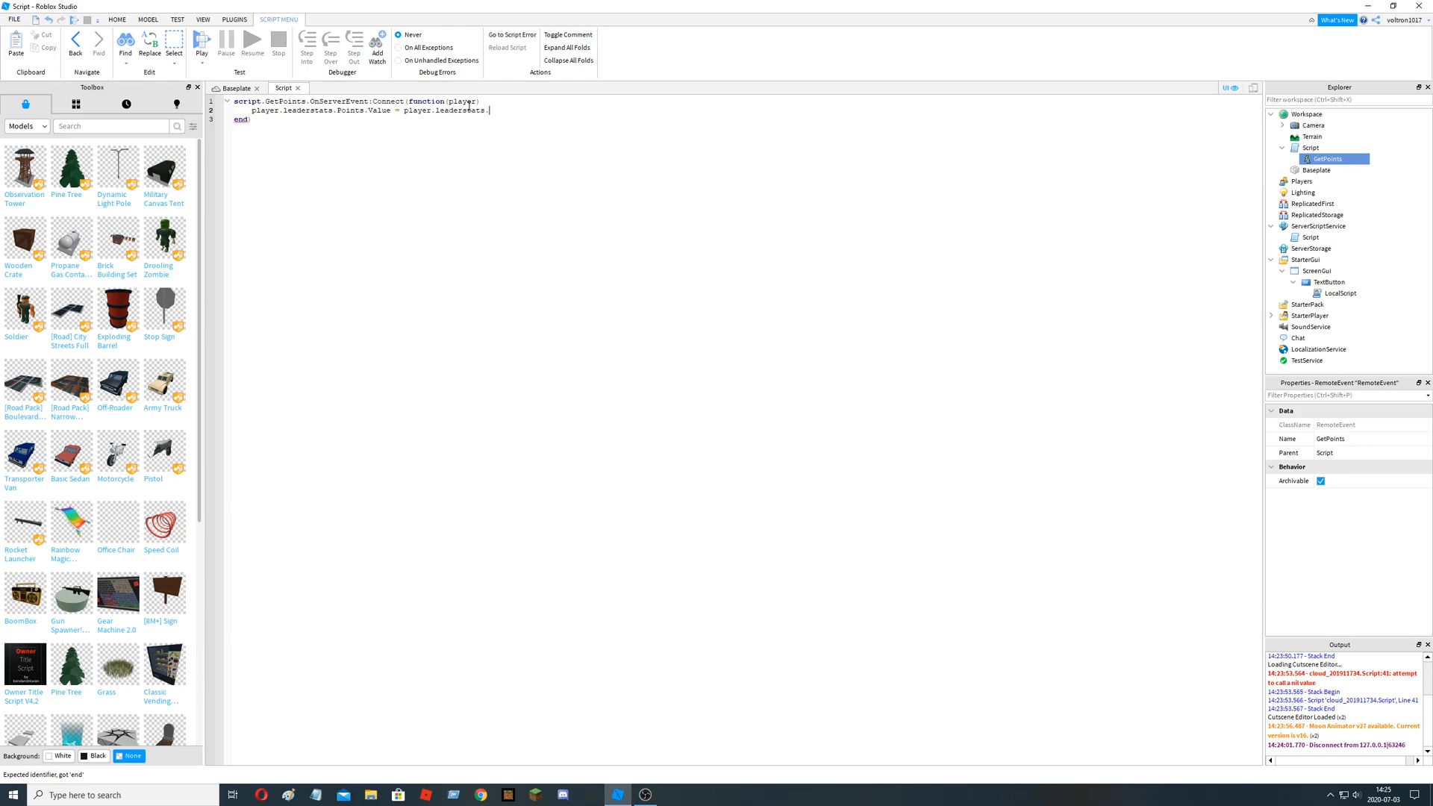
text(Points.V)
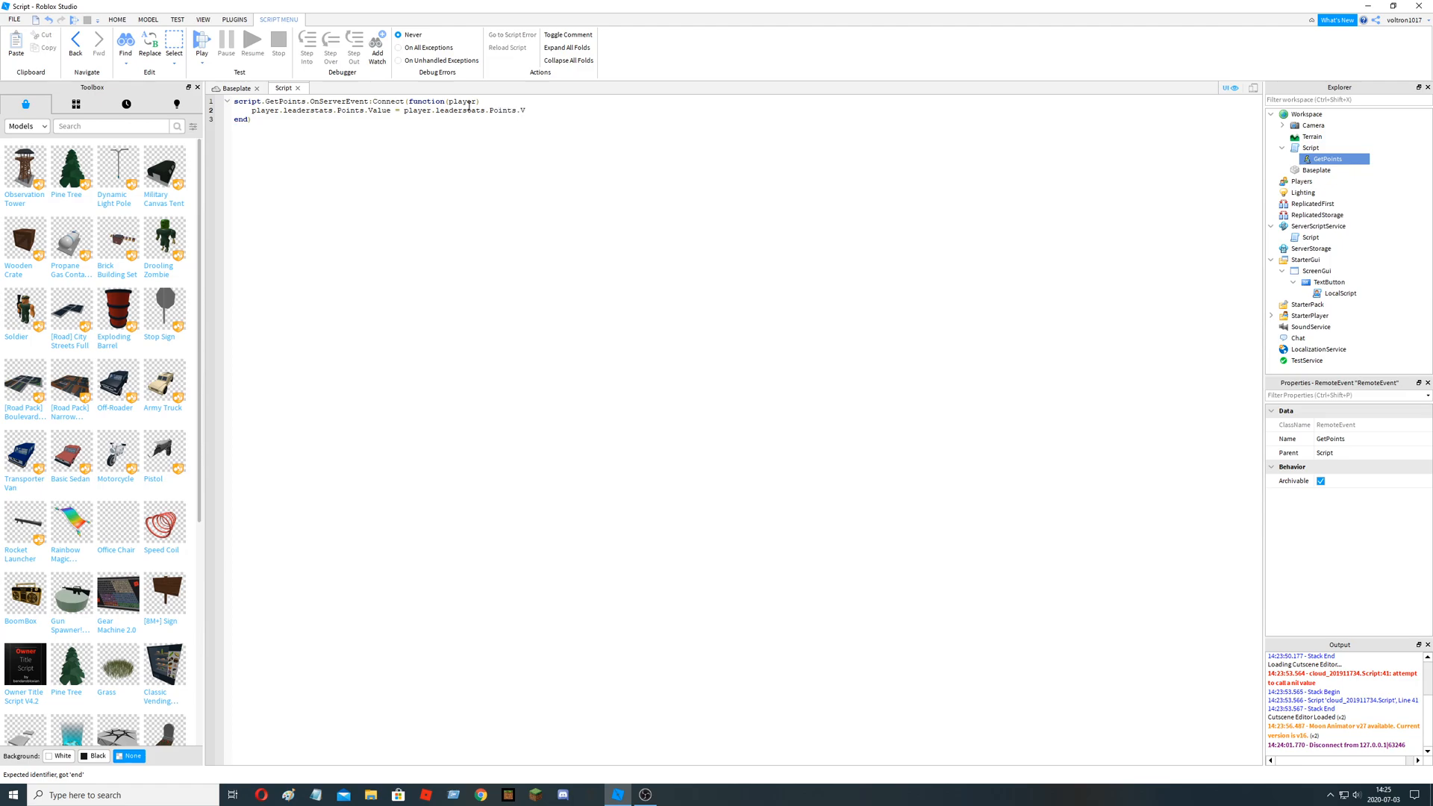
text(alue)
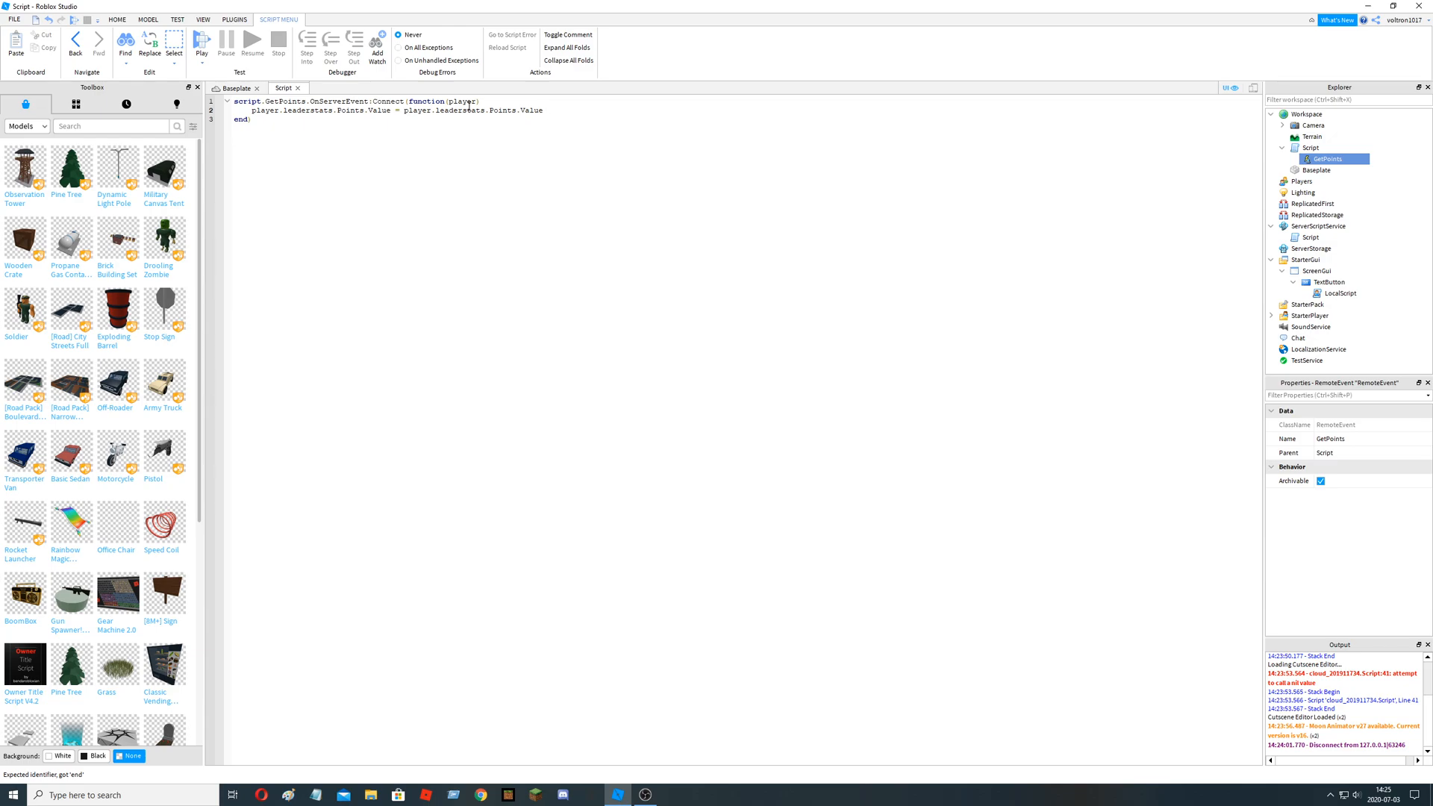
text(+1)
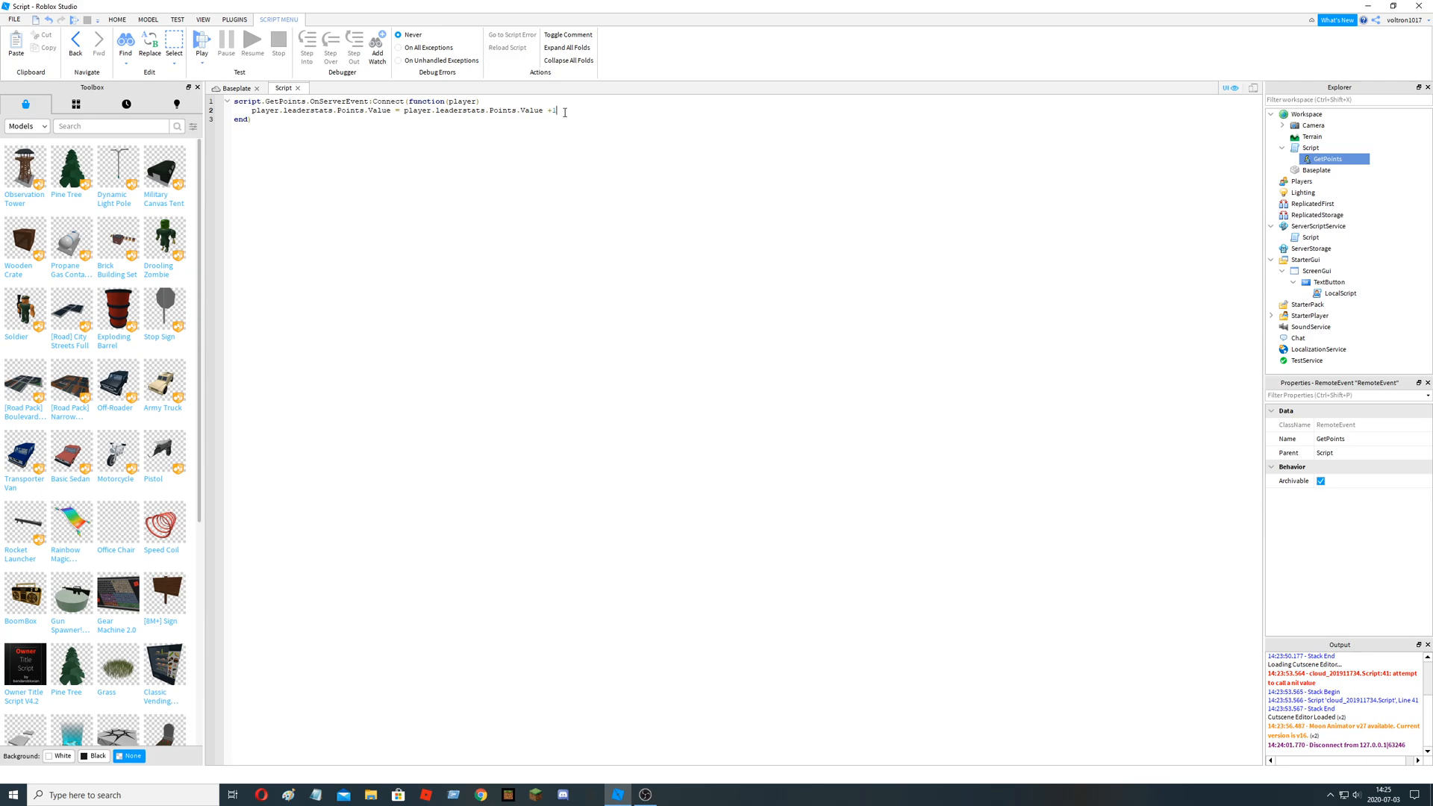
- Change the increment amount, trying 3 then settling on 5
text(3)
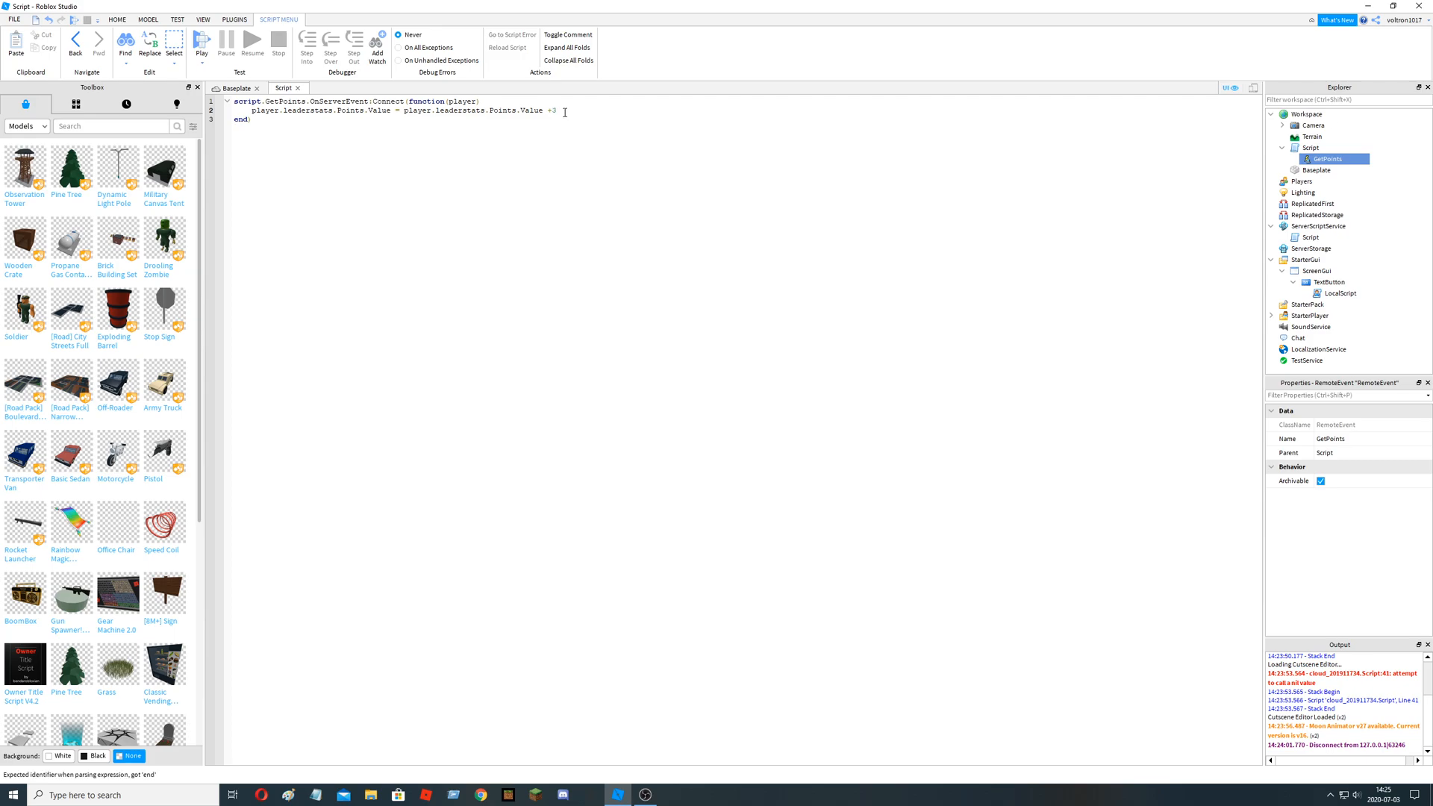
key(Backspace)
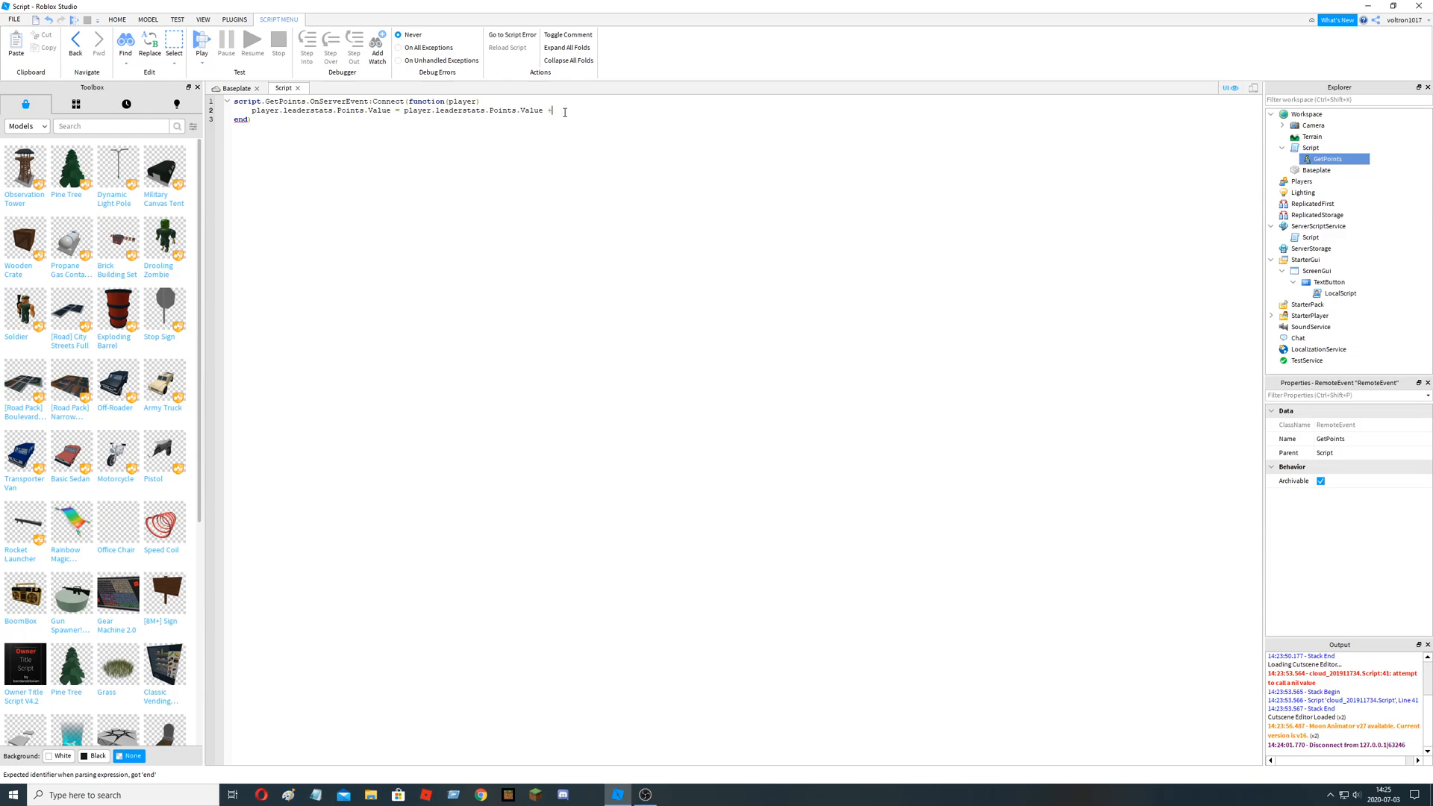
text(5)
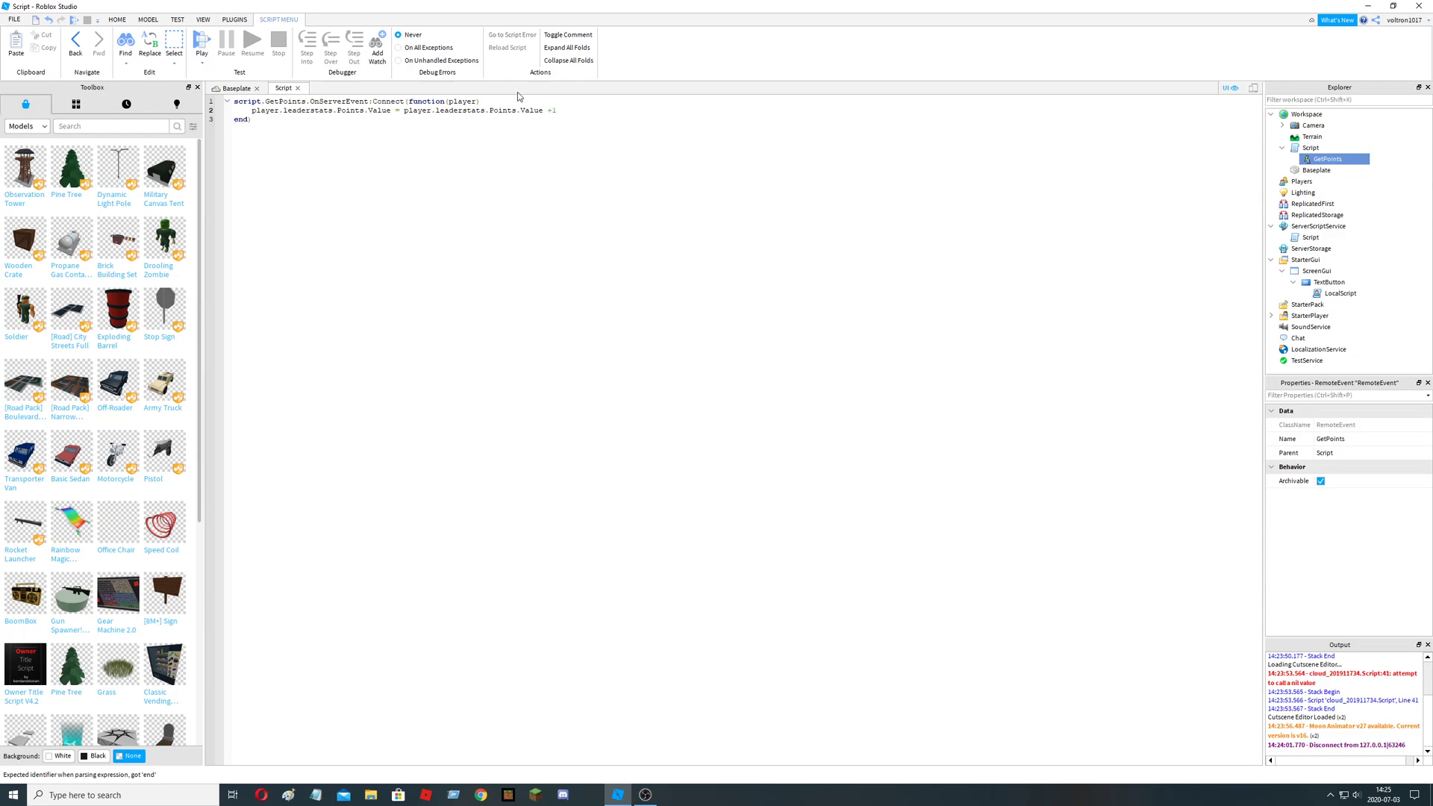
- In the LocalScript, connect script.Parent.MouseButton1Click to a new function
click(231, 87)
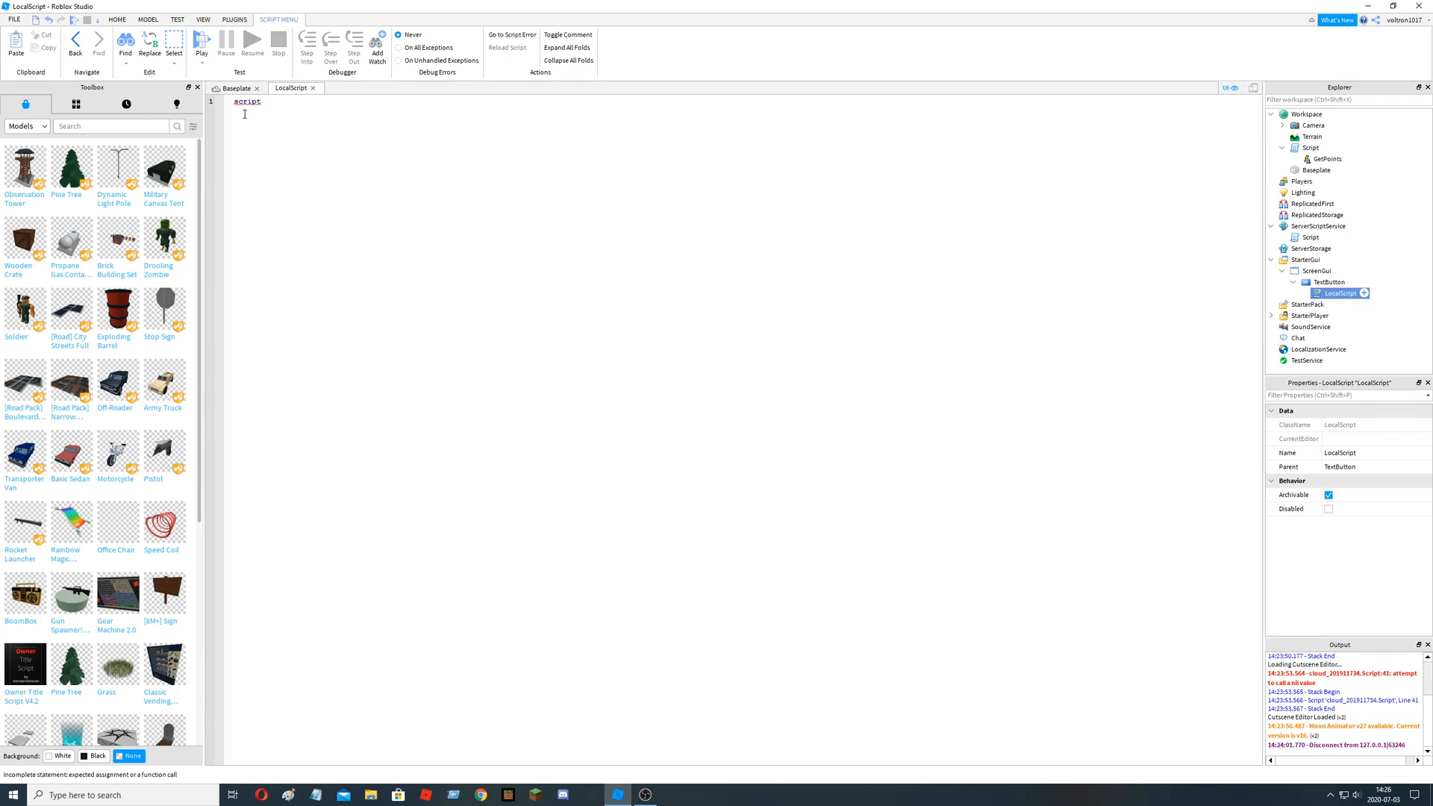
text(.Parent.MouseButton1Click)
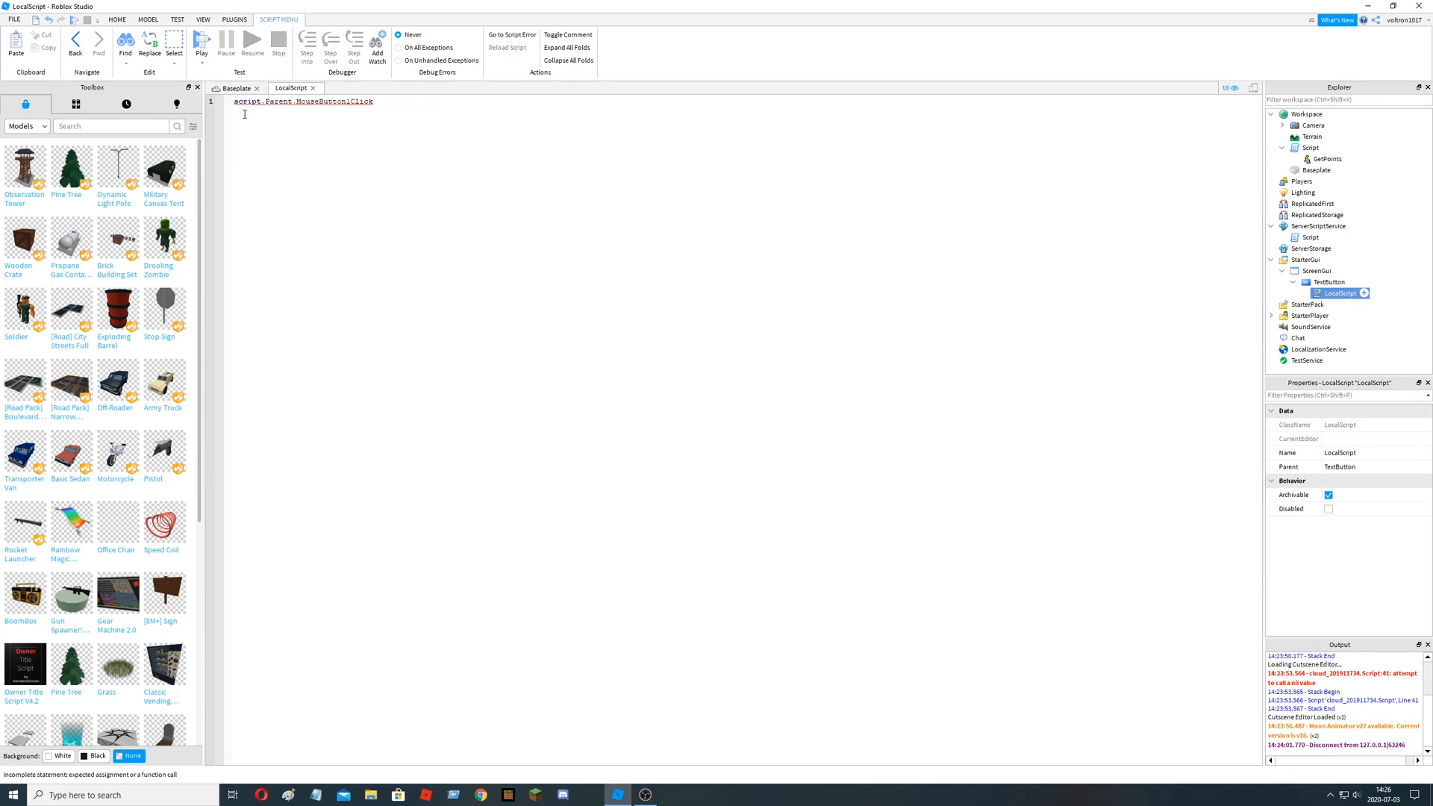
text(:Connect()
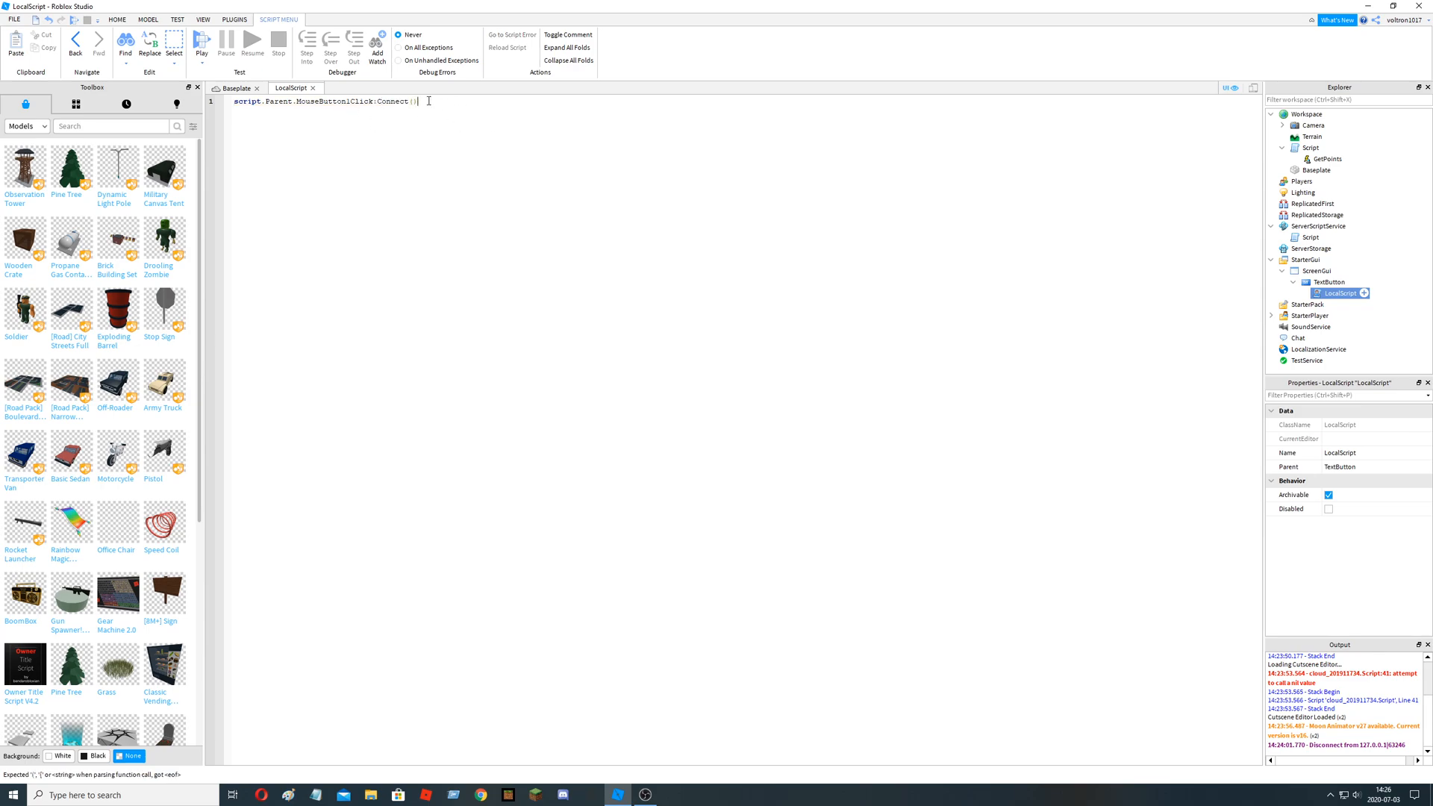
text(function)
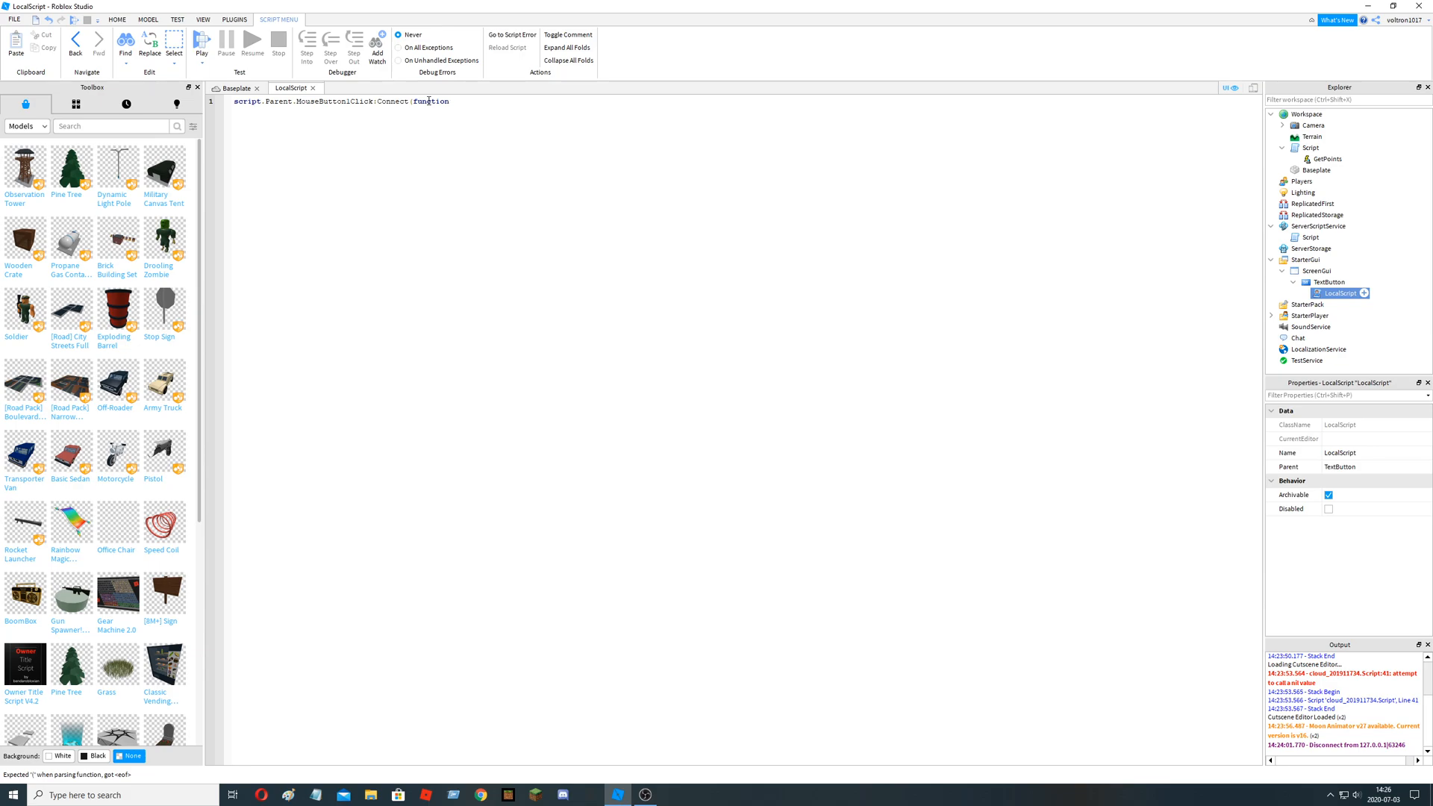
text(())
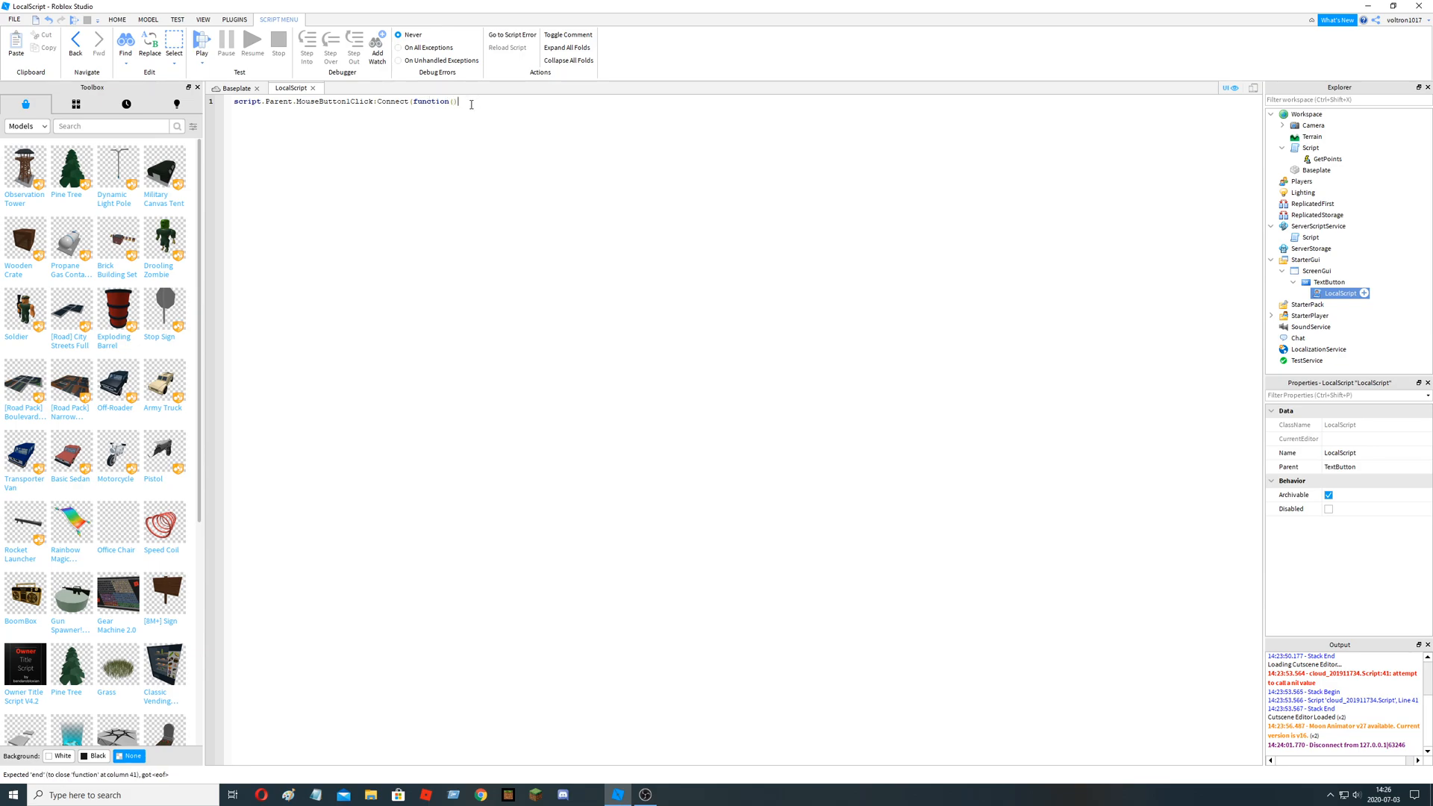
key(Enter)
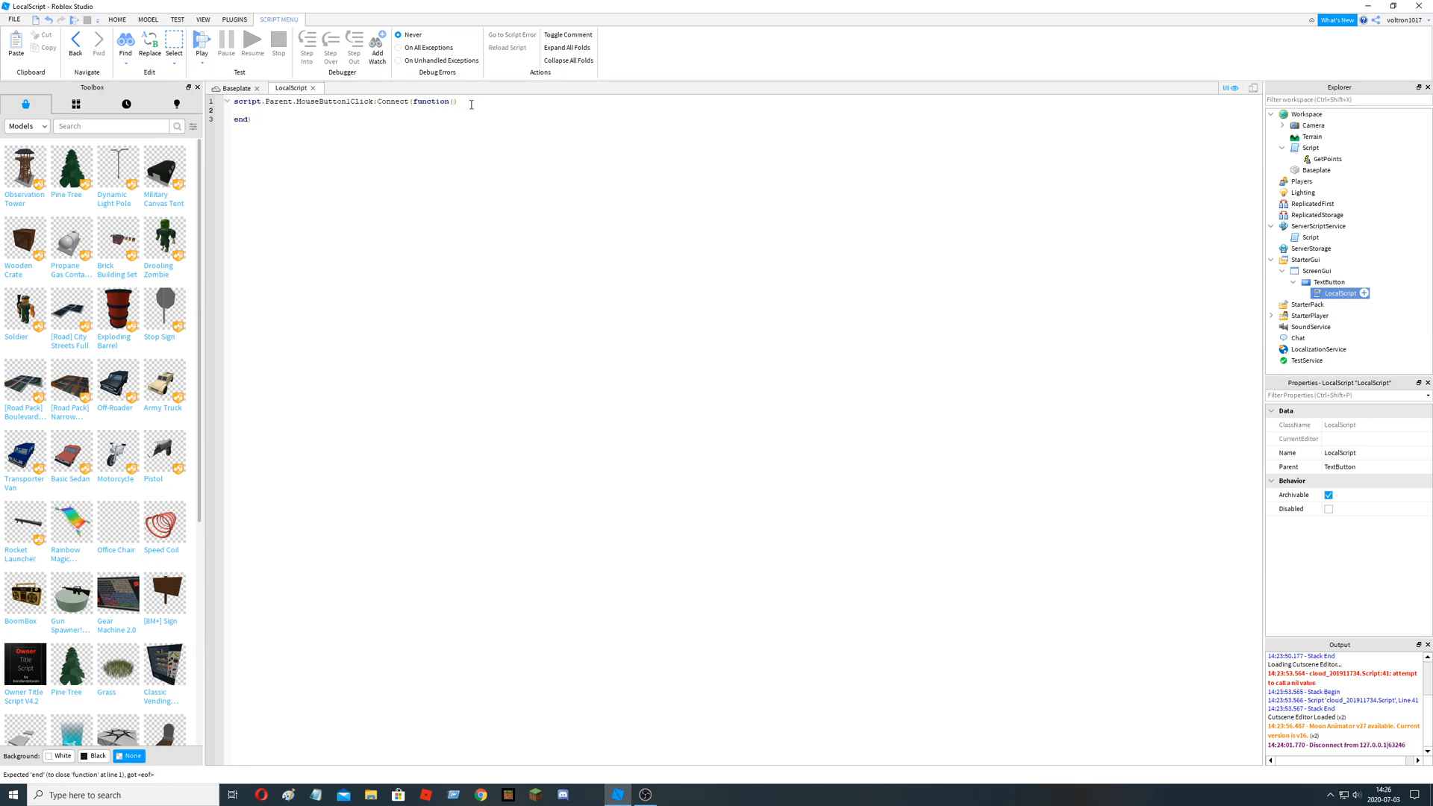
- Fire game.Workspace.Script.GetPoints:FireServer() in the handler and launch a play test
text(ga)
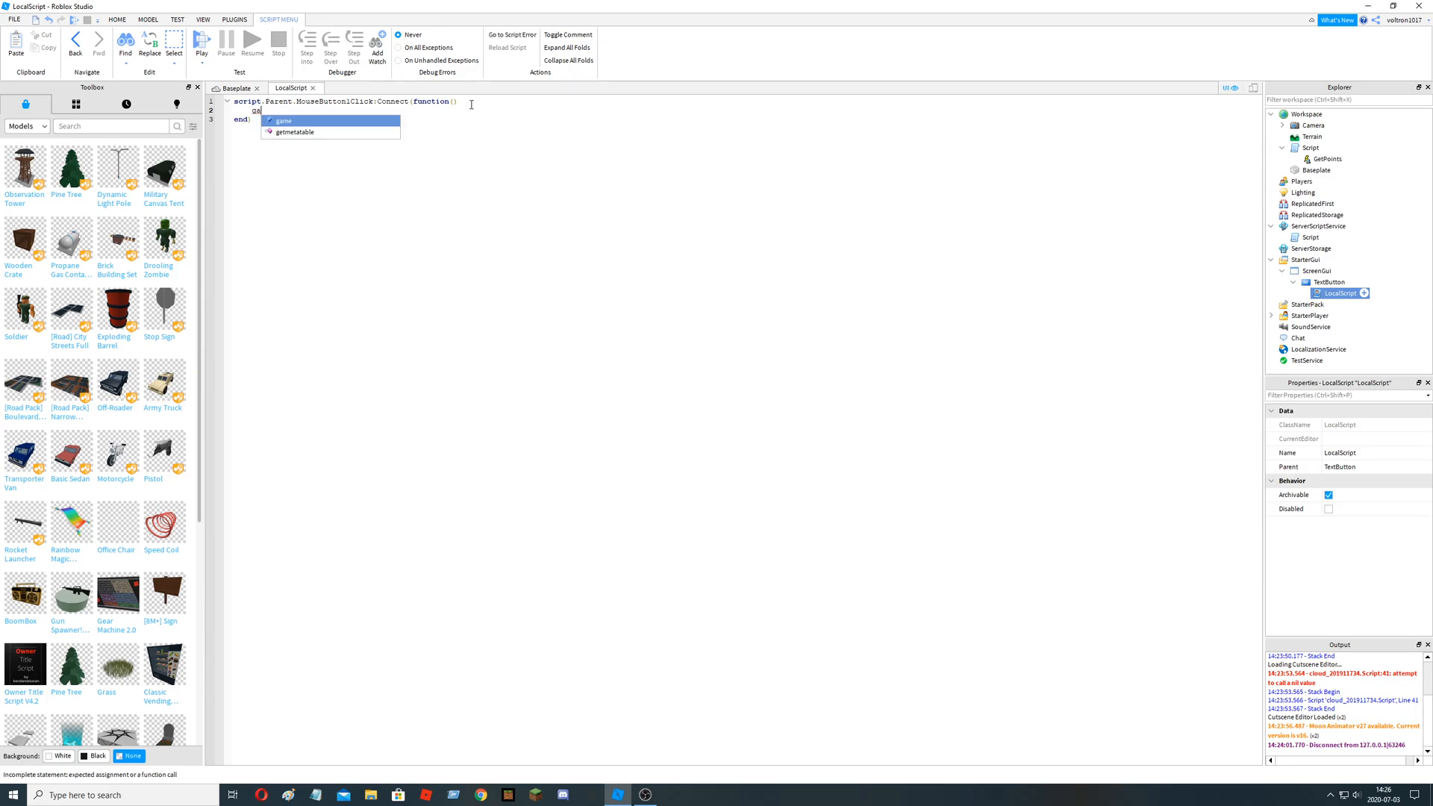
text(.Workspace)
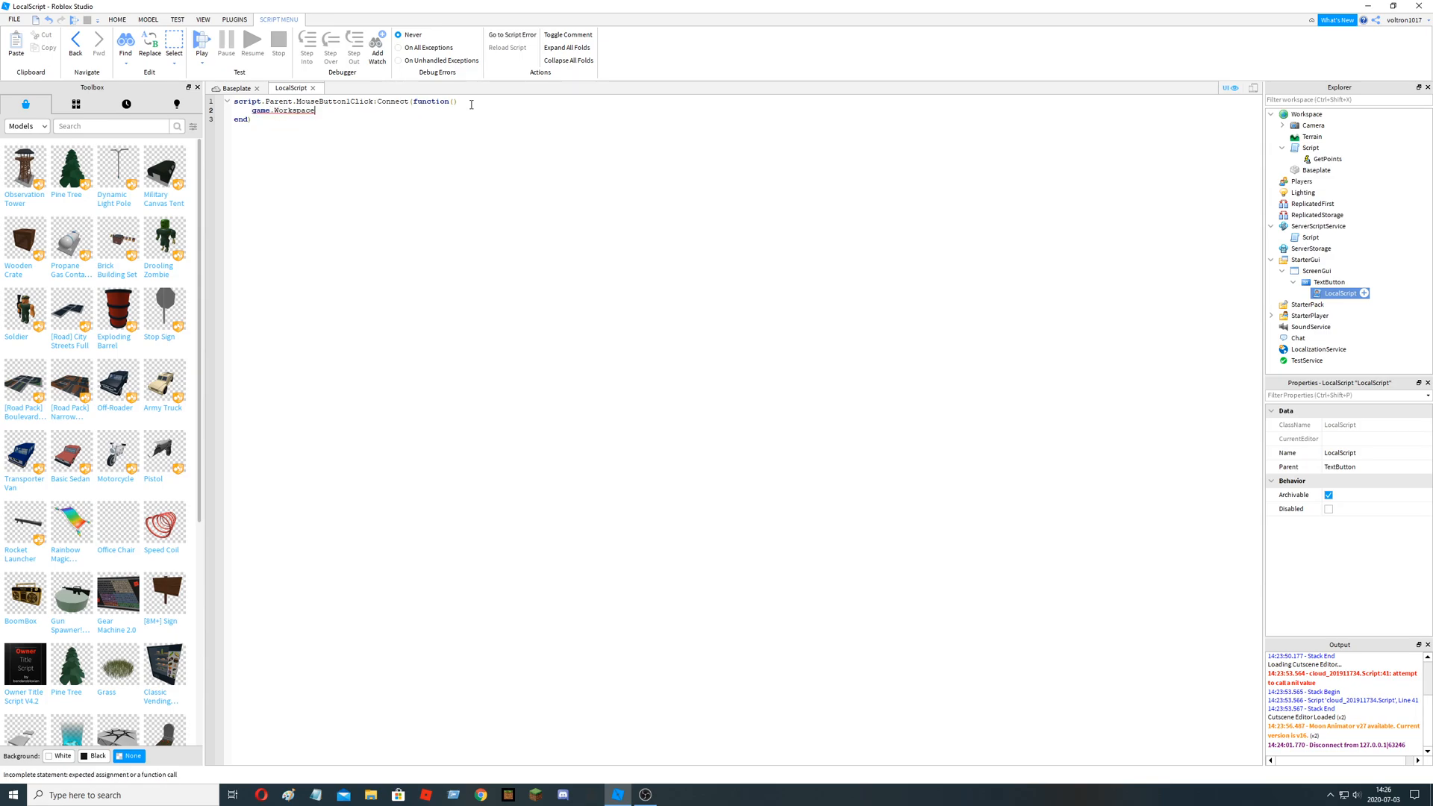
text(.Script)
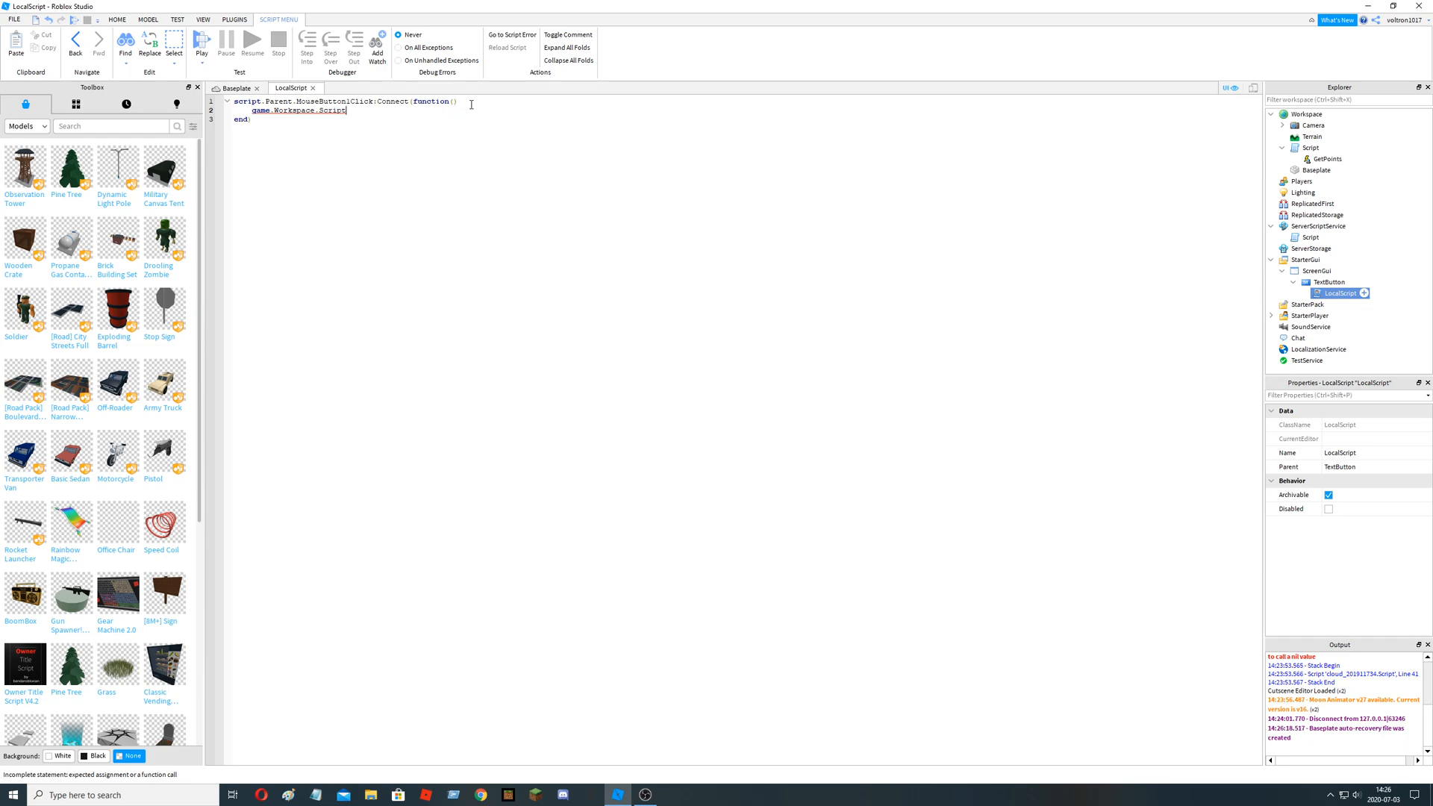
text(.GetPoints)
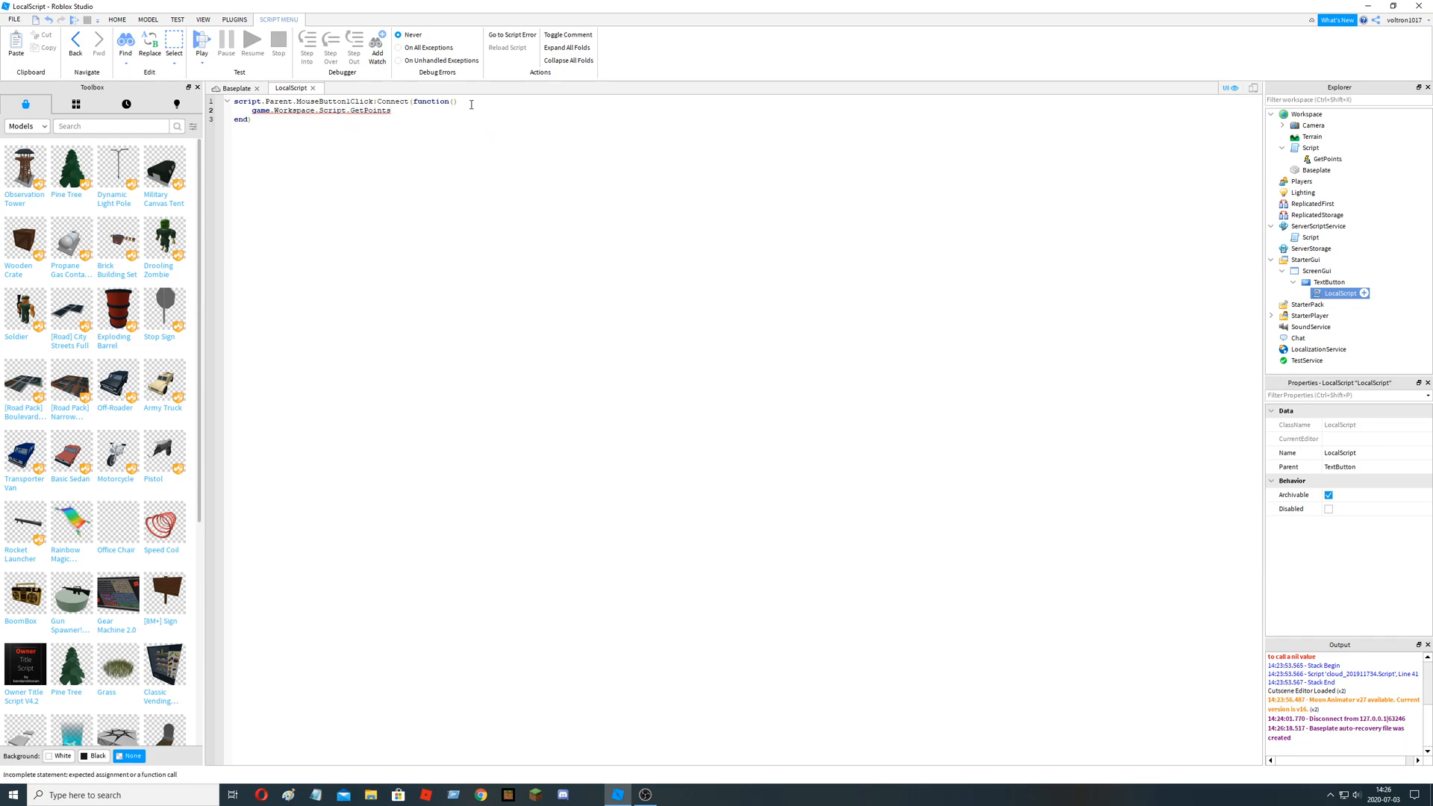
text(:FireServer()
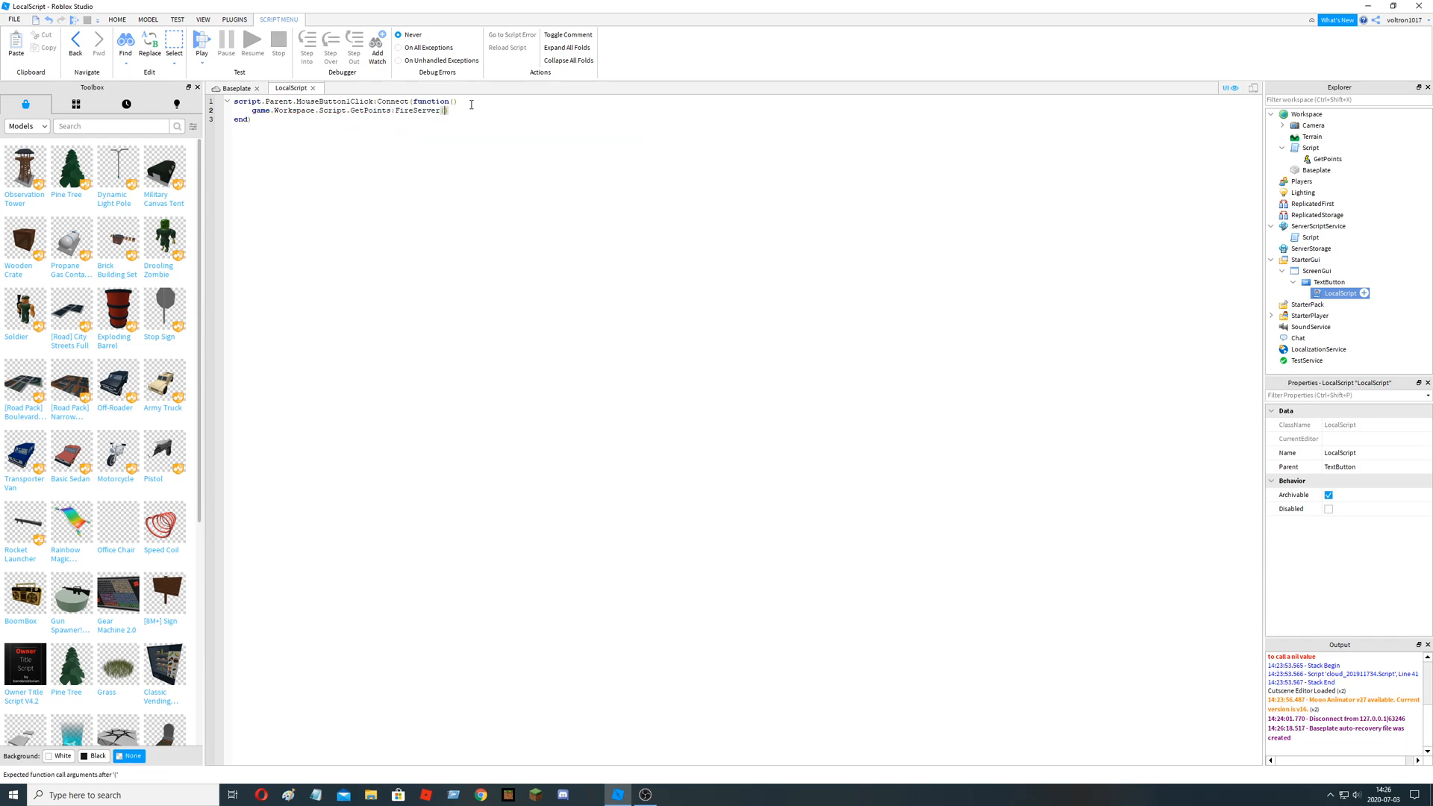
click(231, 87)
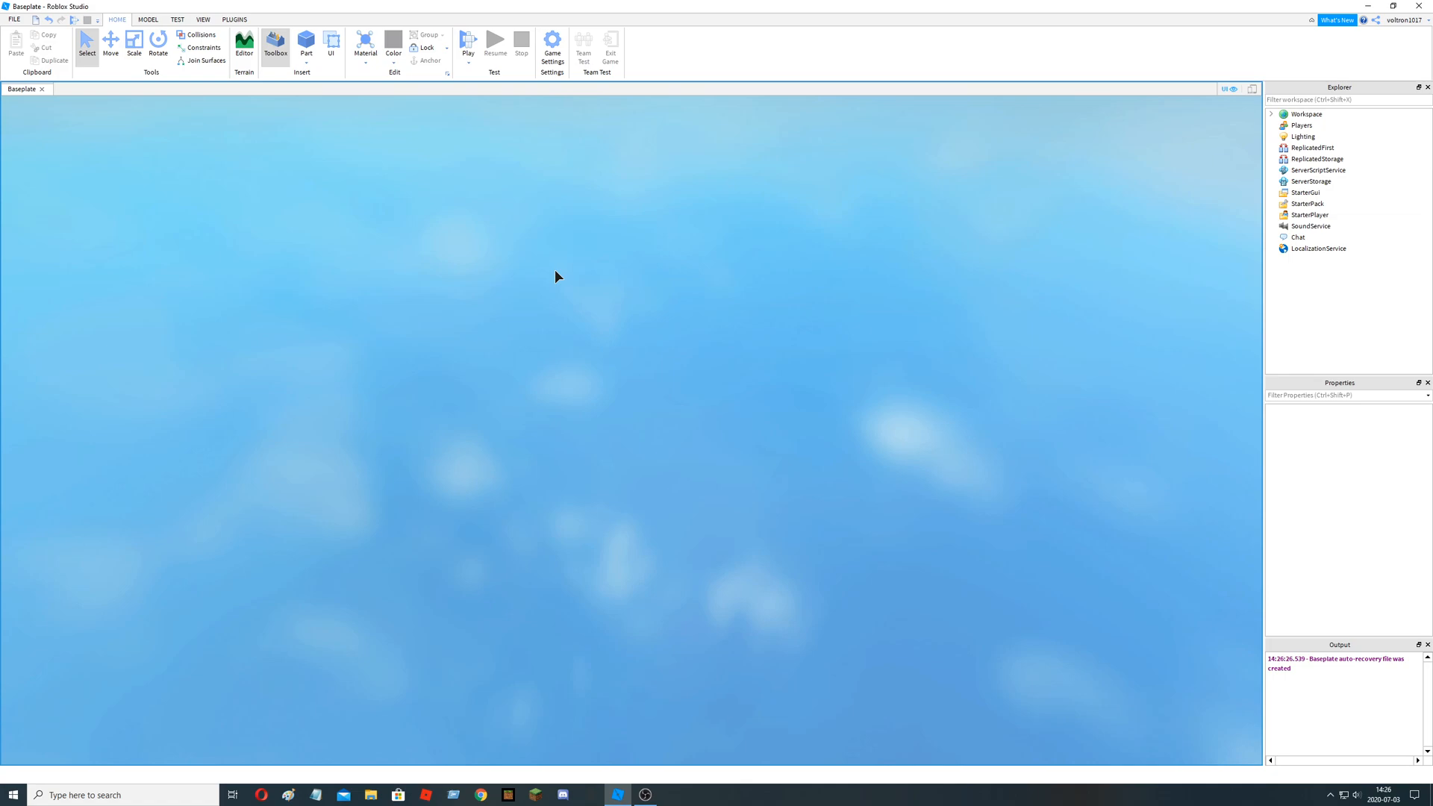
- Click the in-game button to reach 32 Points on the leaderboard, then stop the test
click(467, 42)
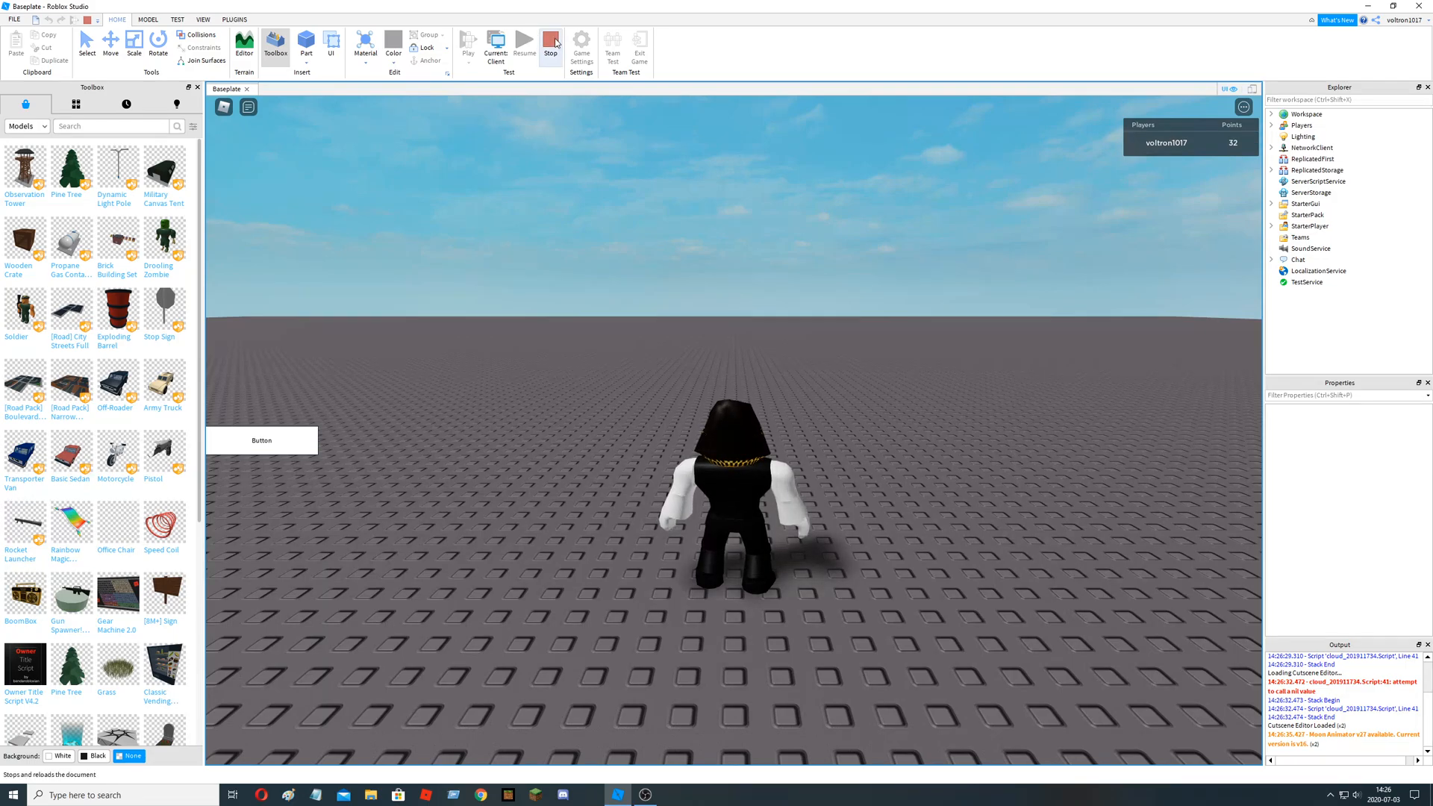
click(548, 39)
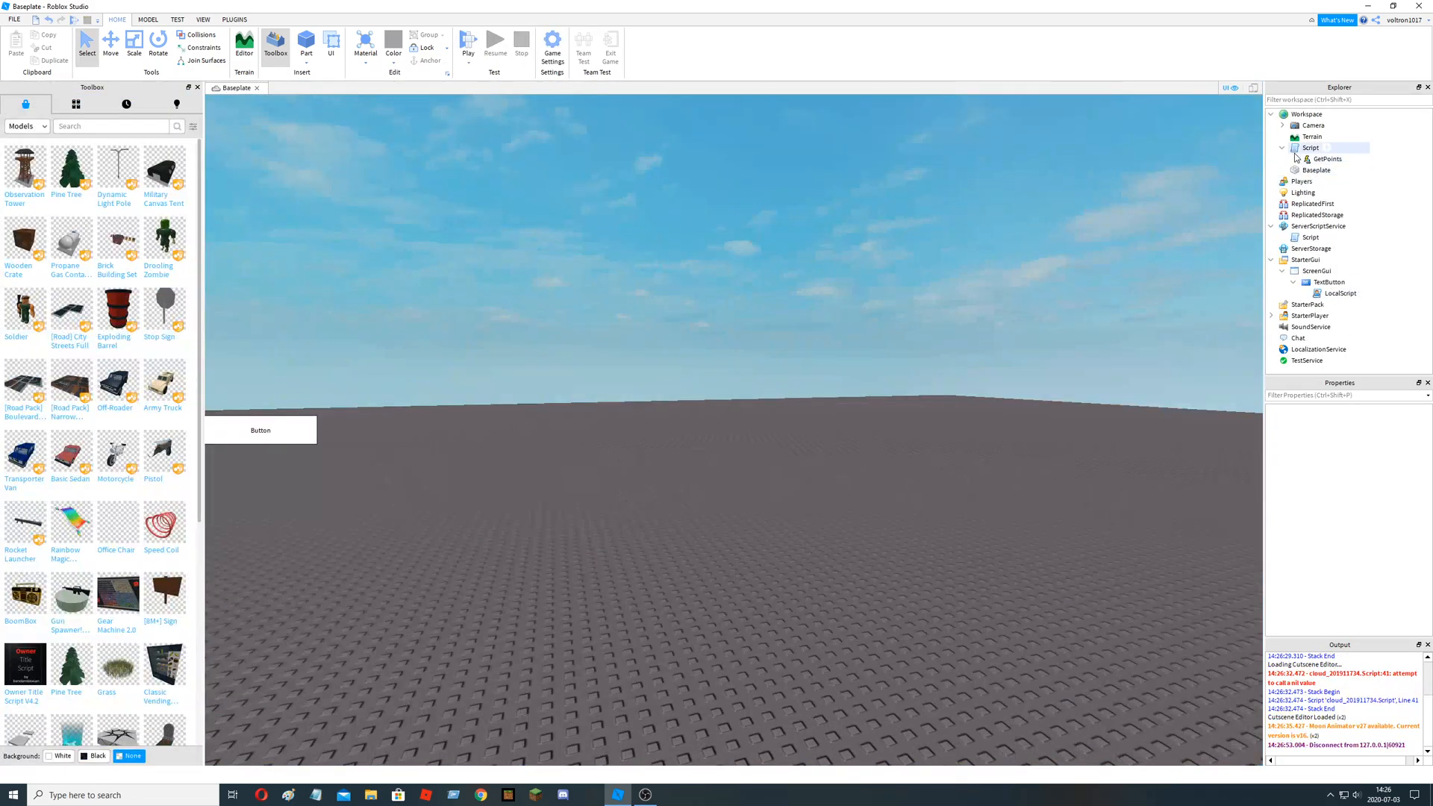
- Reopen the server script, change the increment to 3, and close the tab
double_click(1310, 146)
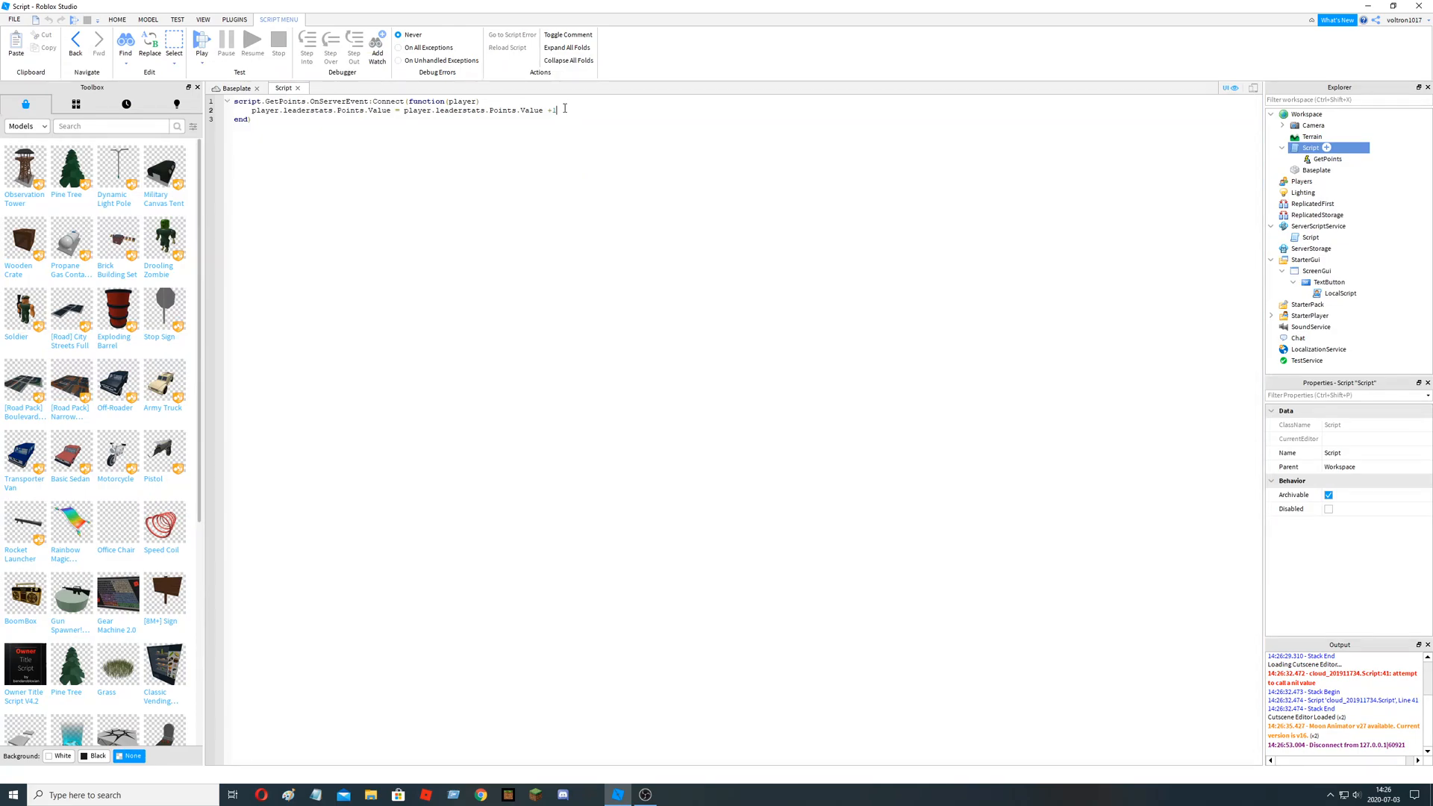
text(3)
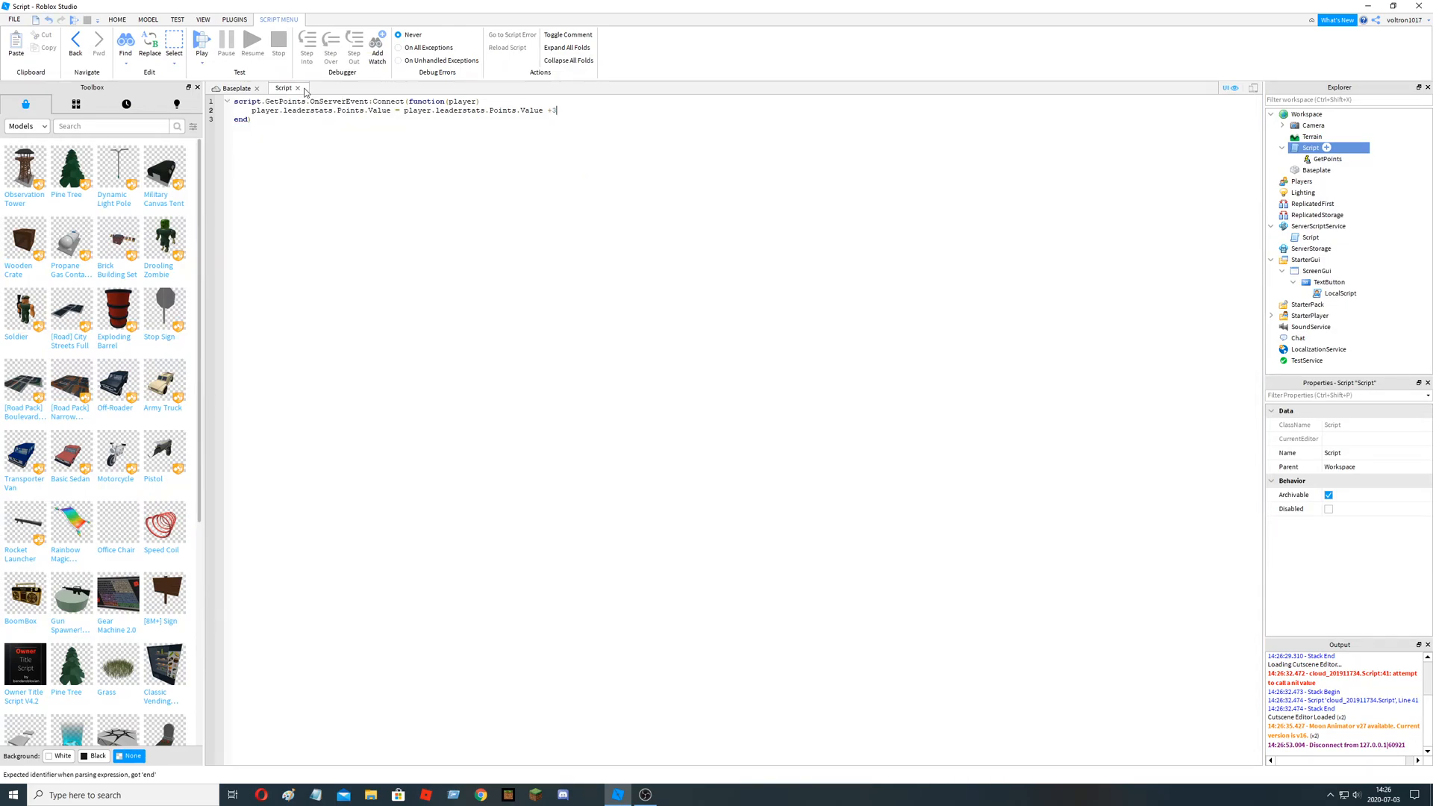
click(297, 86)
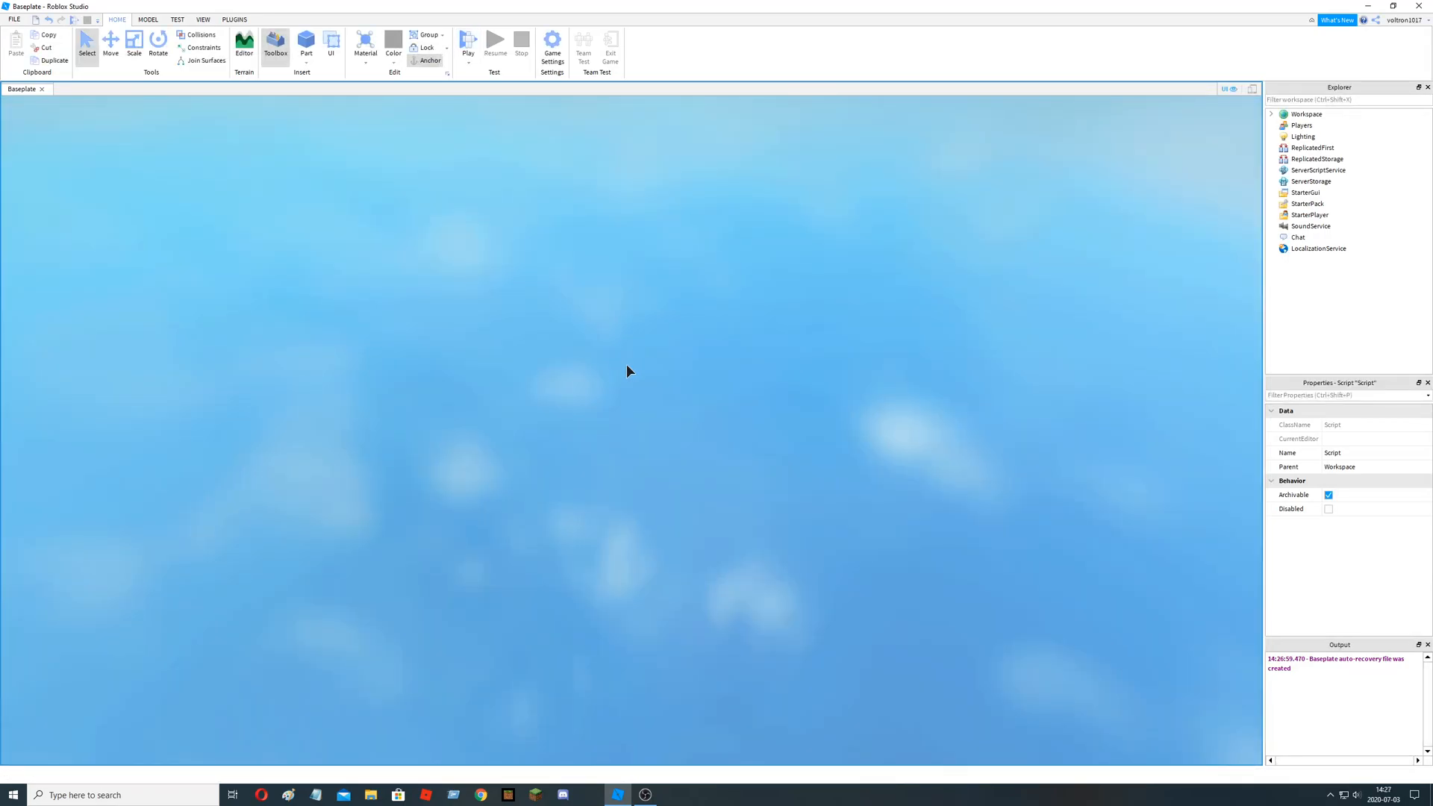
- Relaunch the playtest and hit the on-screen Button to test earning points from 0
click(468, 42)
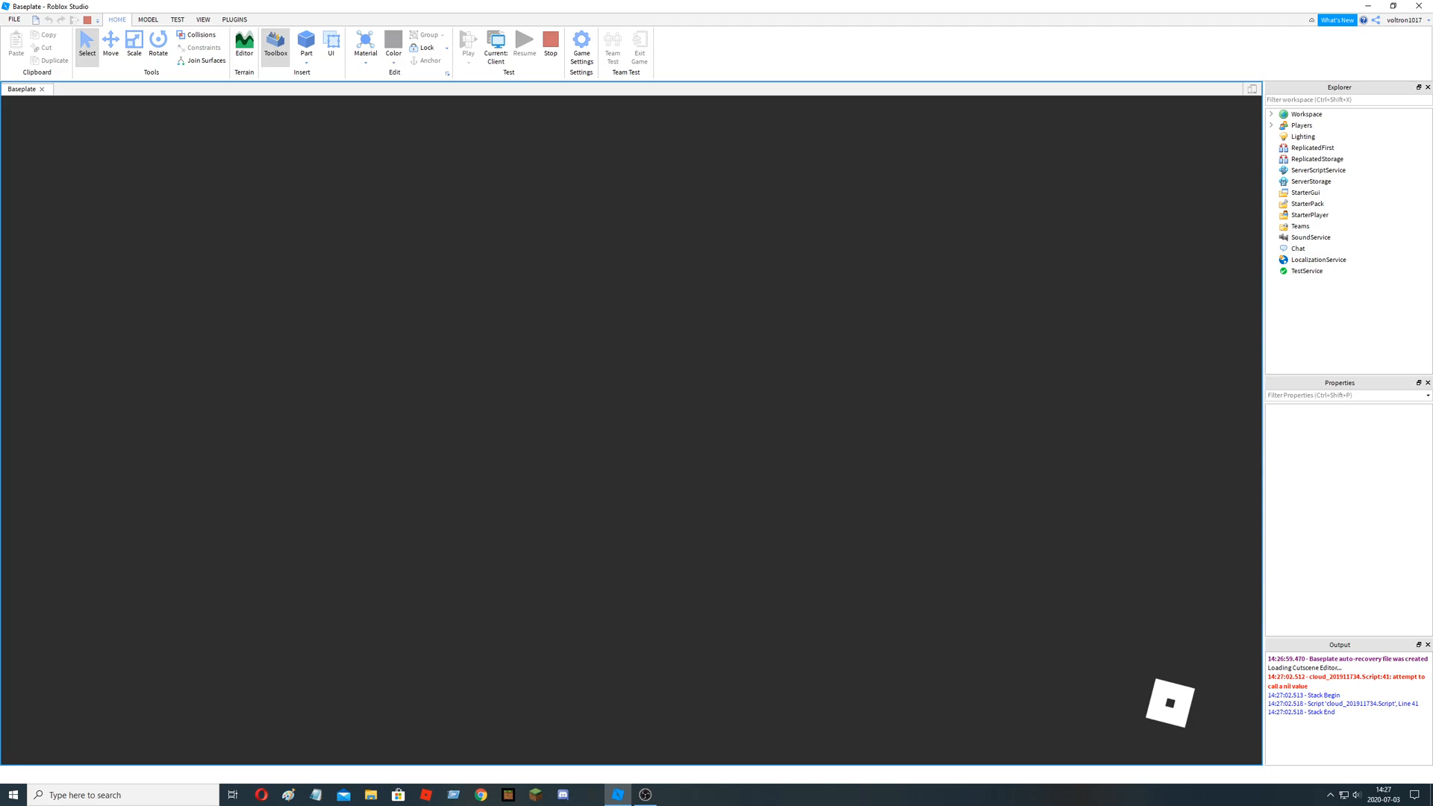
click(276, 40)
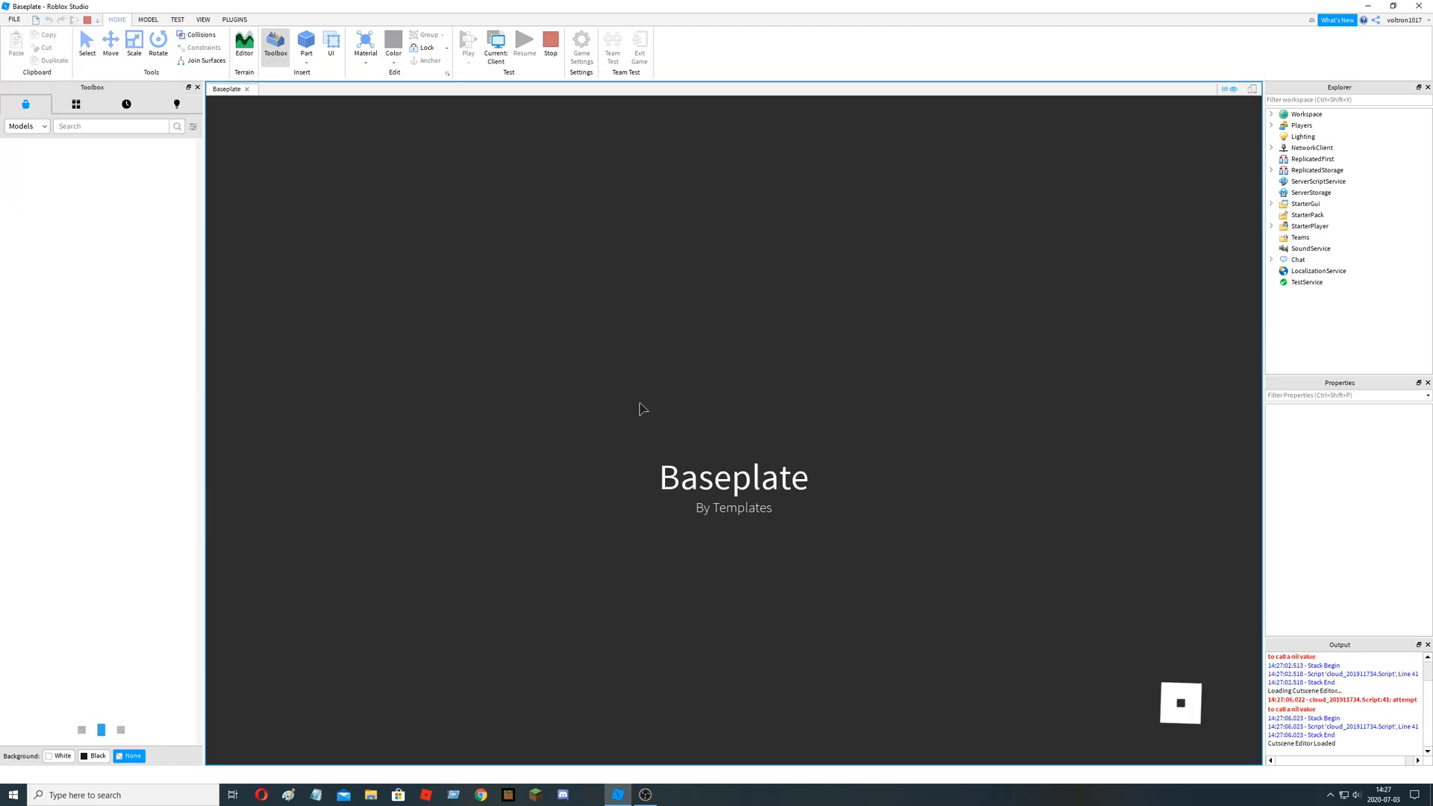
click(467, 42)
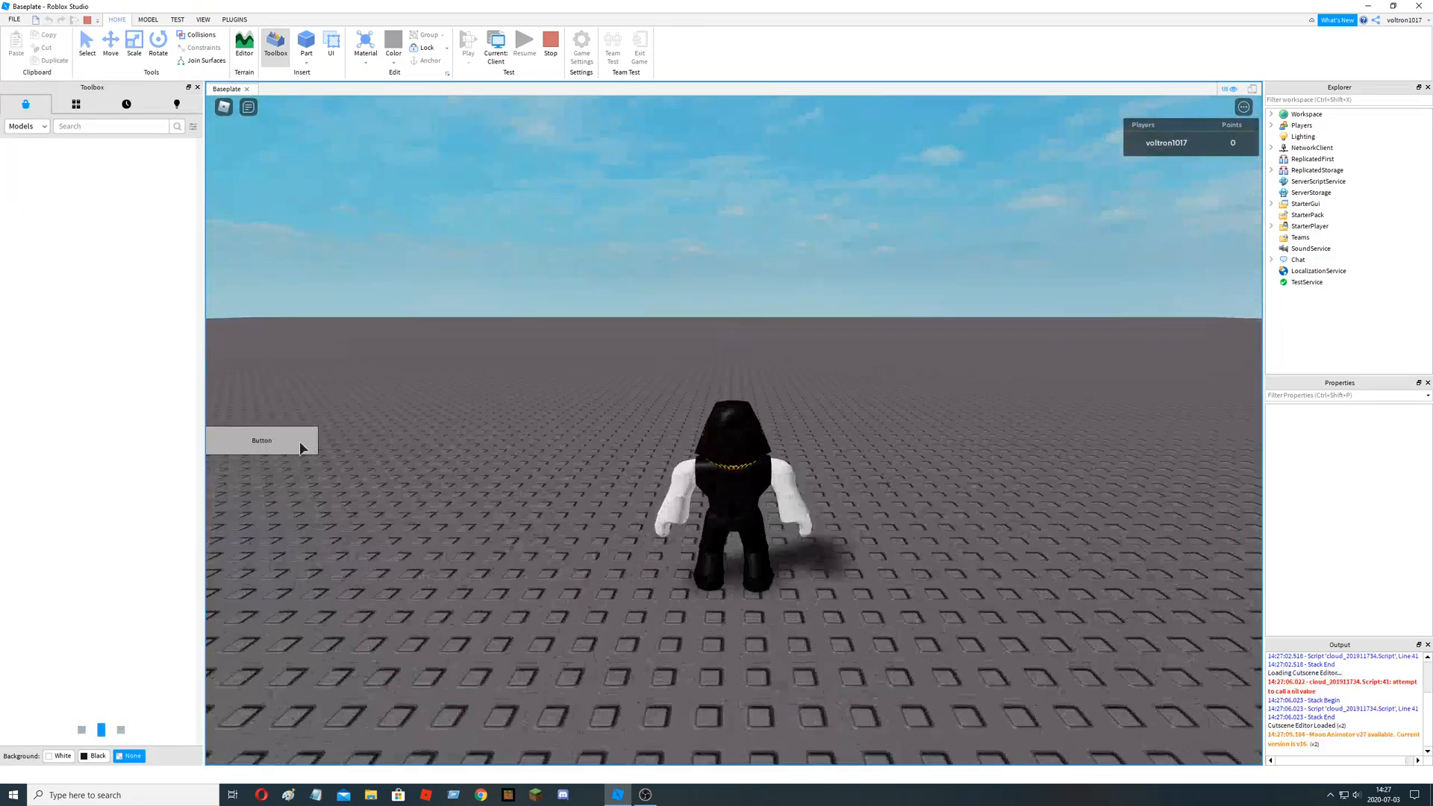